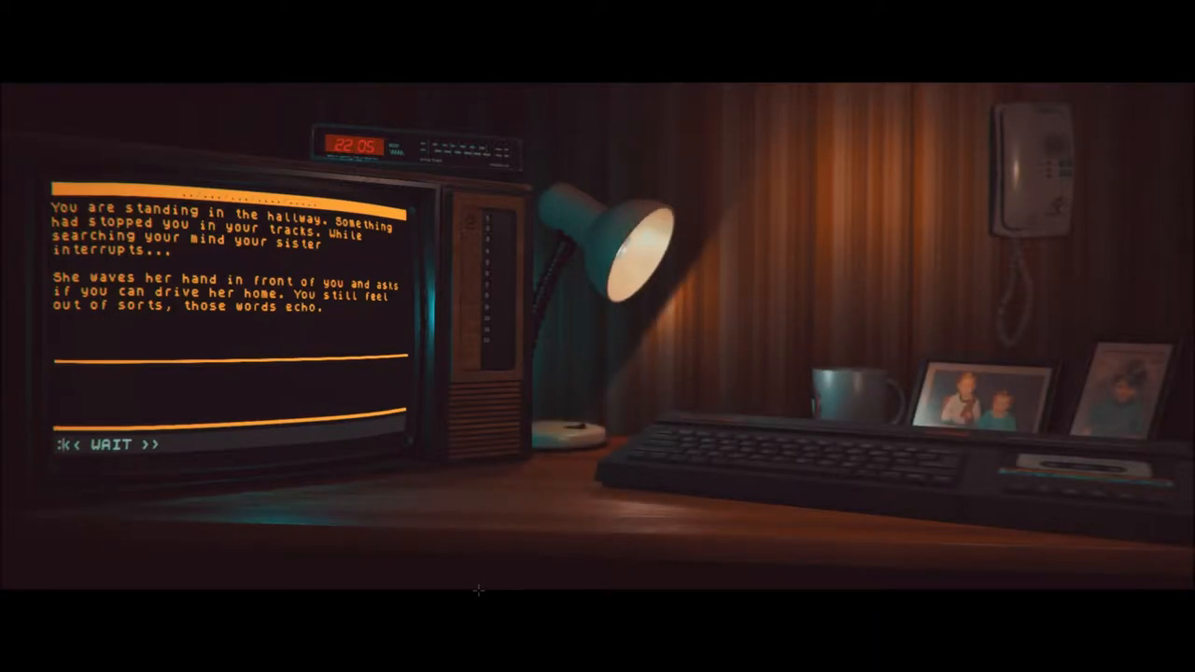
# Look around the hallway, then walk from the hallway into the kitchen
pyautogui.write('look')
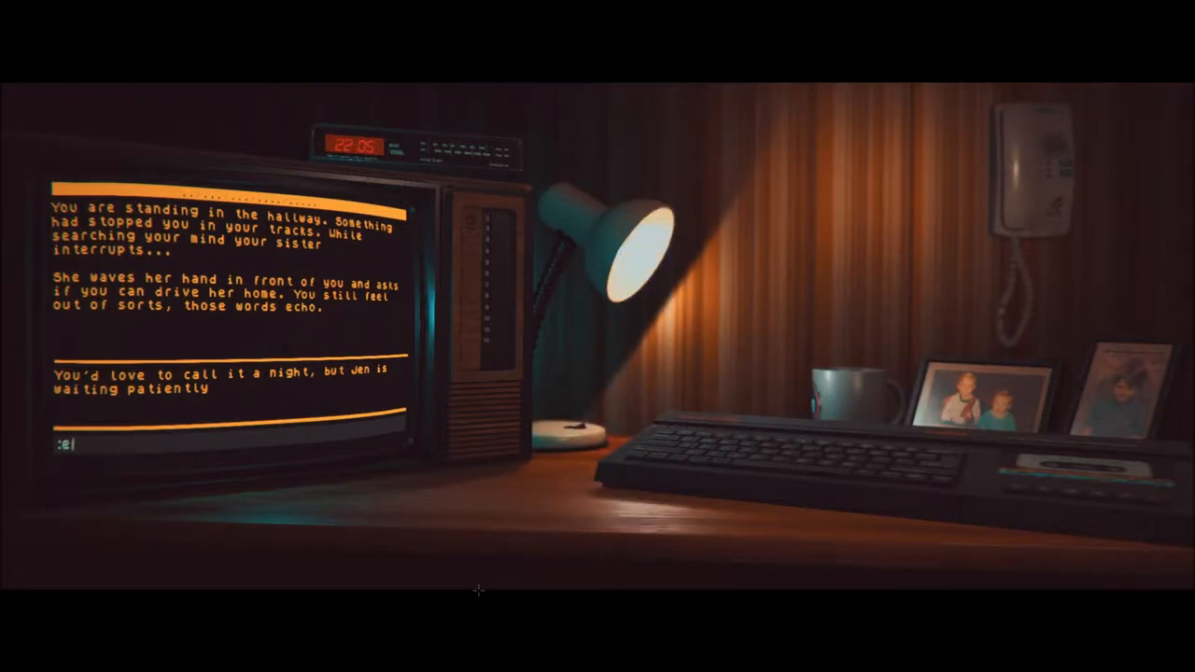
pyautogui.write('xi')
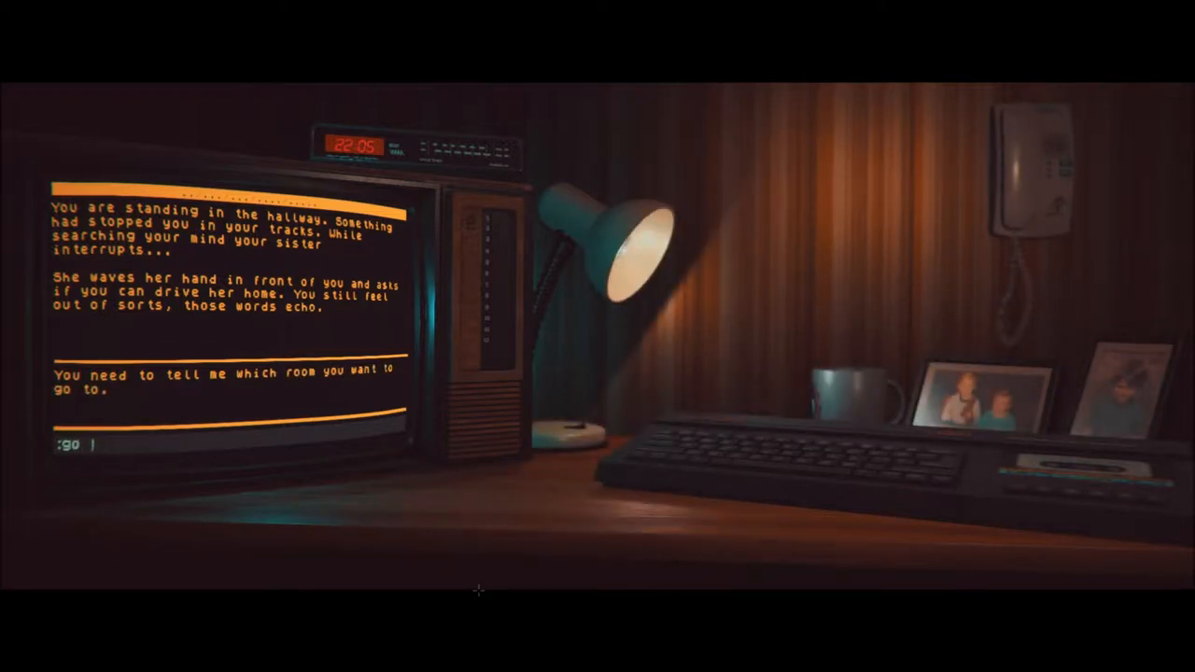
pyautogui.write('to kitchel')
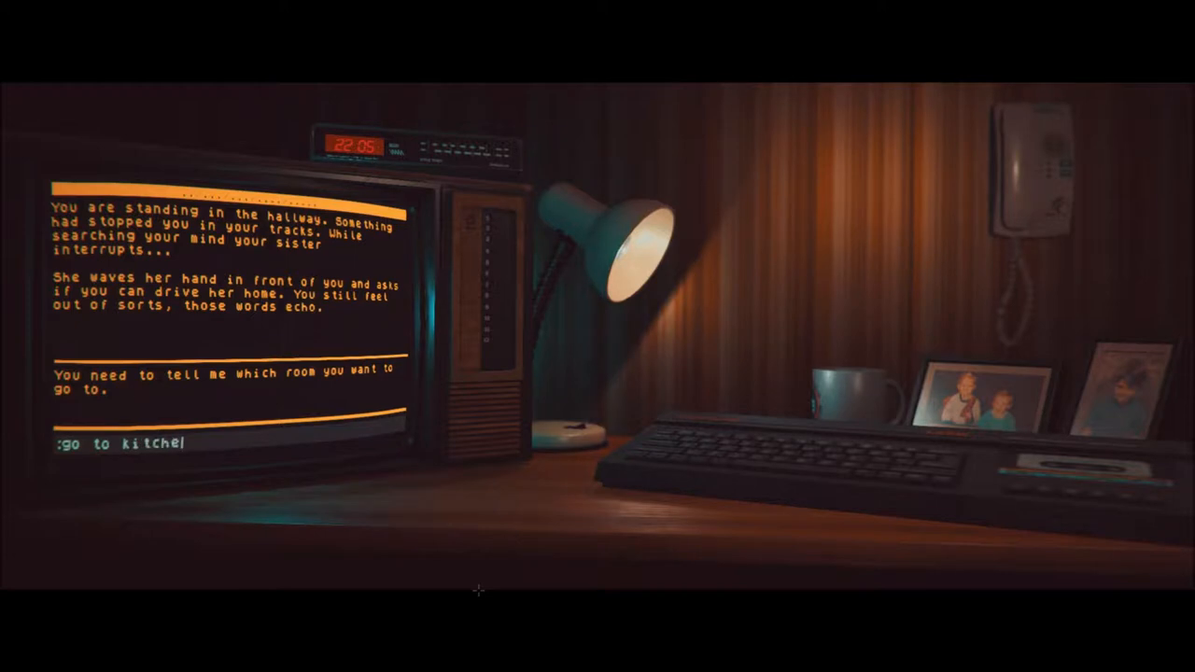
pyautogui.press('Return')
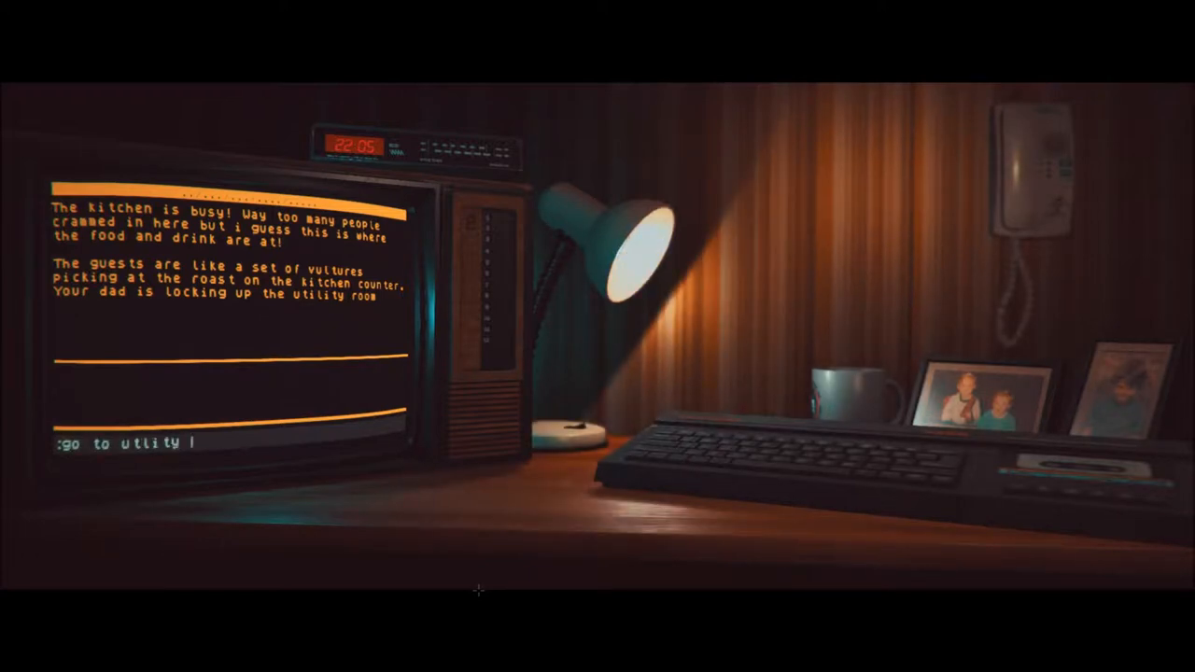
# Try the utility room (rejected), then look at the kitchen crowd, around, and at the table
pyautogui.press('Return')
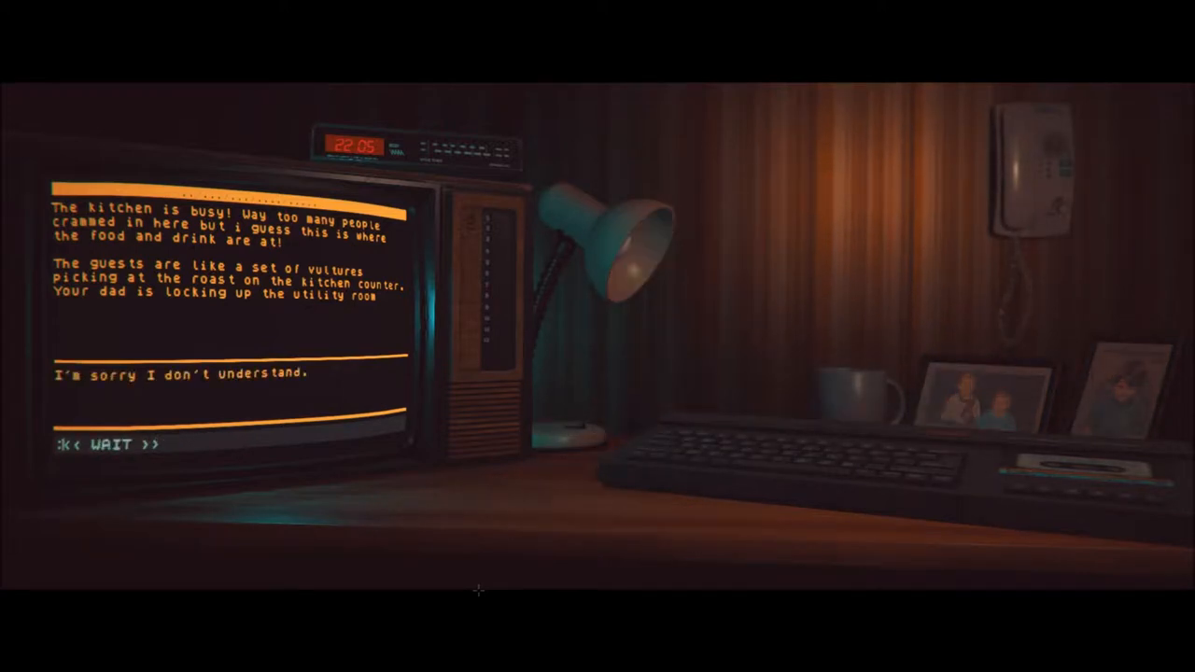
pyautogui.write('look')
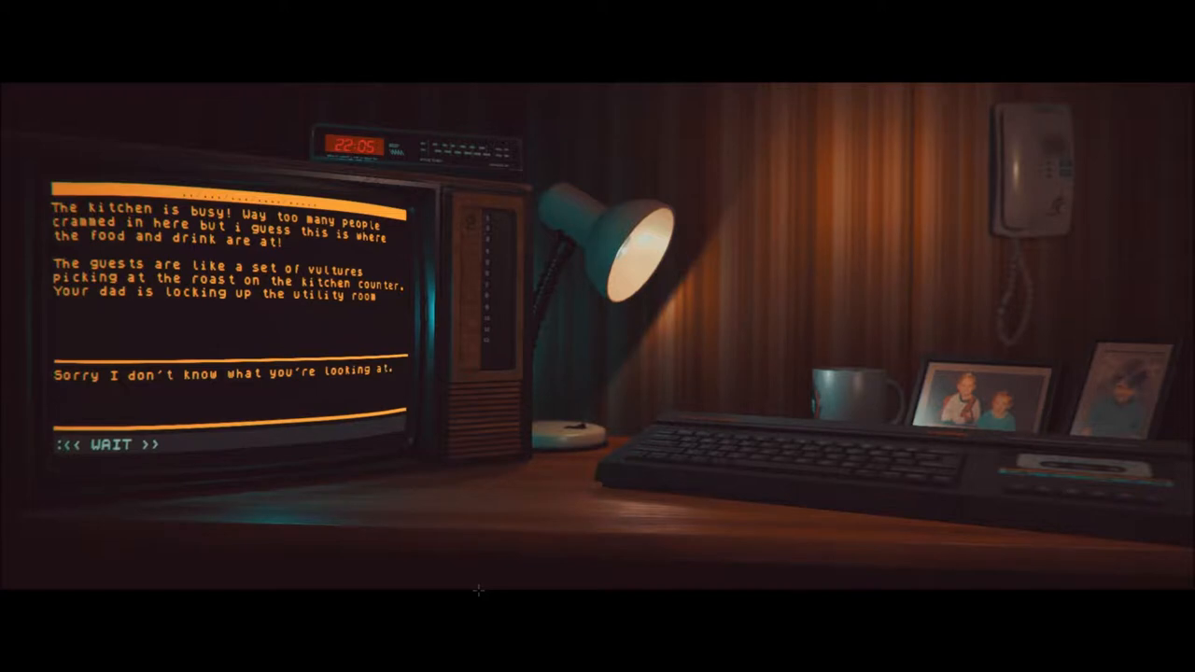
pyautogui.write('look')
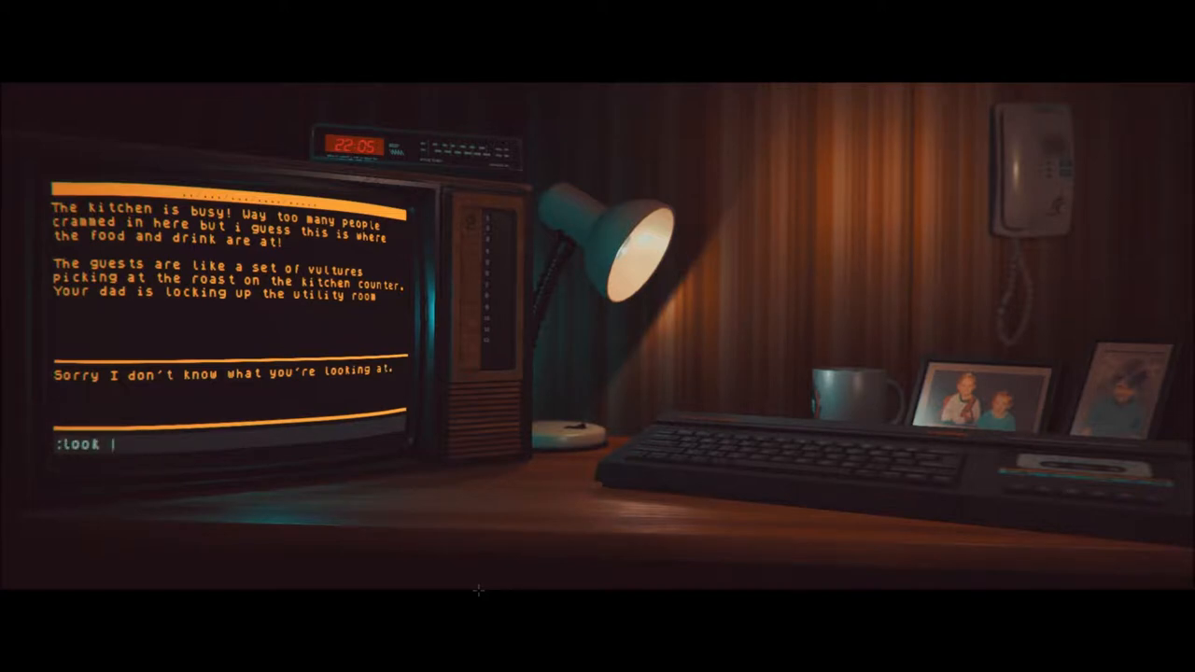
pyautogui.write('people')
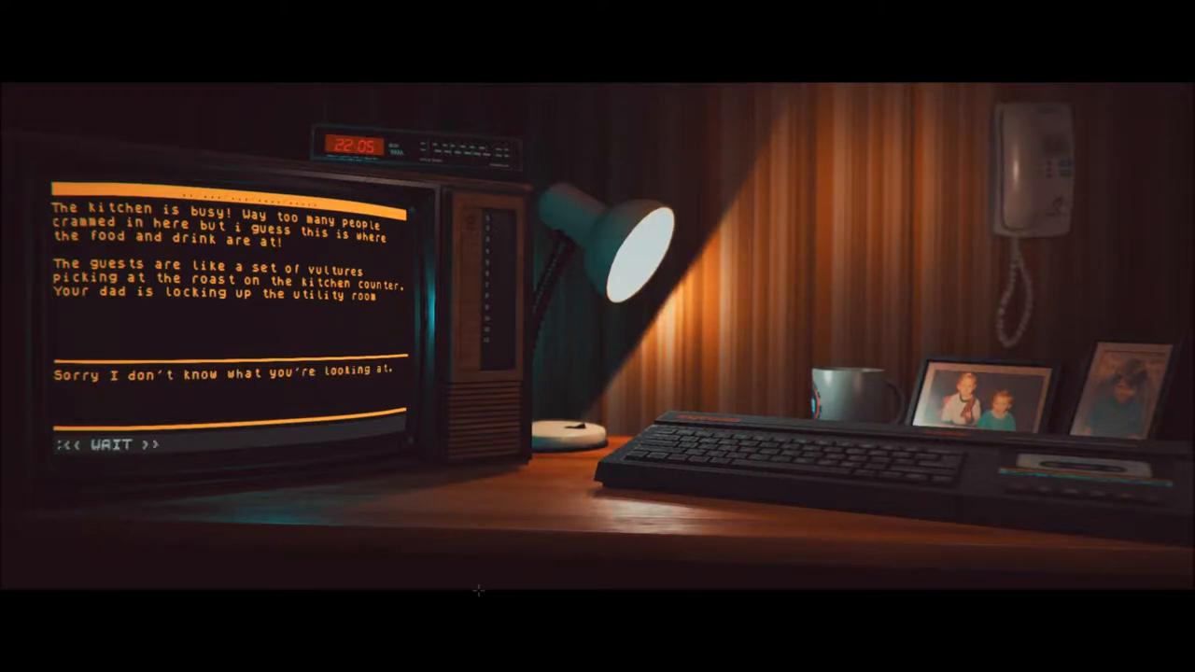
pyautogui.write('look arou')
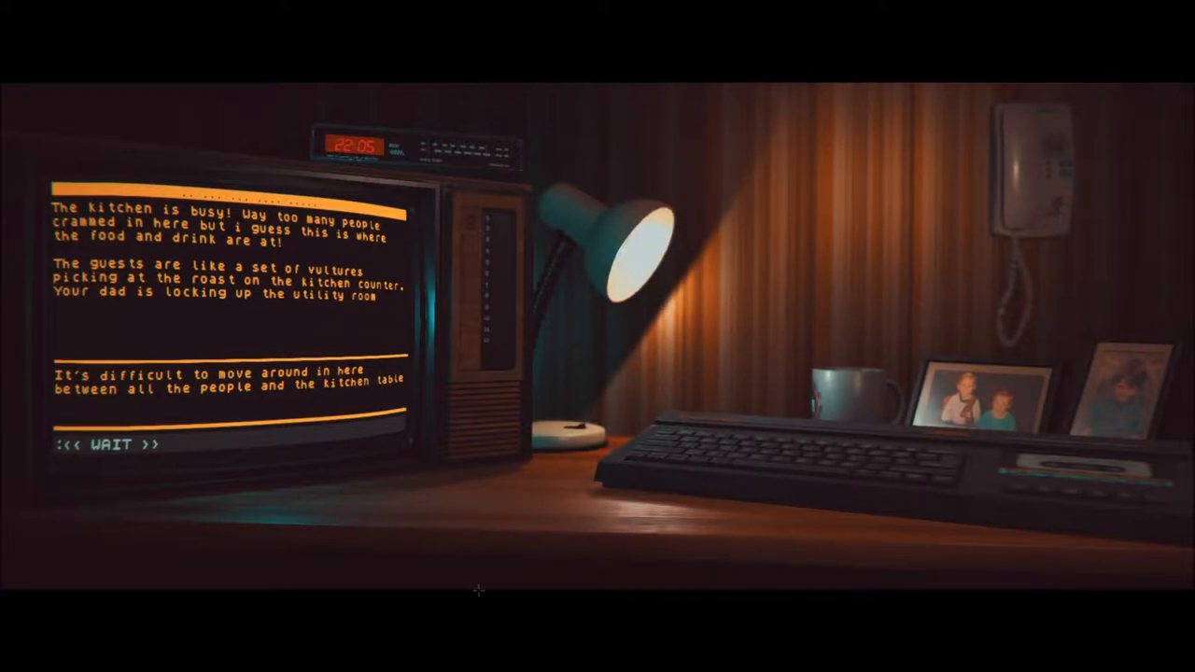
pyautogui.write('look t')
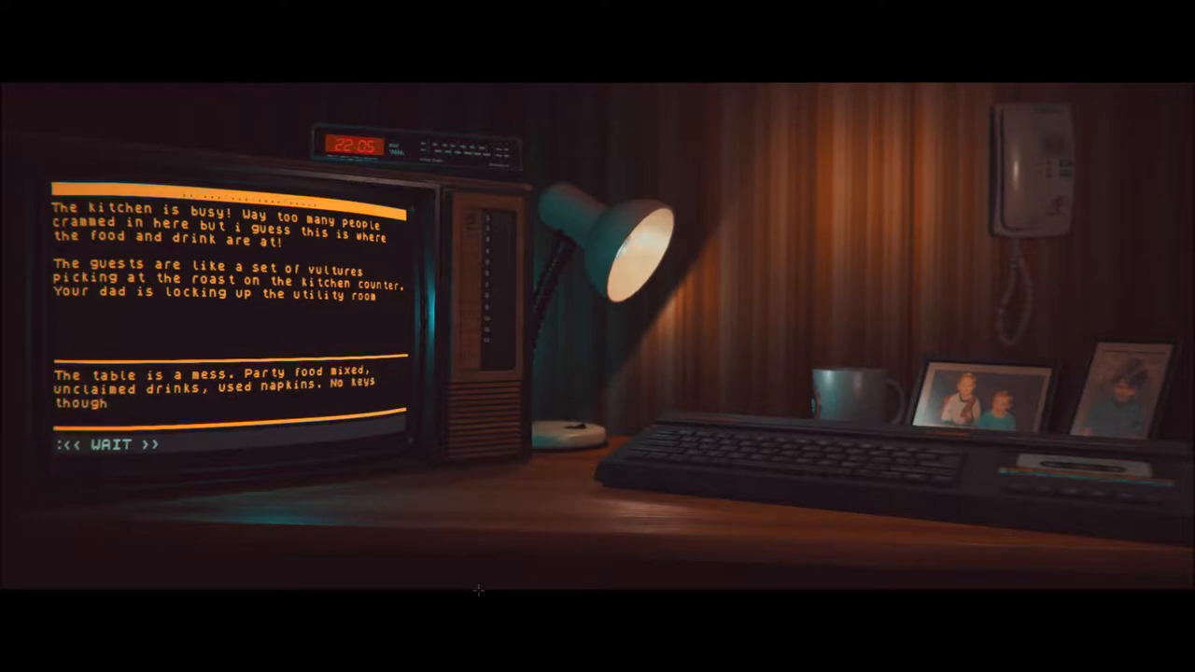
# Try examining the napkins, which isn't recognised, then start heading to the living room
pyautogui.write('look')
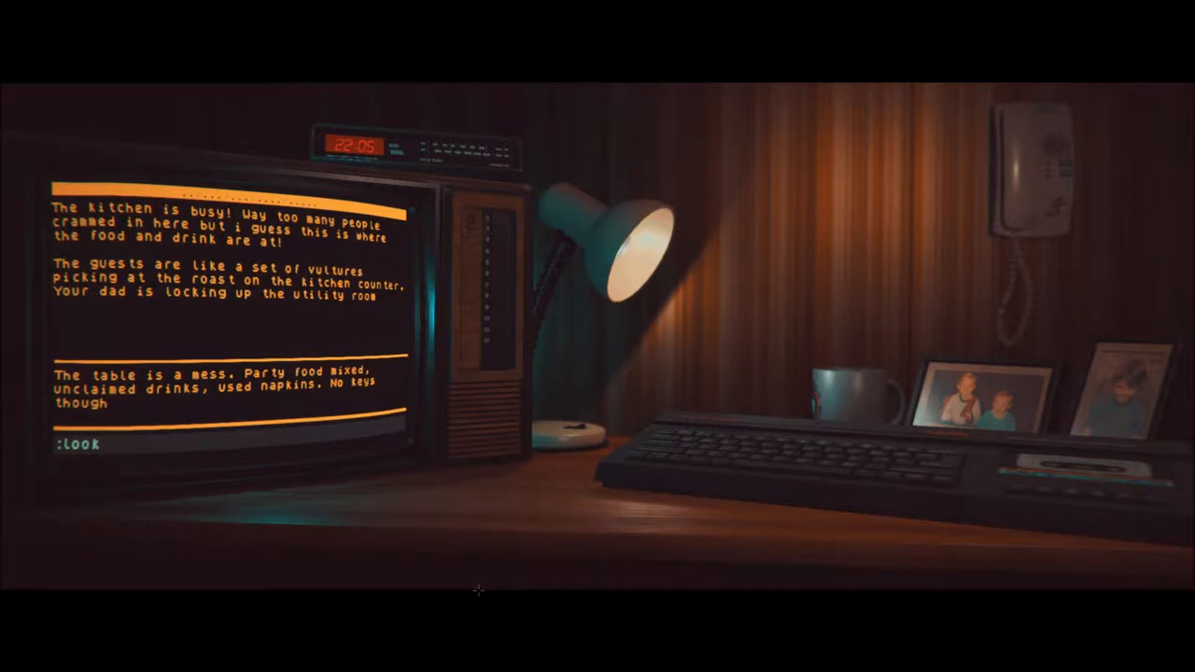
pyautogui.write('napkins')
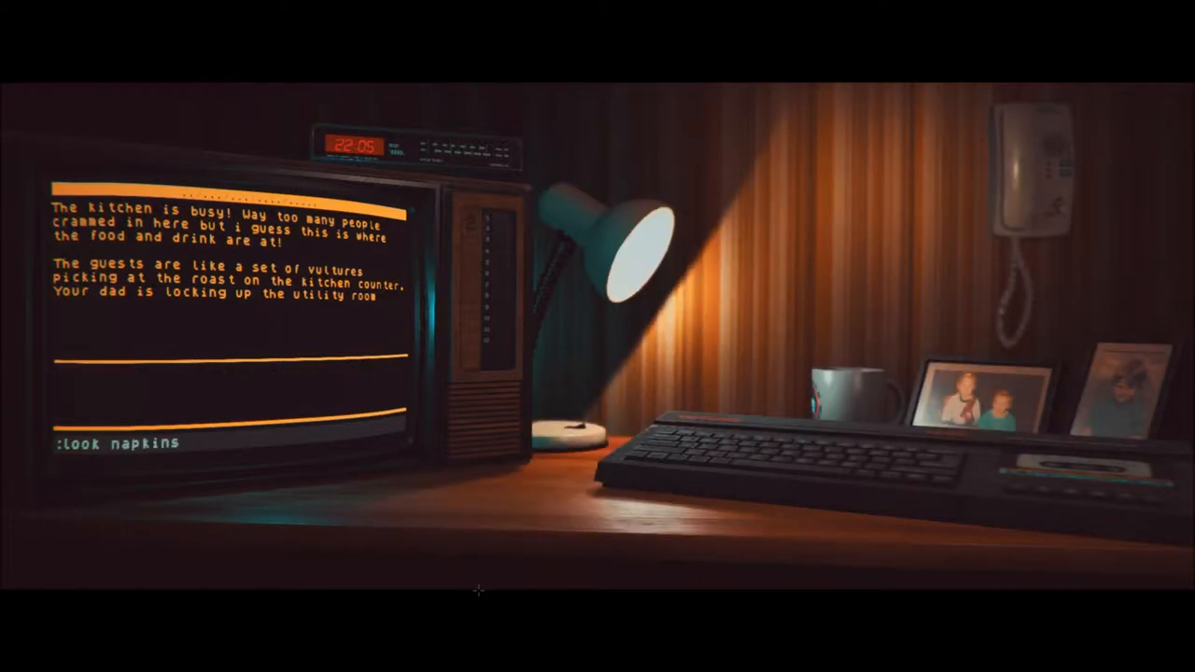
pyautogui.press('Return')
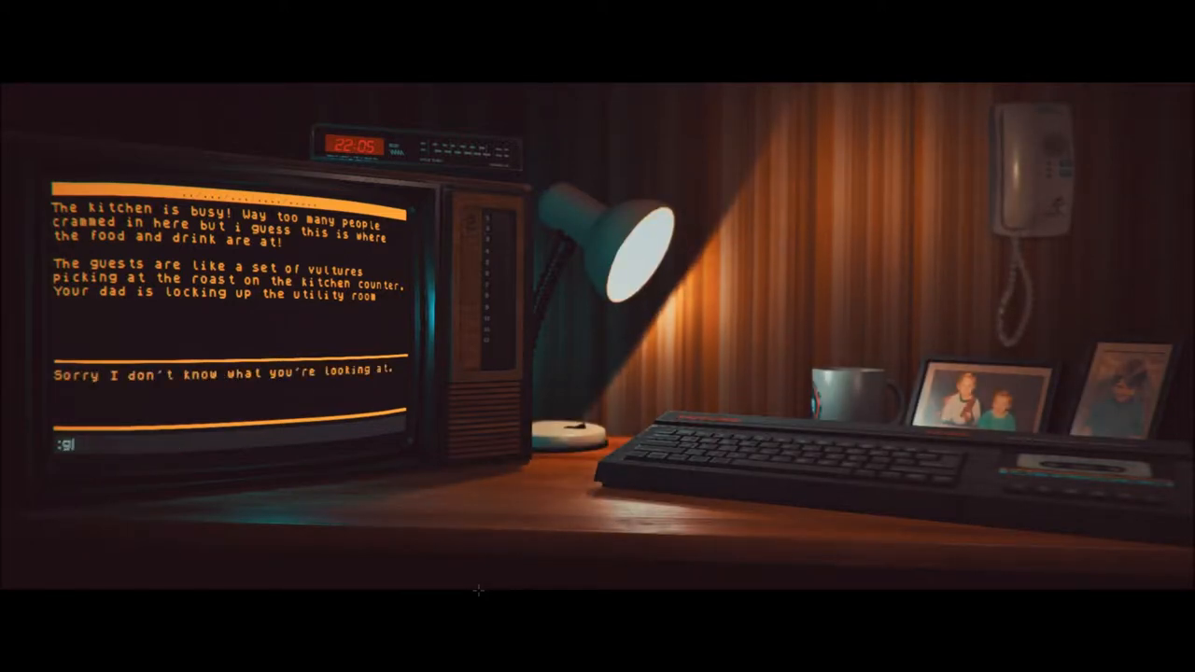
pyautogui.write('go to')
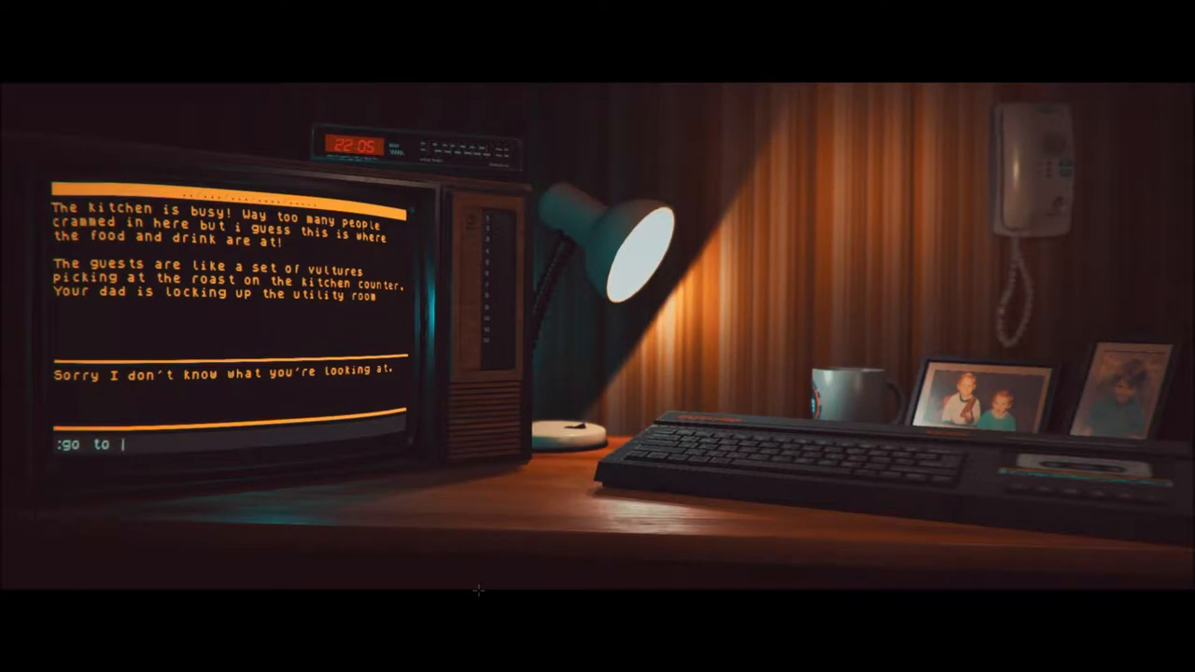
pyautogui.write('living')
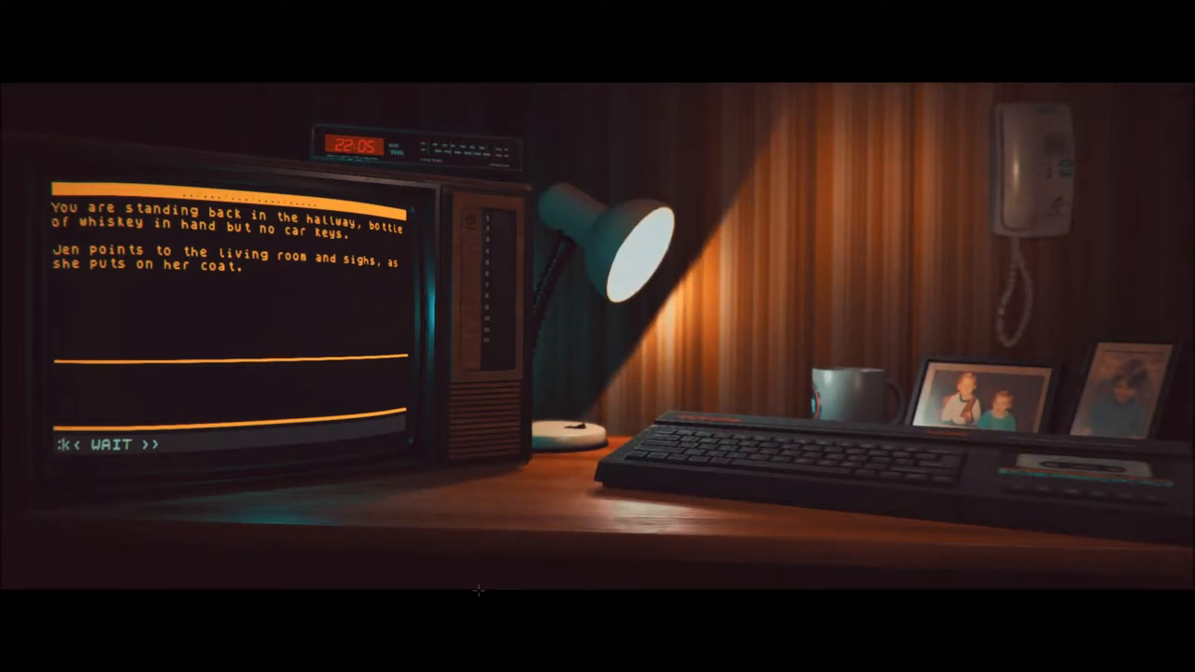
# Walk from the hallway into the living room where Mum pours drinks
pyautogui.write('go to l')
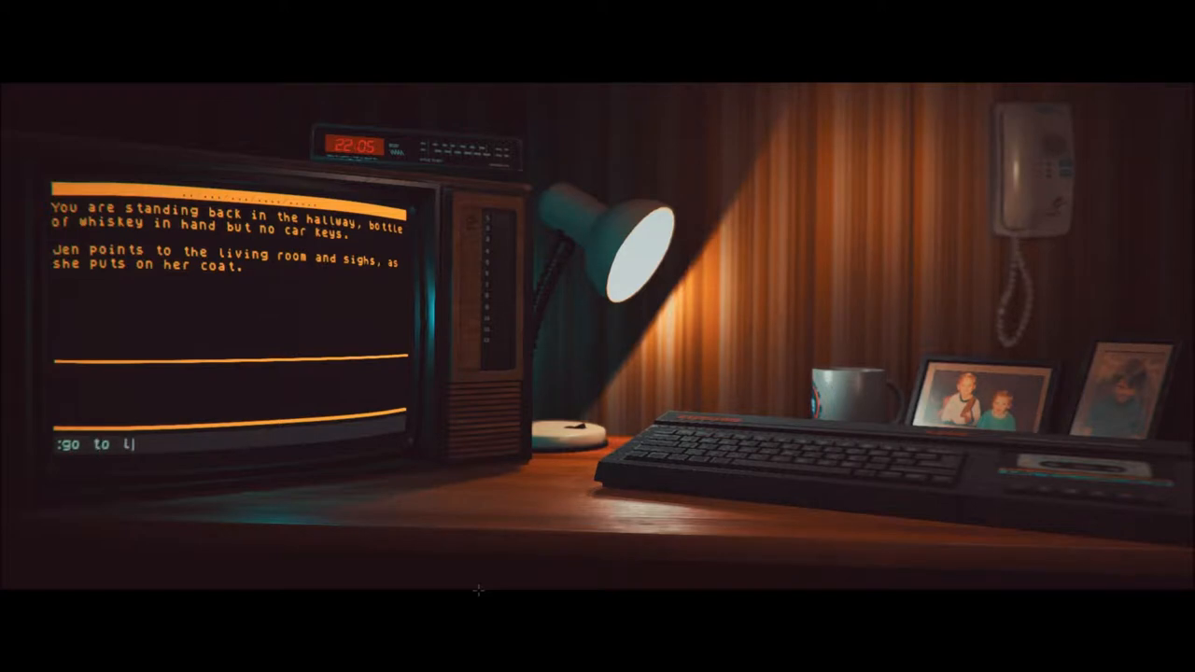
pyautogui.write('iving r')
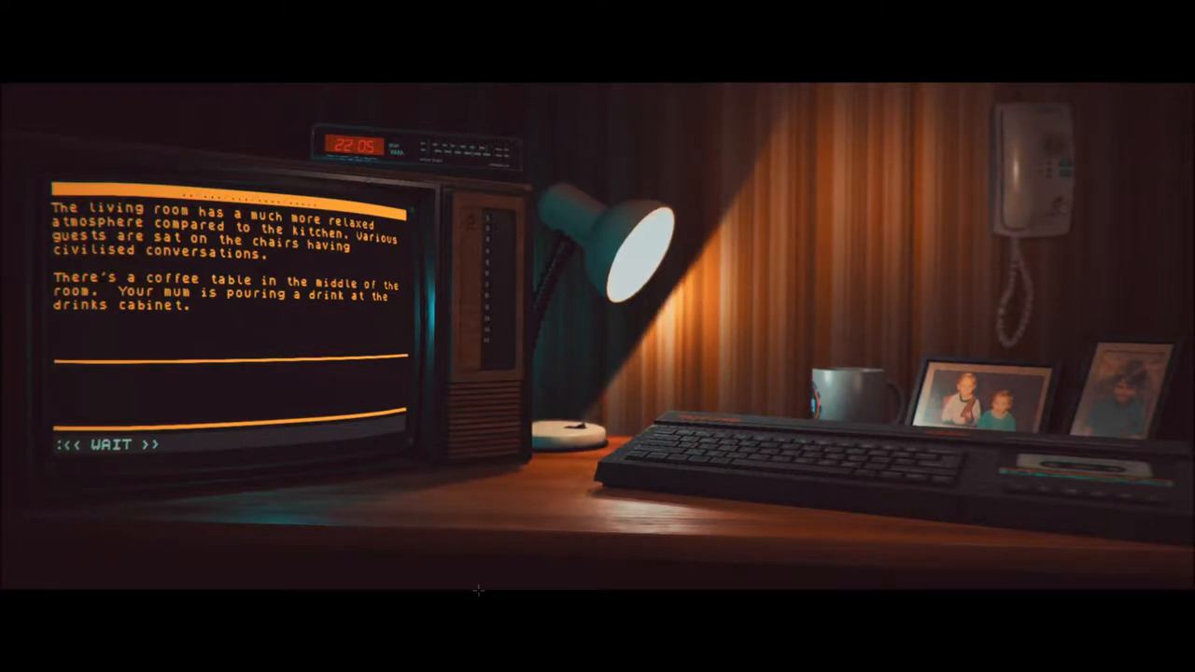
# Examine Mum at the drinks cabinet, then try talking to her
pyautogui.write('look')
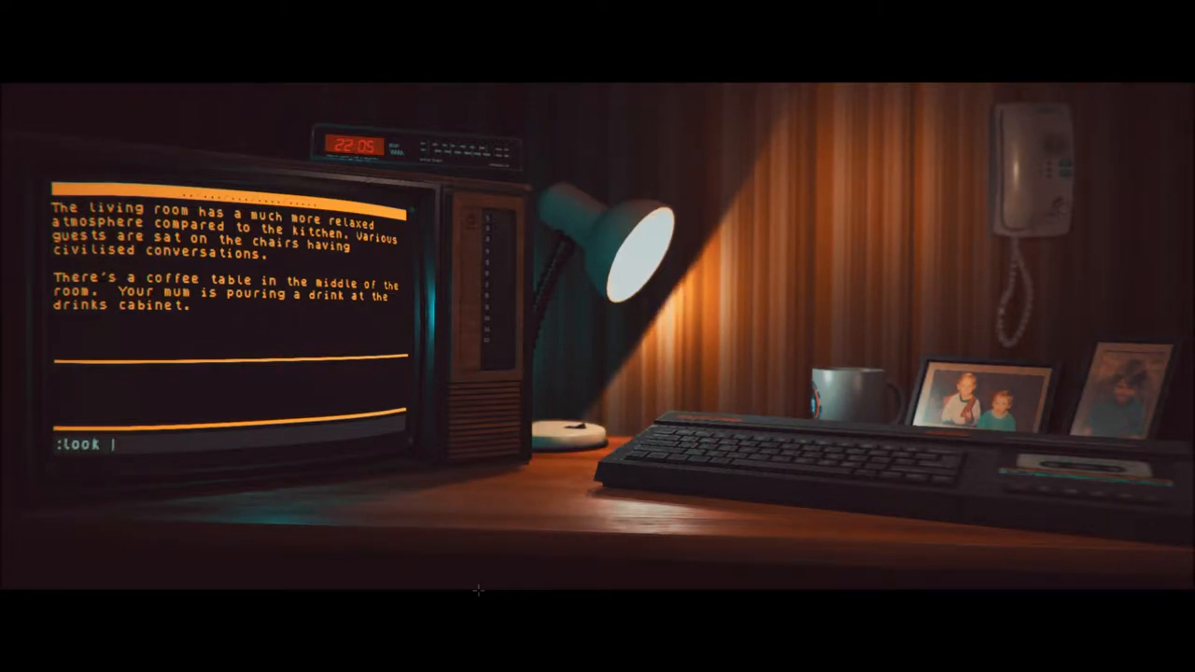
pyautogui.write('mu')
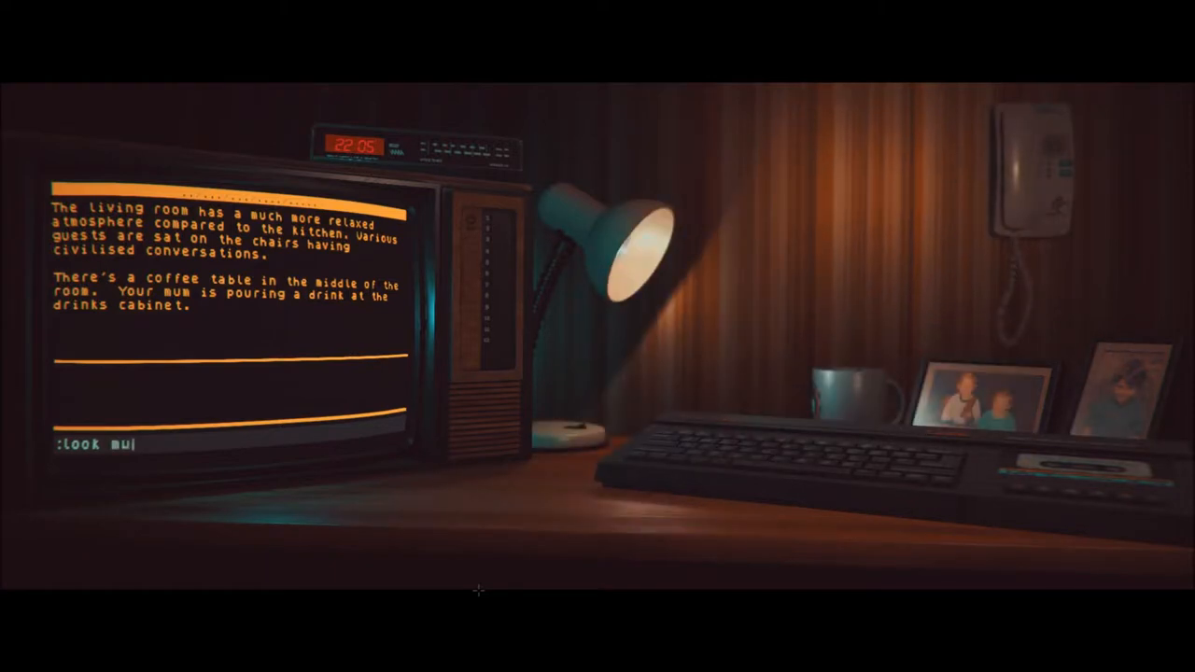
pyautogui.write('m')
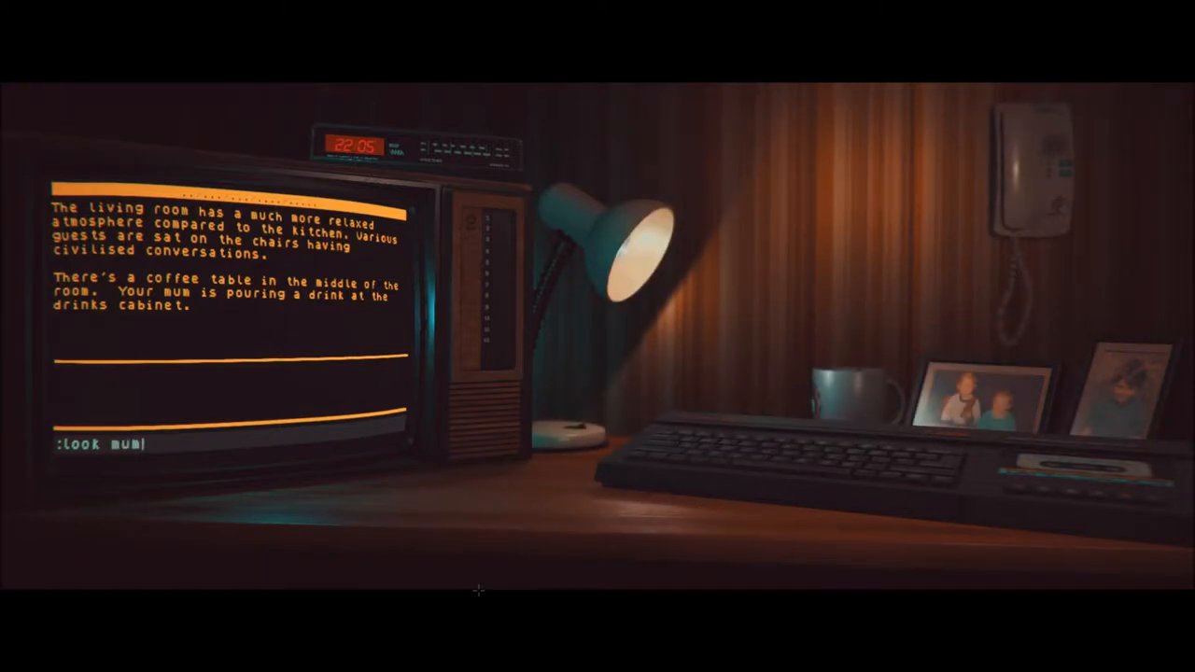
pyautogui.press('Return')
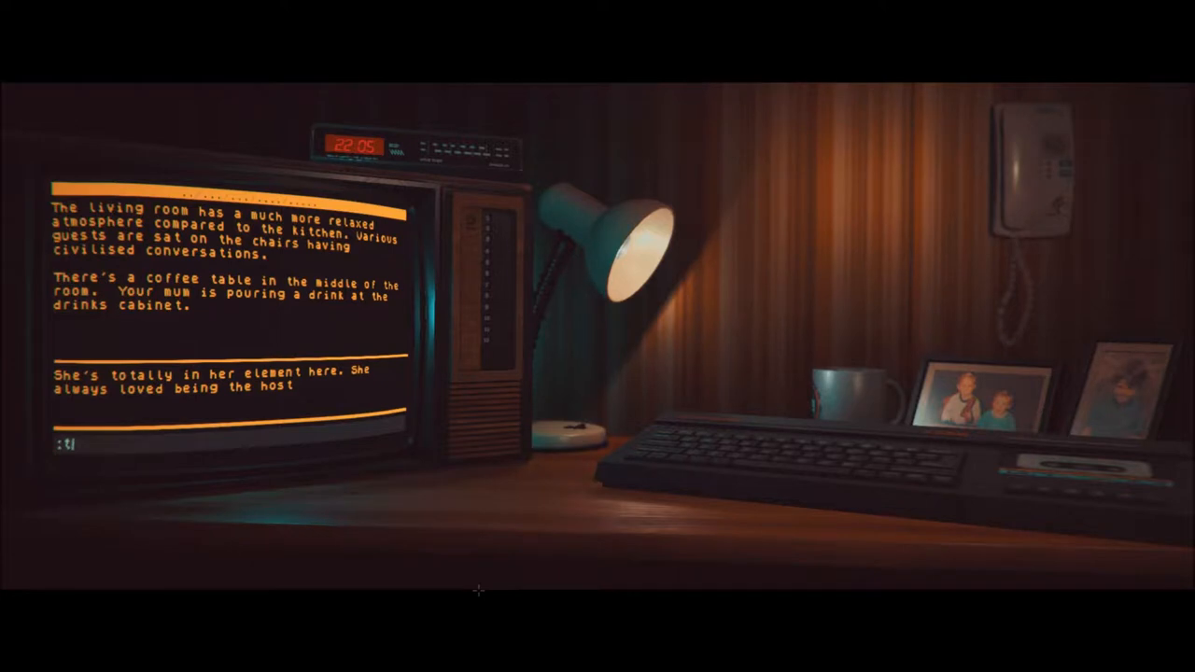
pyautogui.write('alk to m')
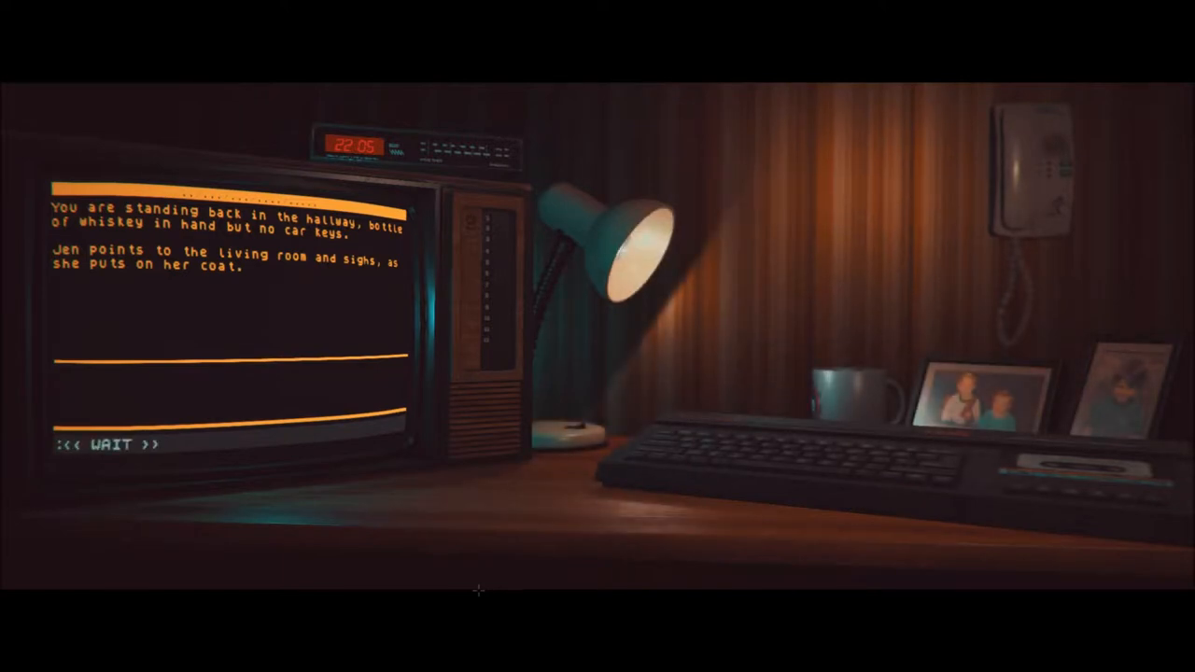
# Walk from the hallway back into the crowded kitchen
pyautogui.write('go to kil')
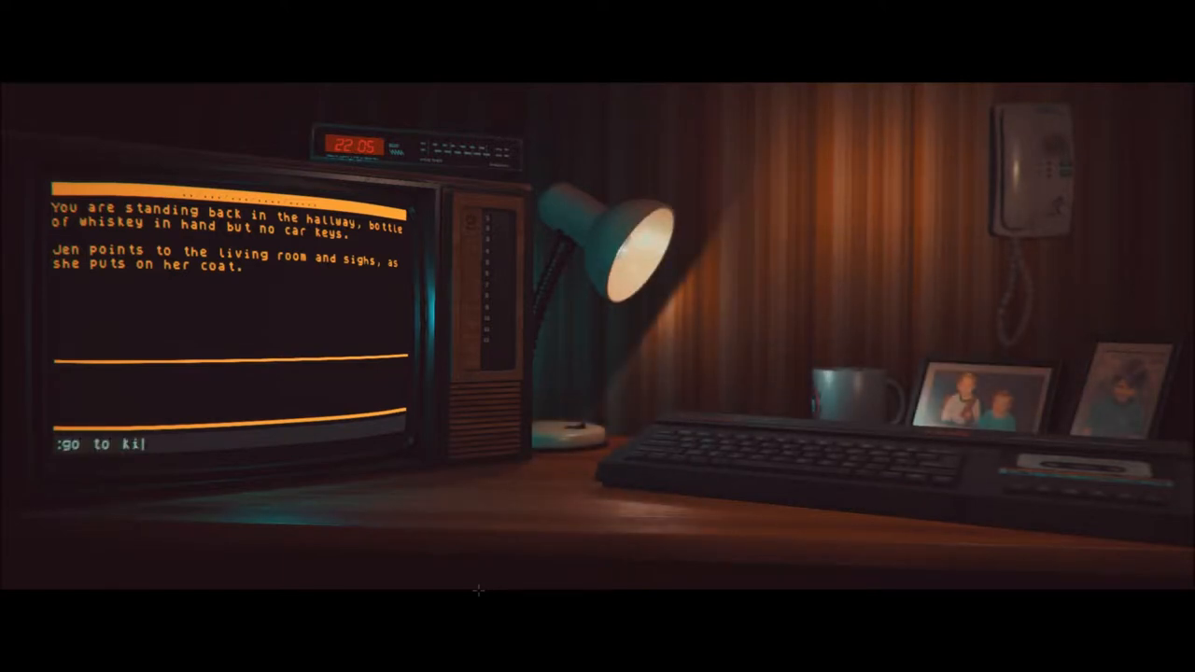
pyautogui.write('tchen')
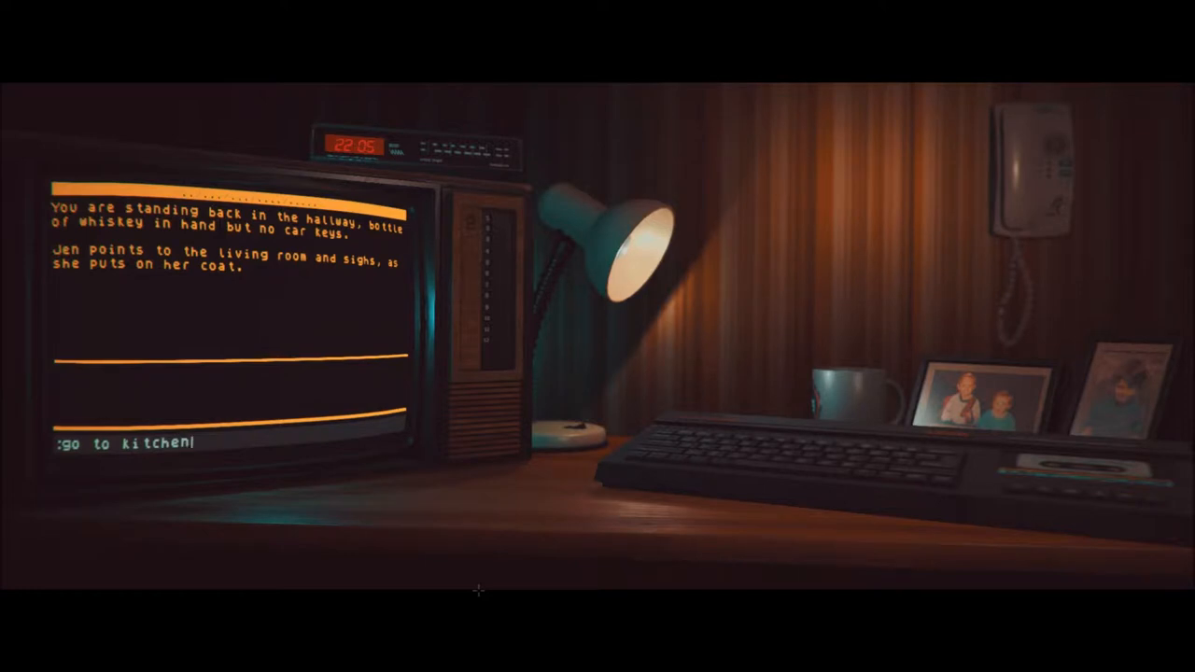
pyautogui.press('Return')
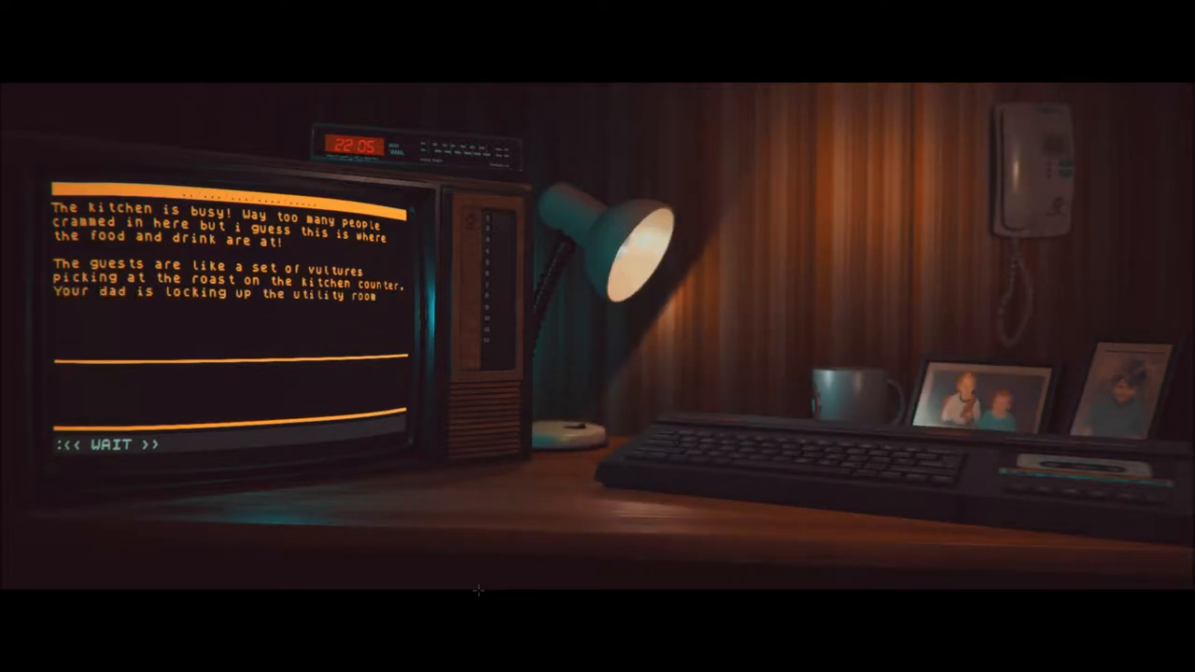
# Talk to Dad, which sends the player back to the hallway with Jen
pyautogui.write('talk to')
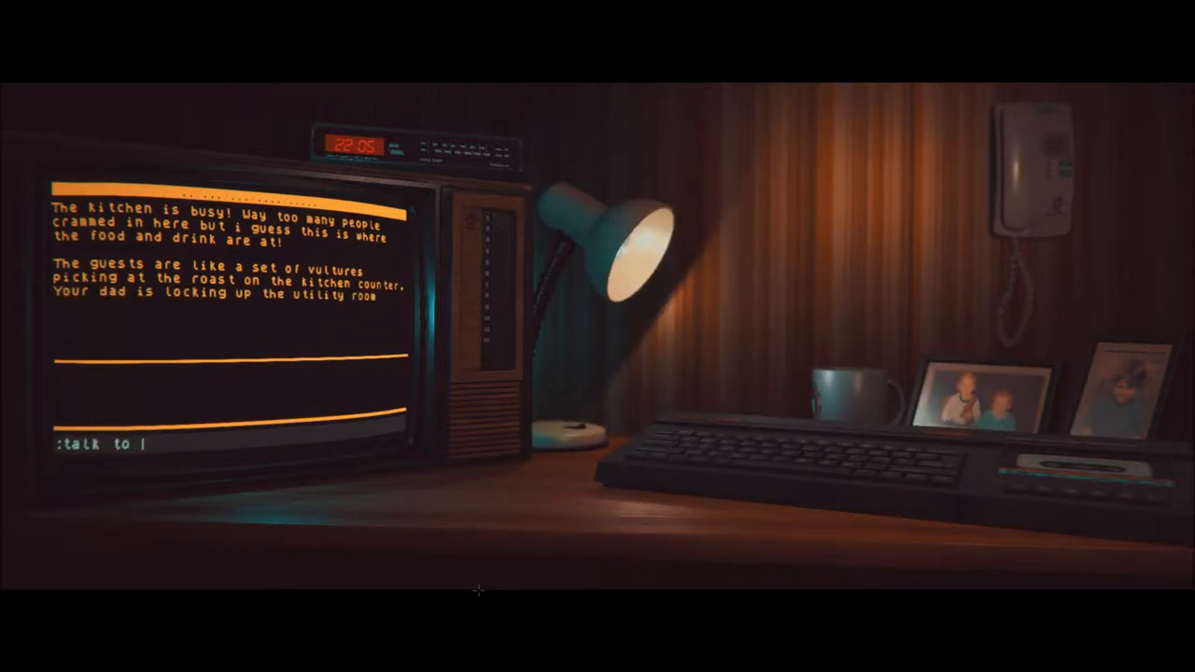
pyautogui.write('dad')
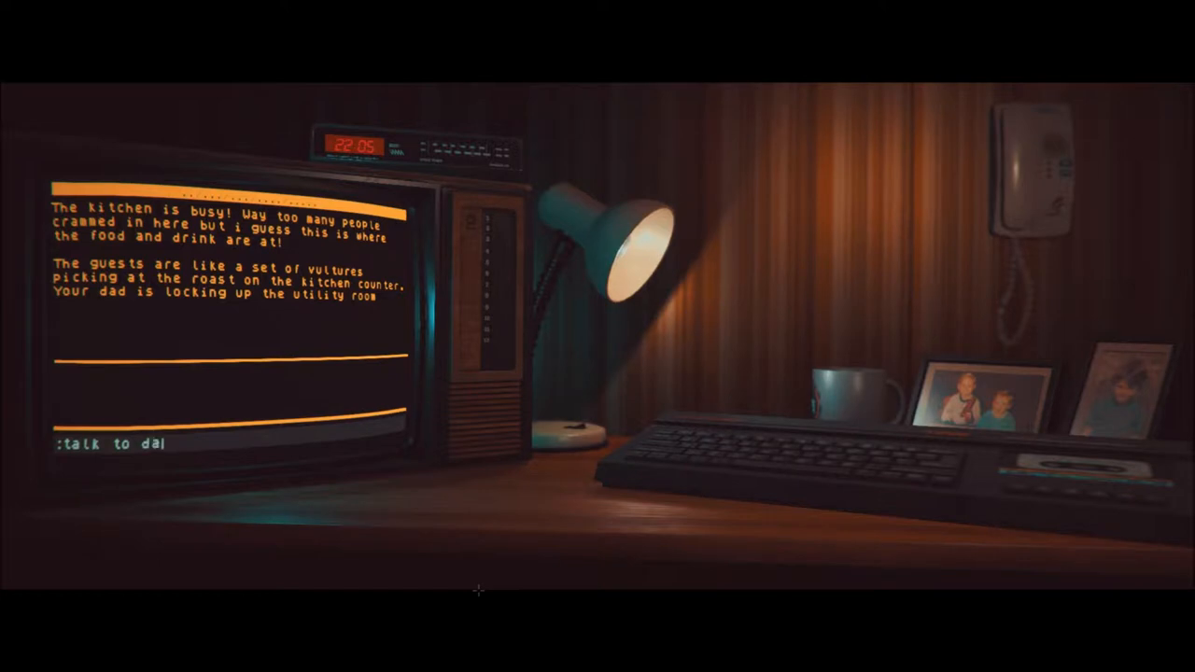
pyautogui.press('Return')
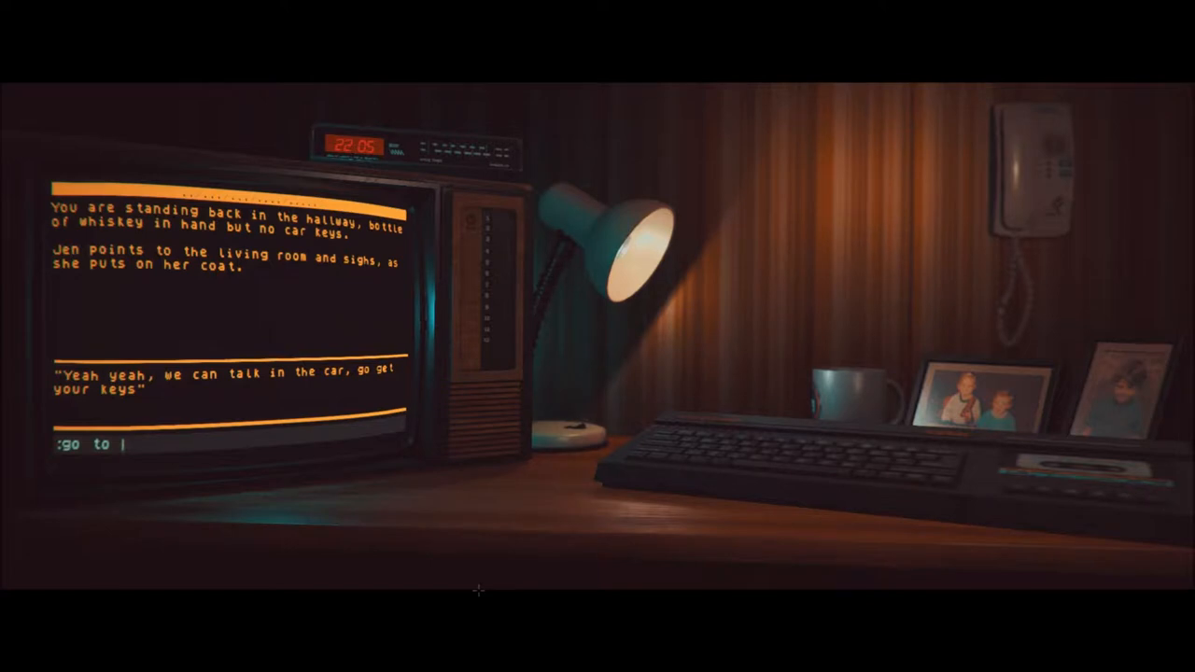
# Enter the living room and examine the drinks cabinet, which holds no keys
pyautogui.write('living room')
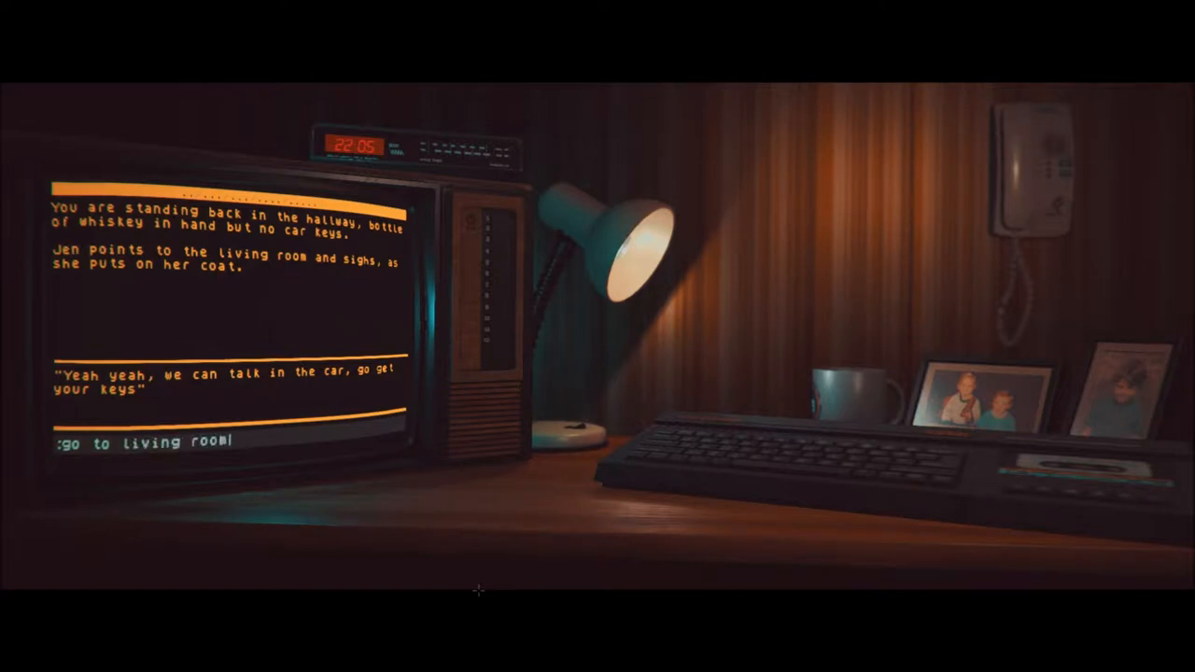
pyautogui.press('Return')
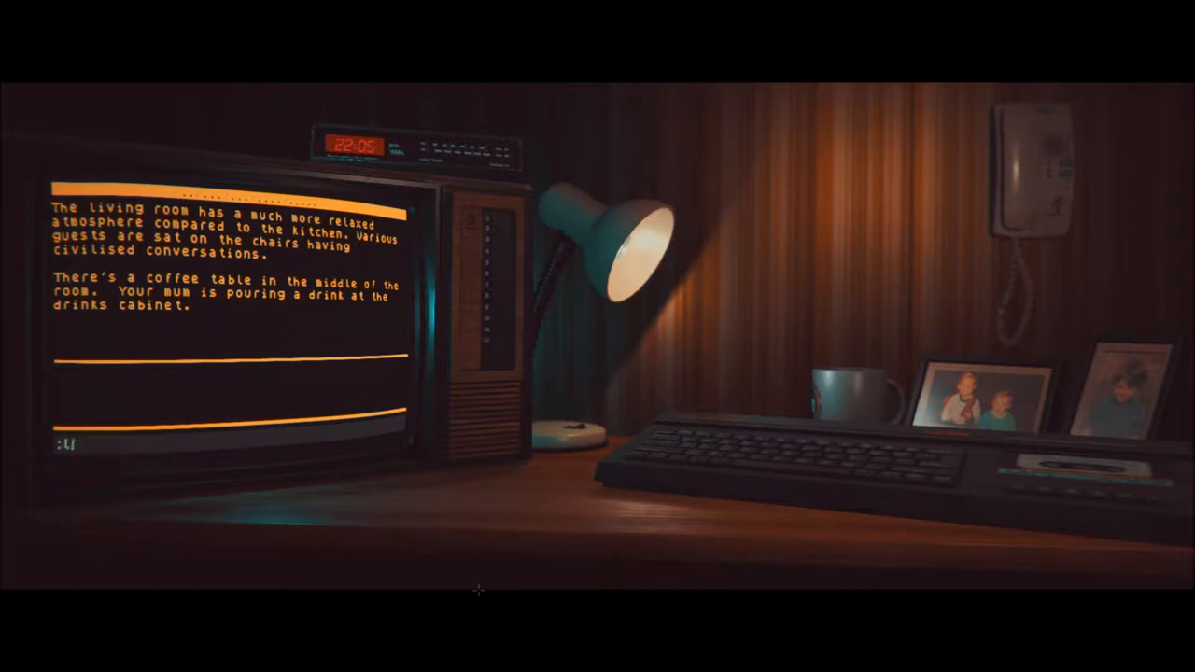
pyautogui.write('look')
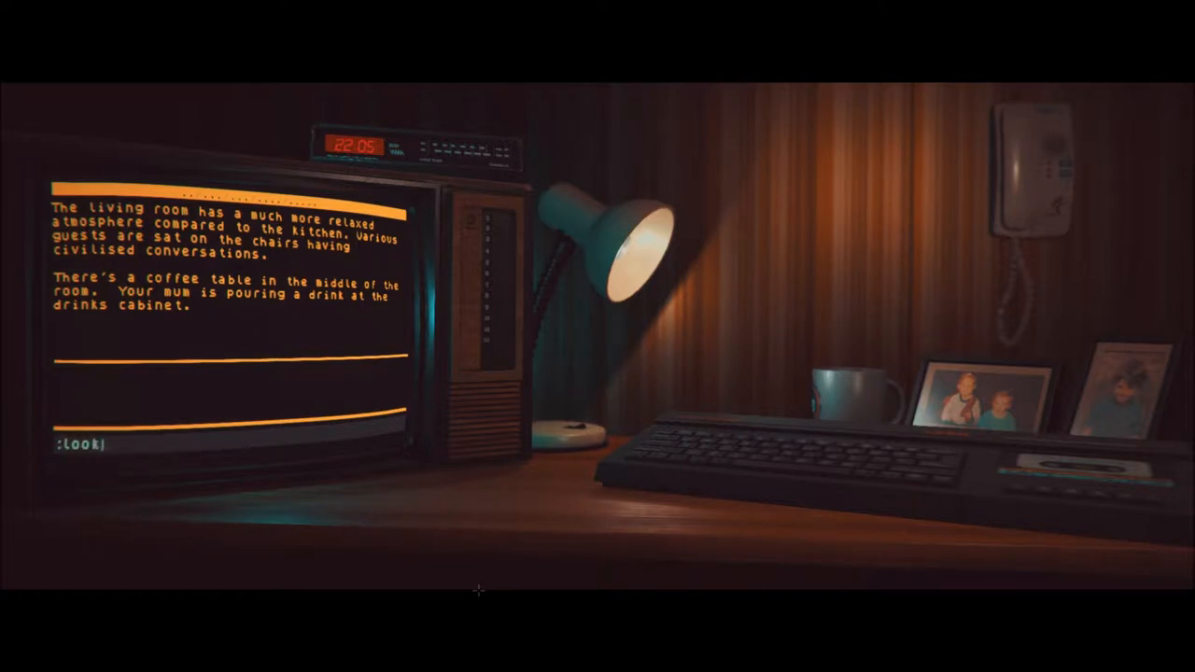
pyautogui.write('at cabi')
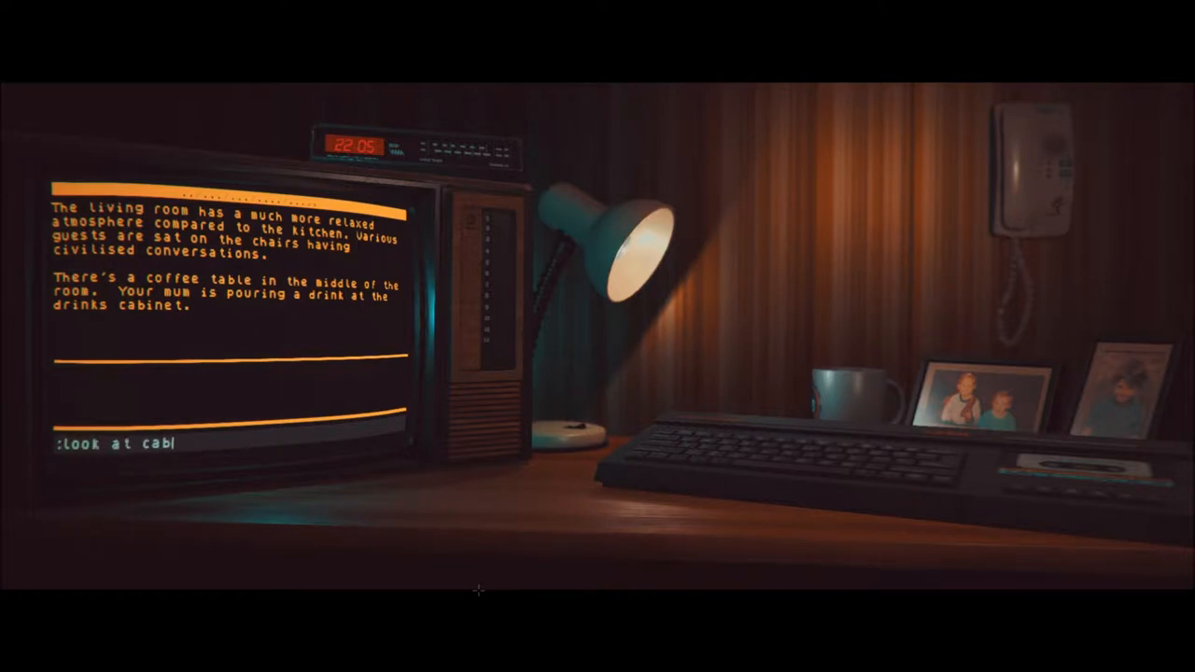
pyautogui.press('Return')
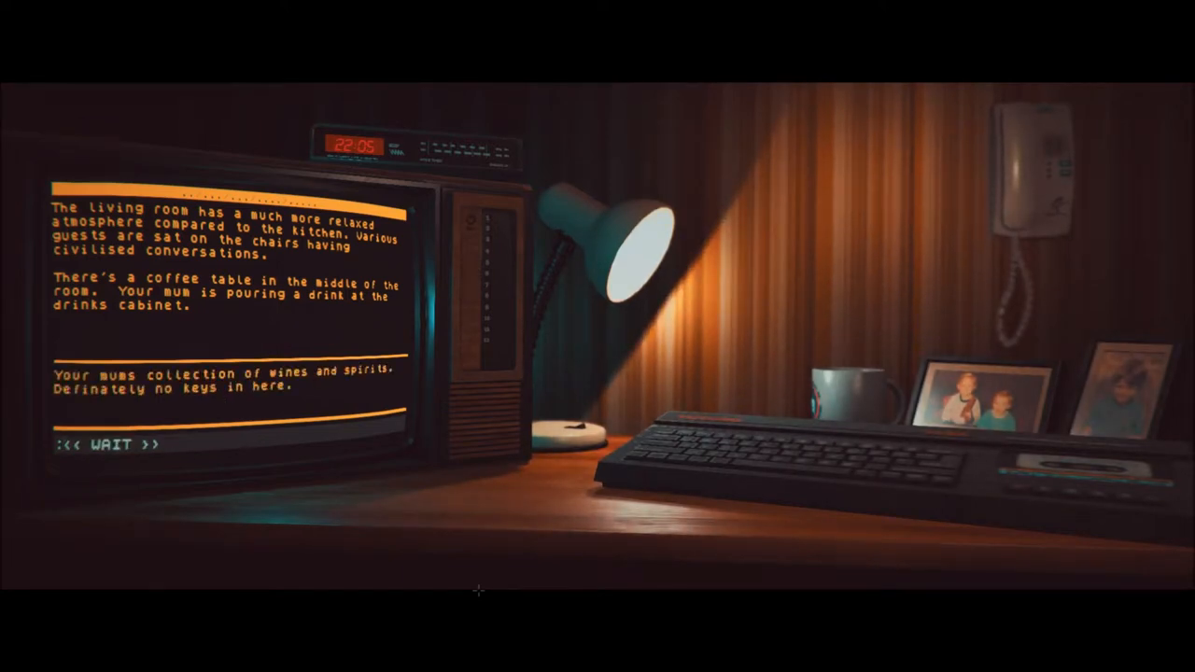
# Examine the chair, the table and the jacket in search of the car keys
pyautogui.write('look')
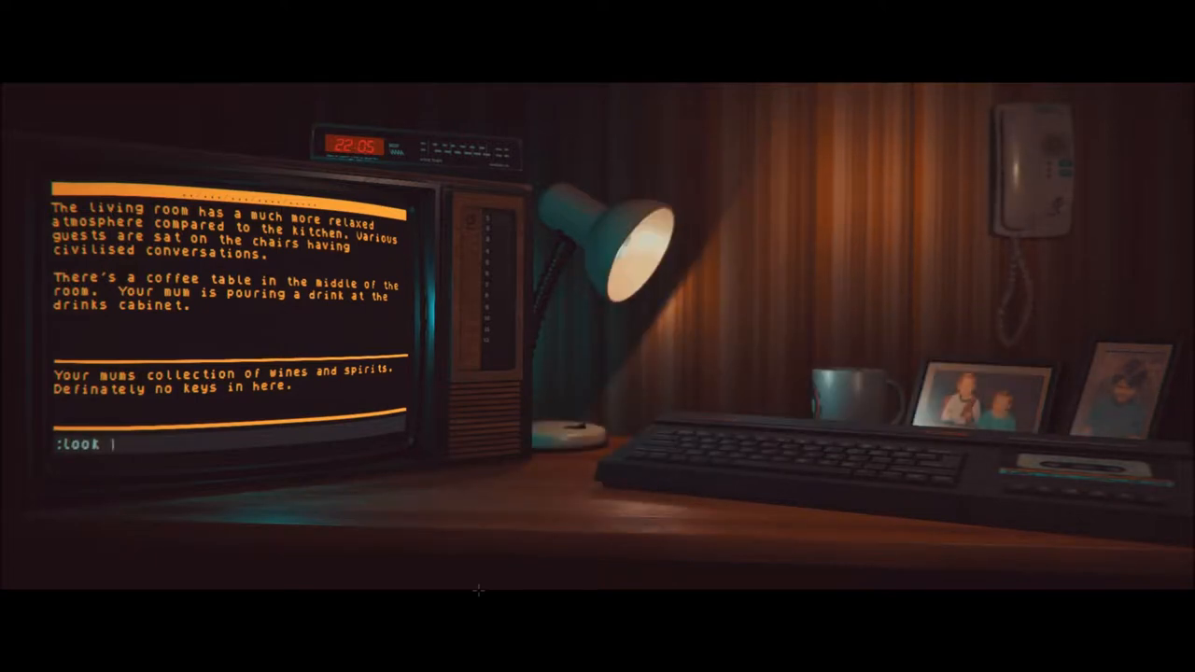
pyautogui.write('cahir')
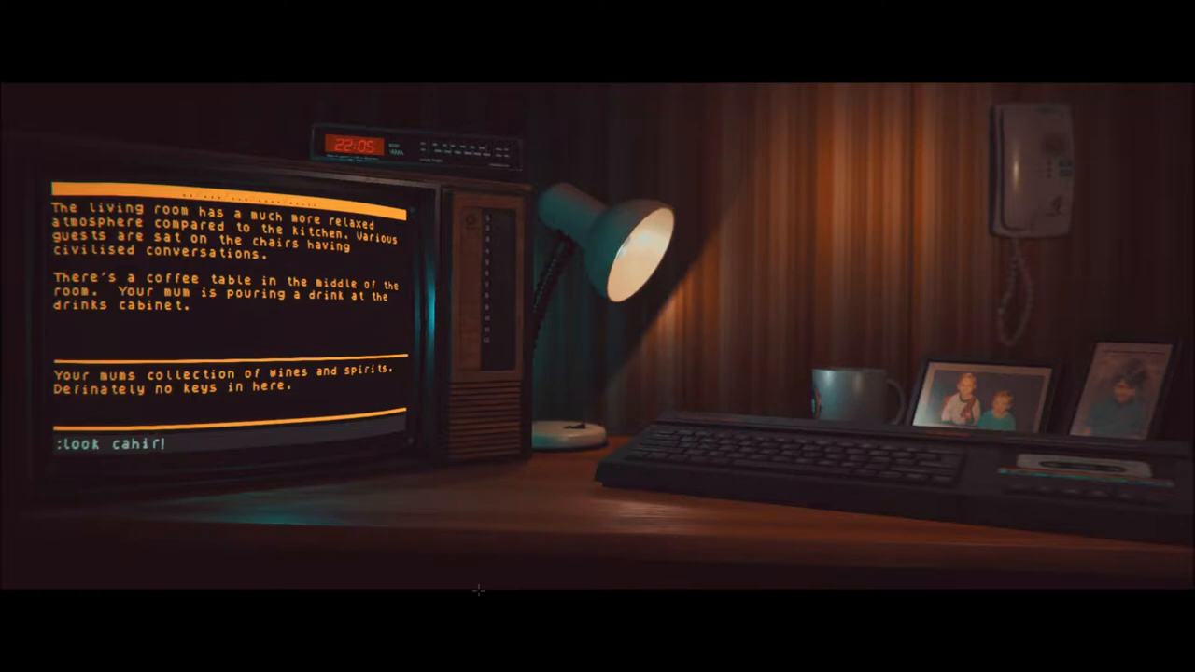
pyautogui.press('BackSpace')
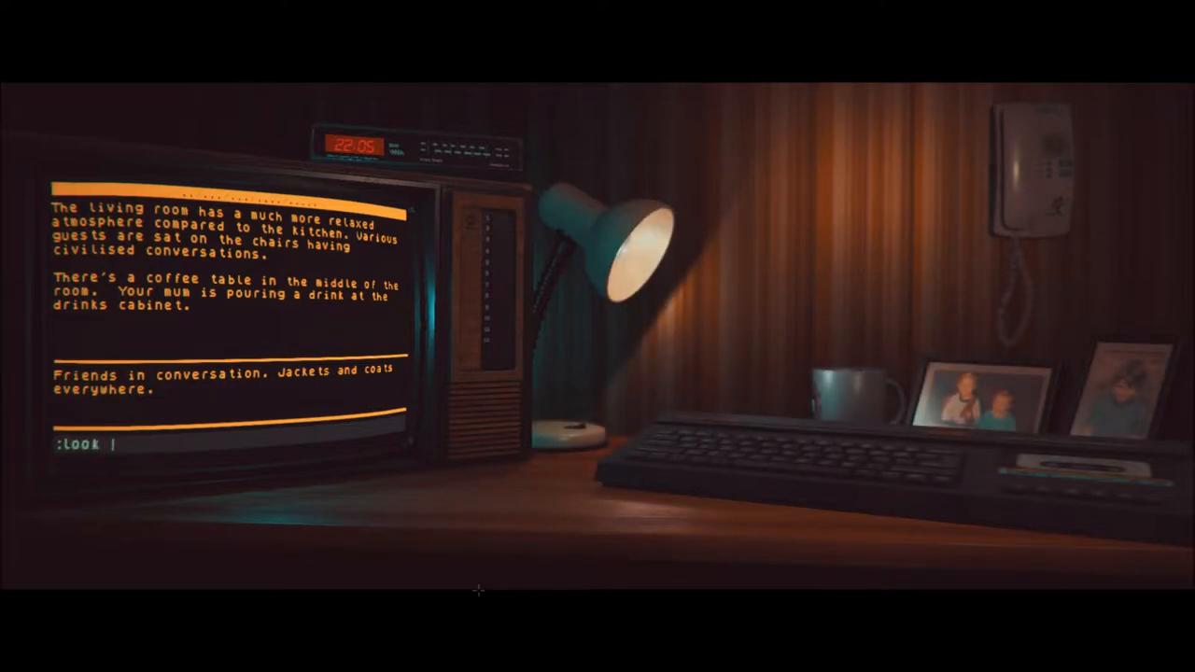
pyautogui.write('table')
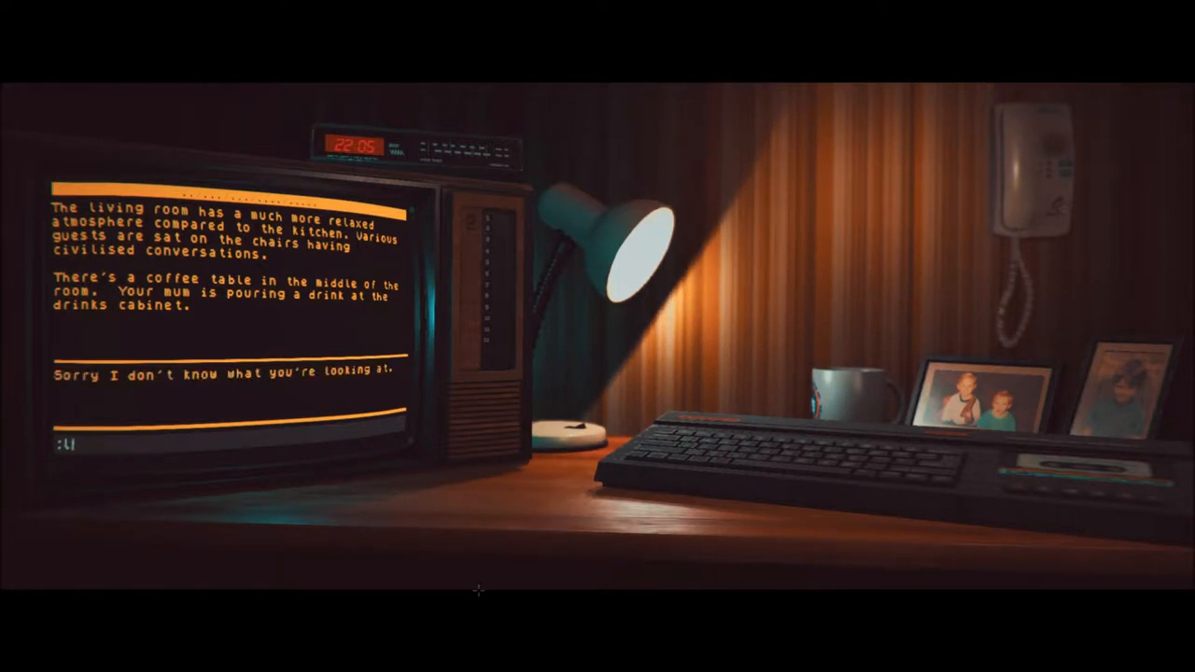
pyautogui.write('look jack')
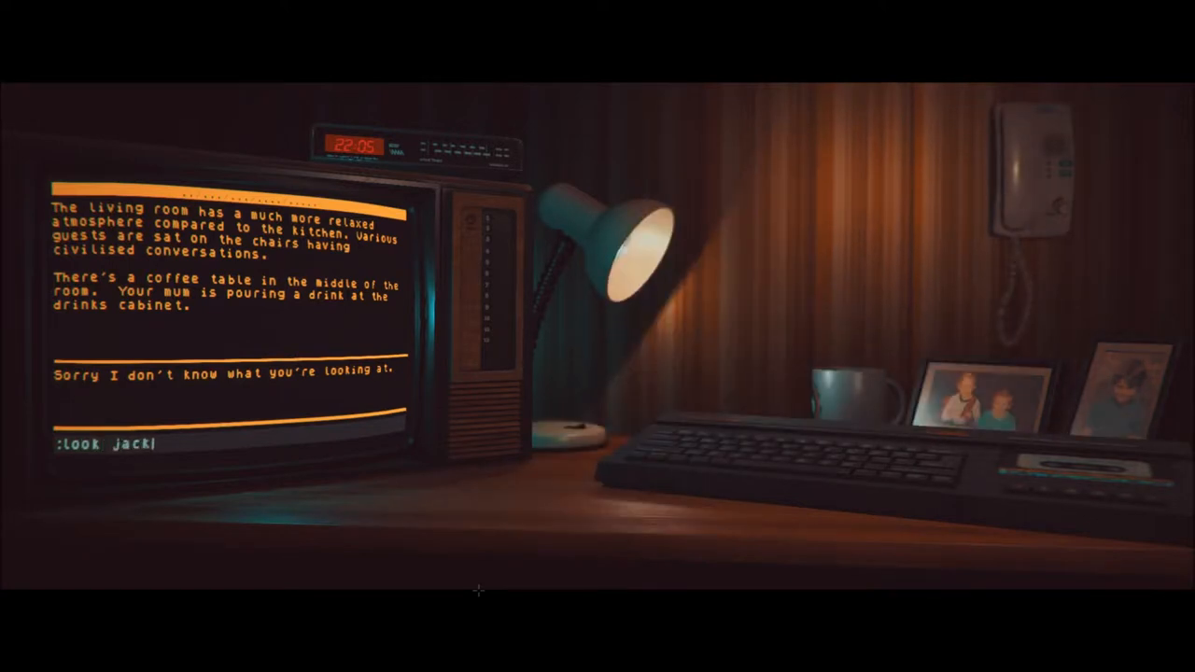
pyautogui.write('et')
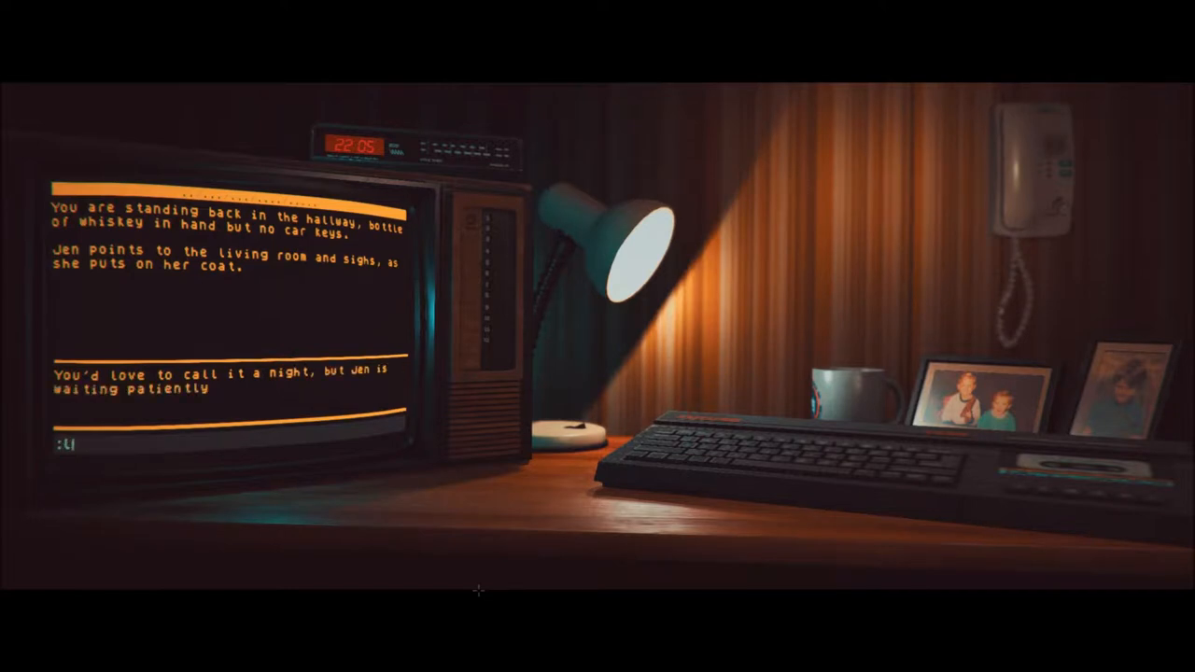
# Head back into the living room with its coffee table and drinks cabinet
pyautogui.write('go to li')
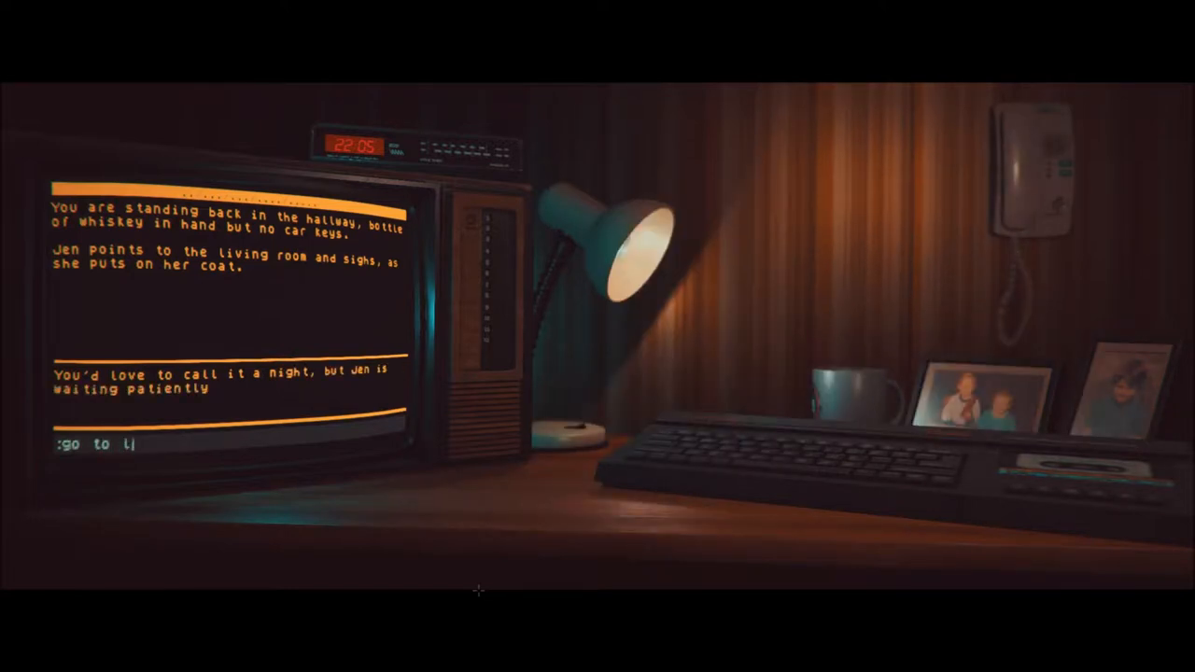
pyautogui.write('ving room')
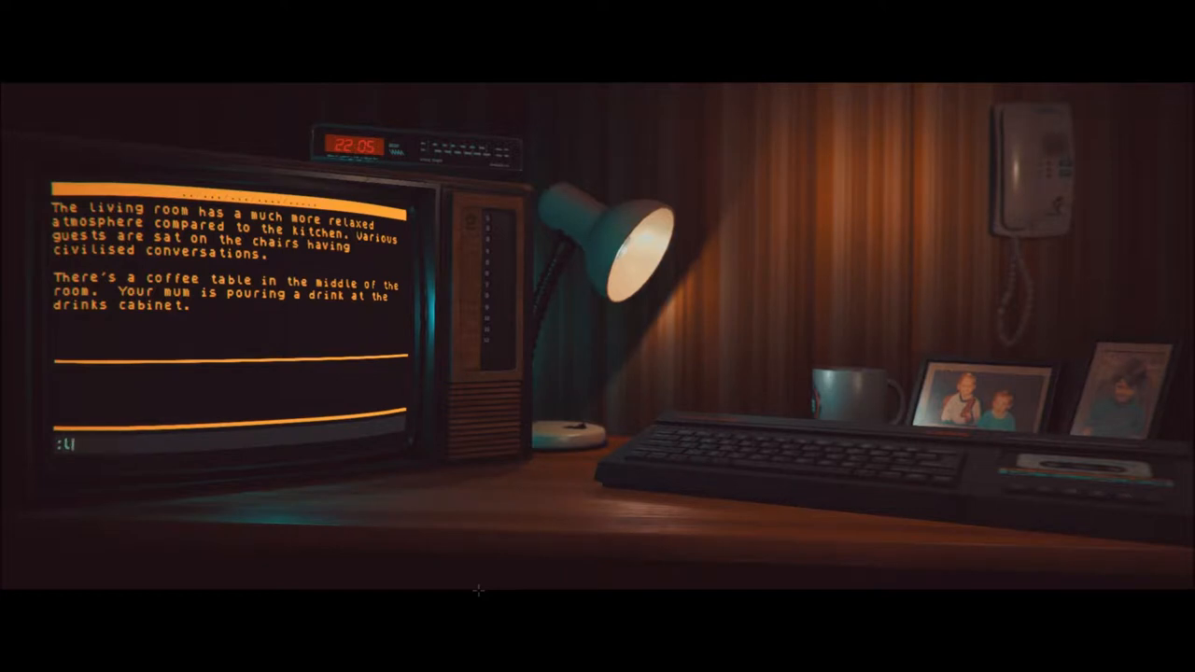
# Look under the coats and under the coffee table, finding no keys
pyautogui.write('look under')
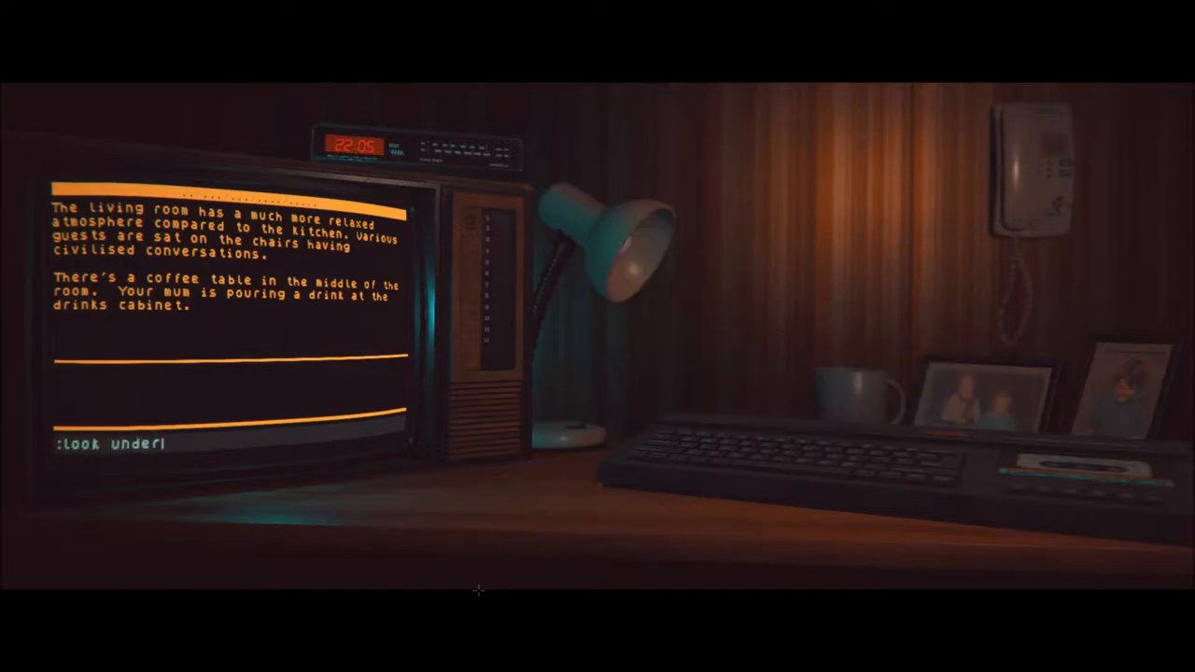
pyautogui.write('coats')
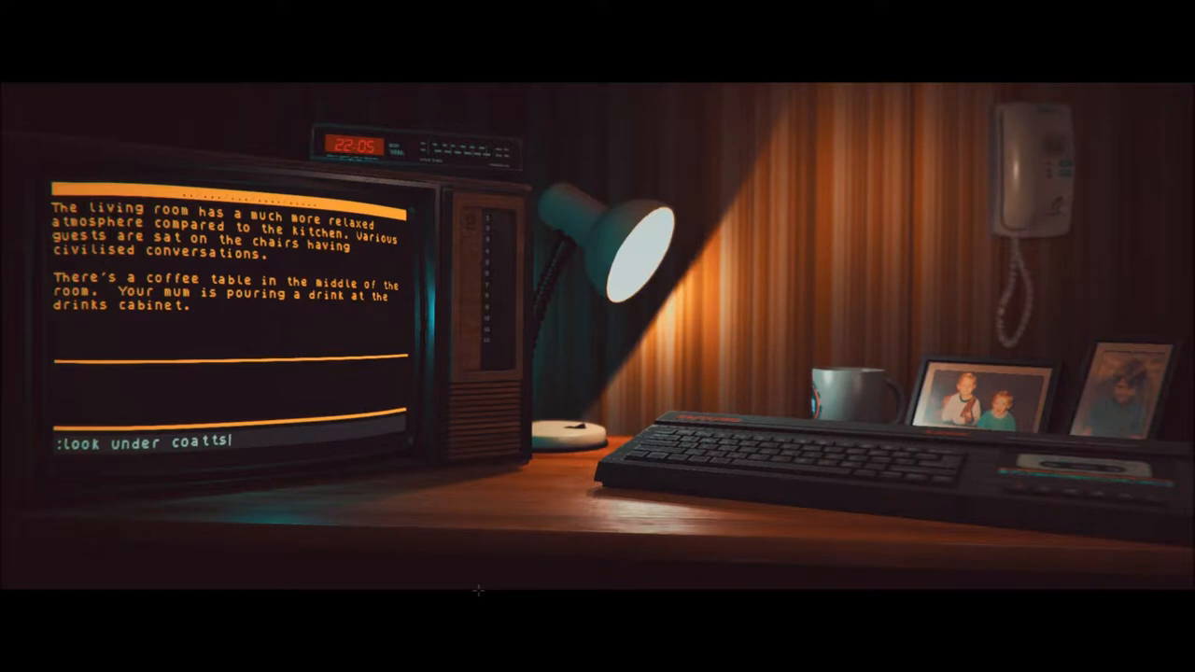
pyautogui.press('Return')
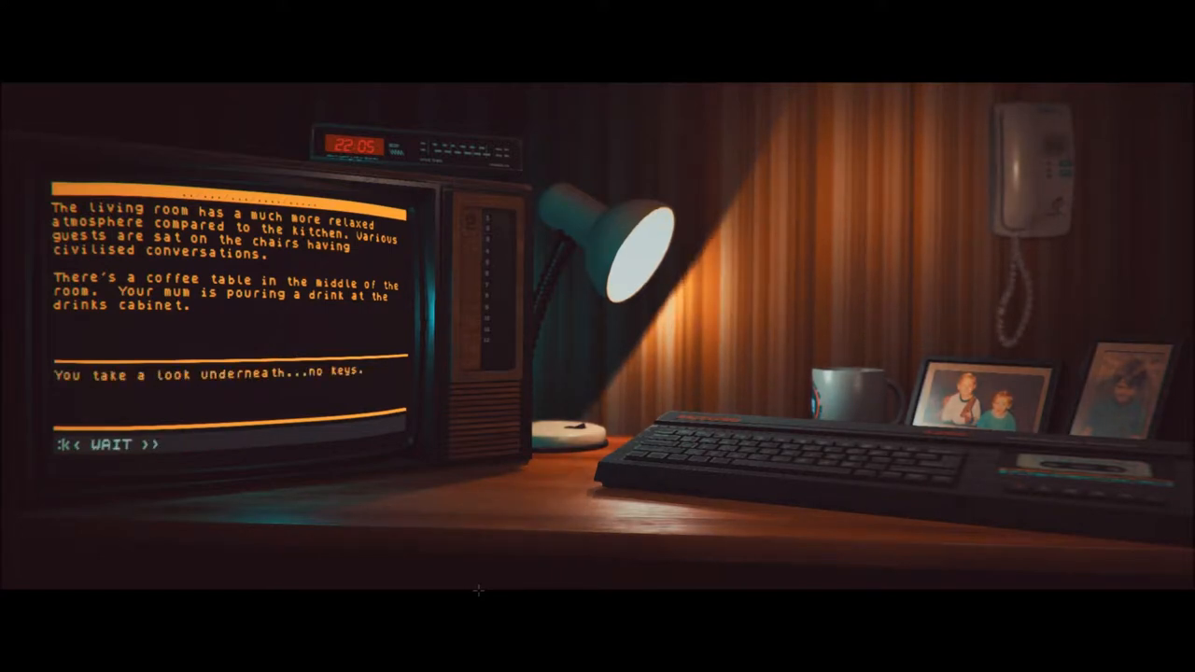
pyautogui.write('look u')
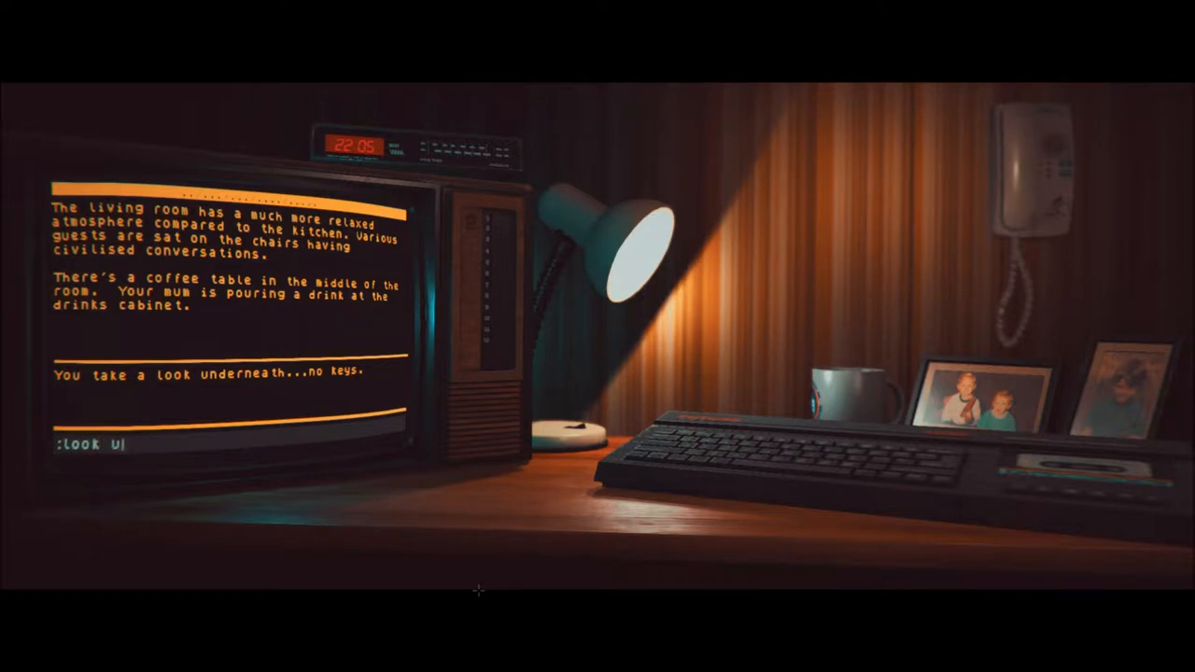
pyautogui.write('nder table')
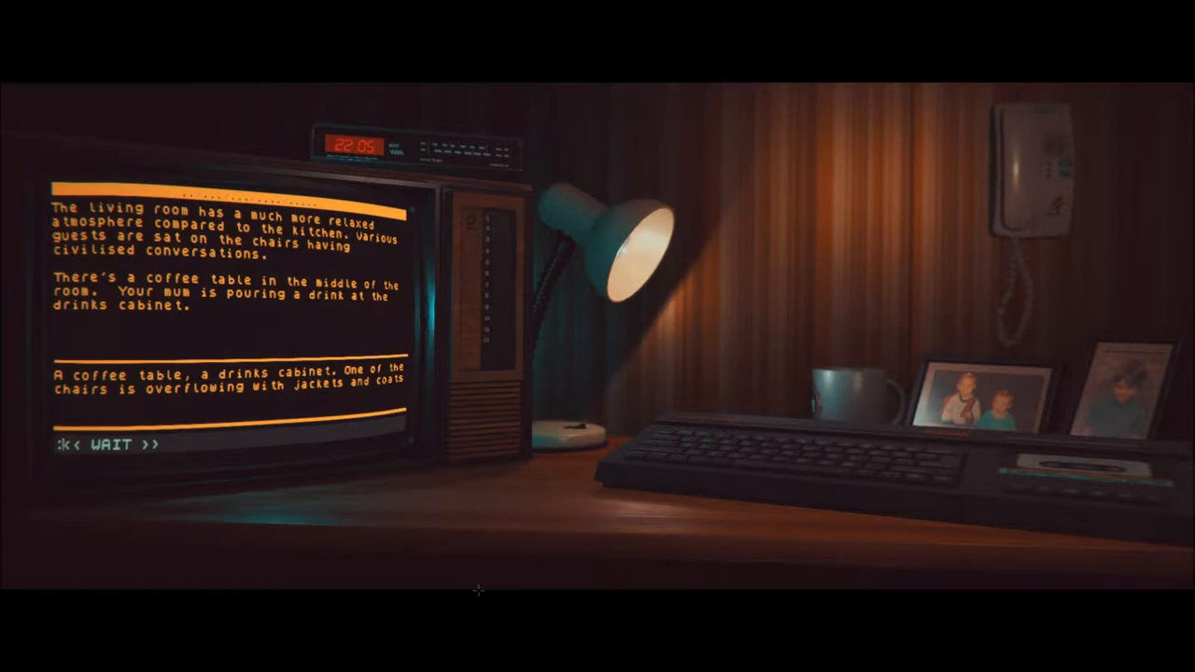
pyautogui.write('look')
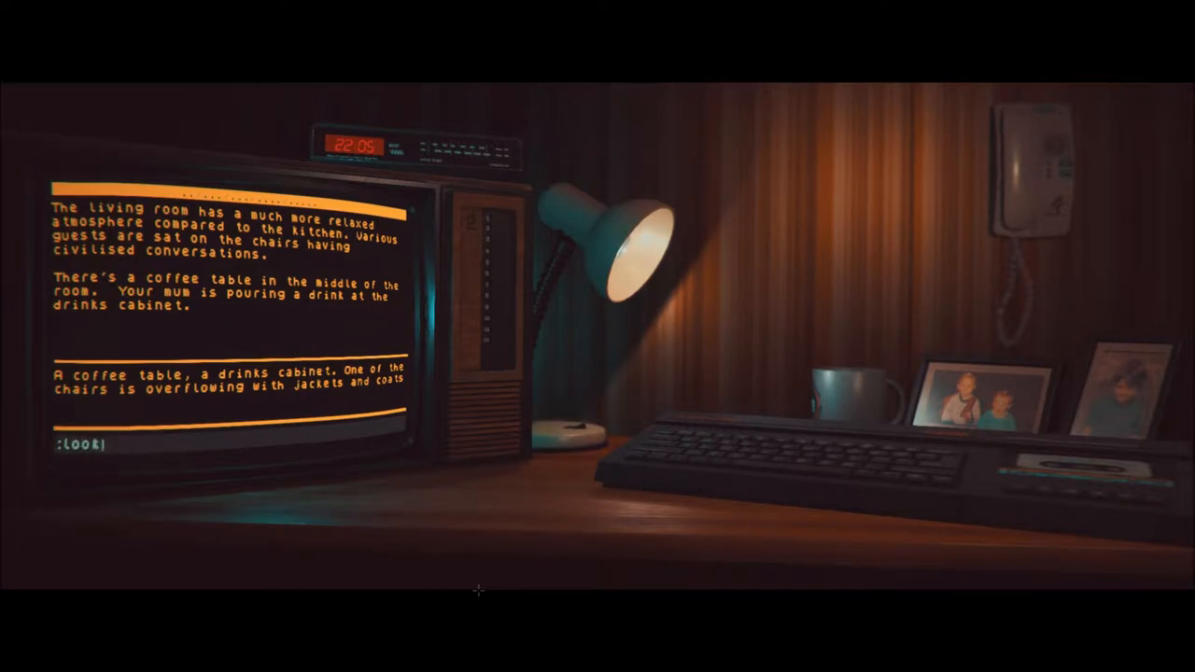
pyautogui.write('under')
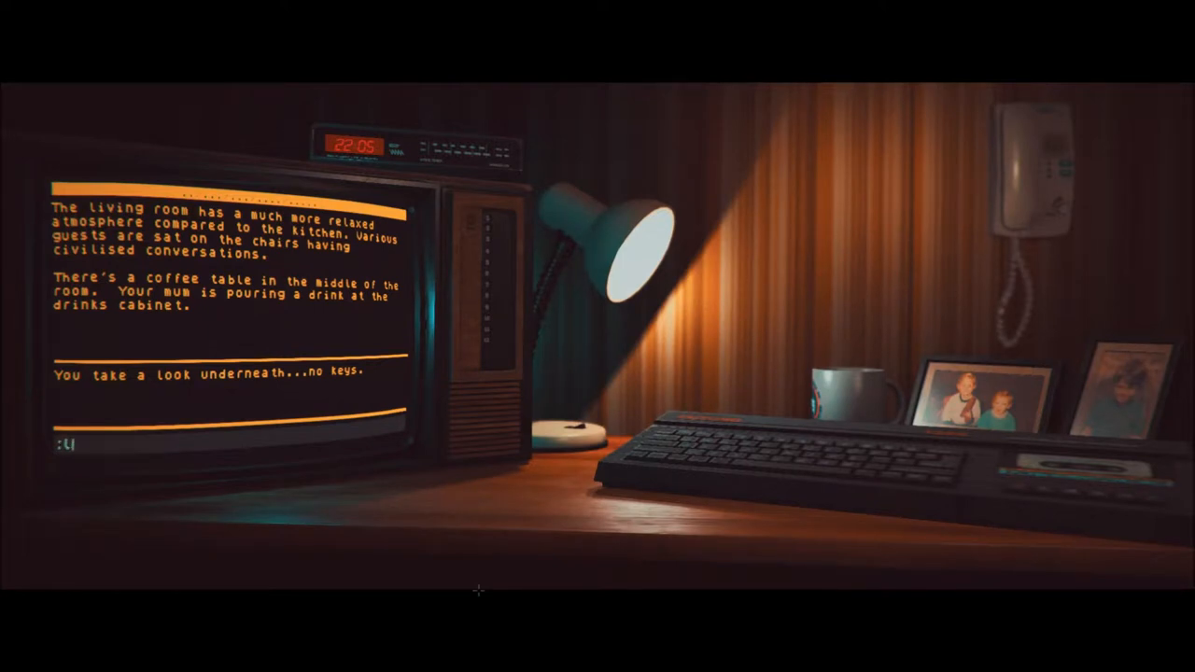
# Try further 'look under' commands, then look at the table showing drinks on coasters but no keys
pyautogui.write('look und')
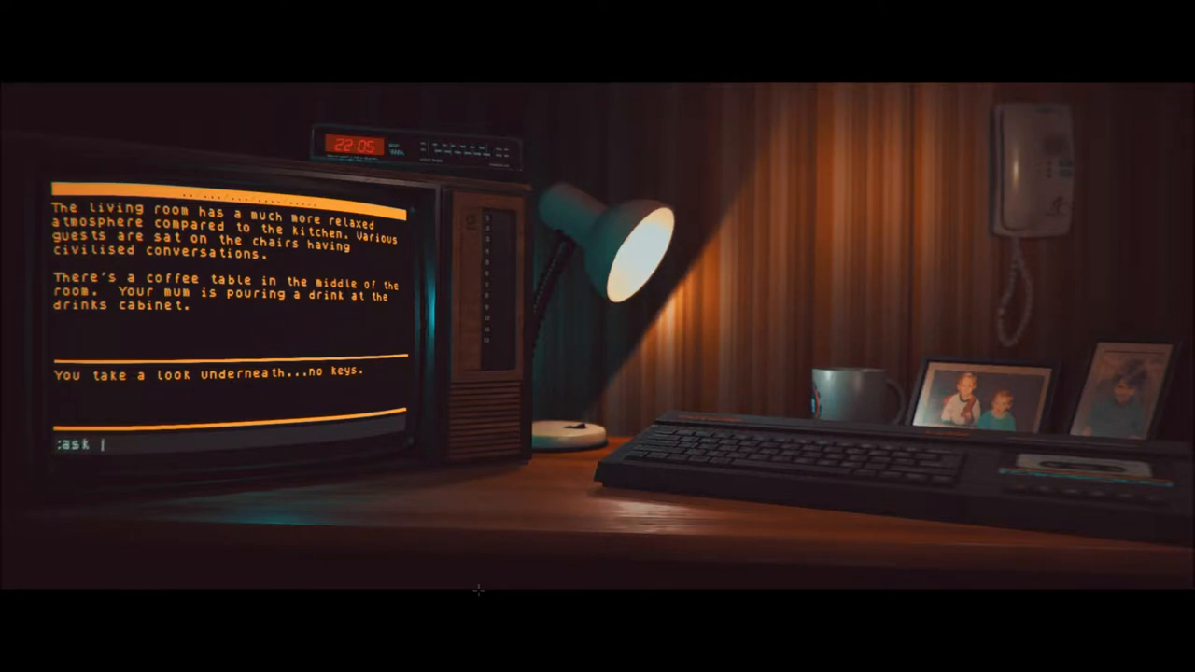
pyautogui.write('mum a')
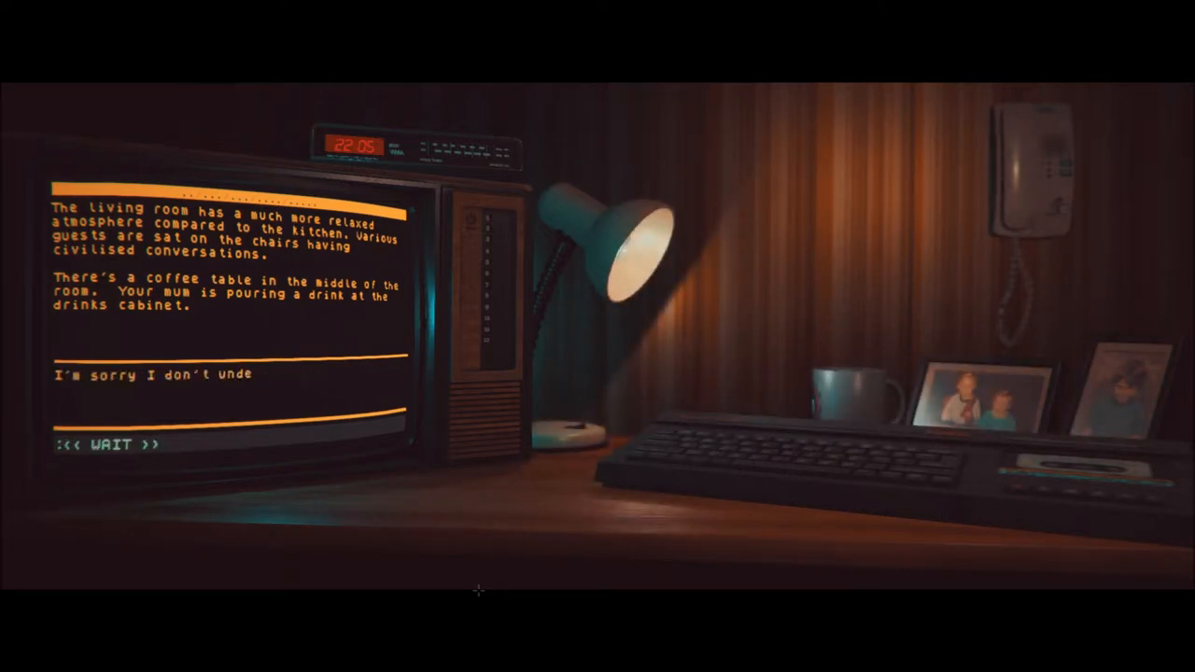
pyautogui.write('rstand.')
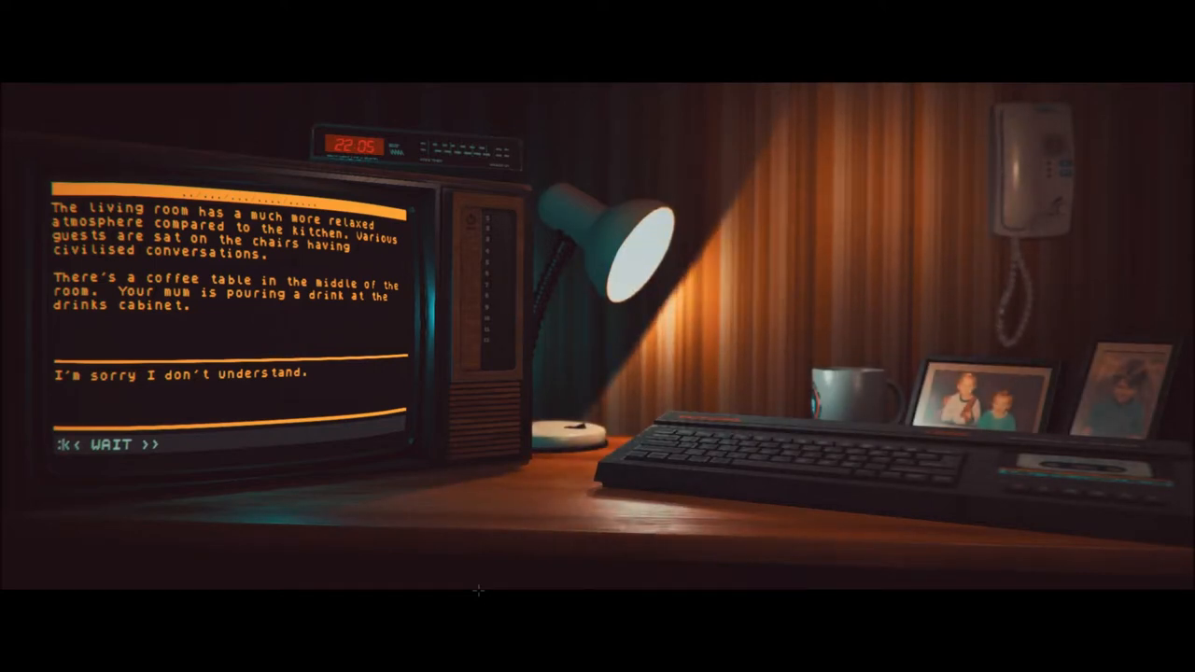
pyautogui.write('look')
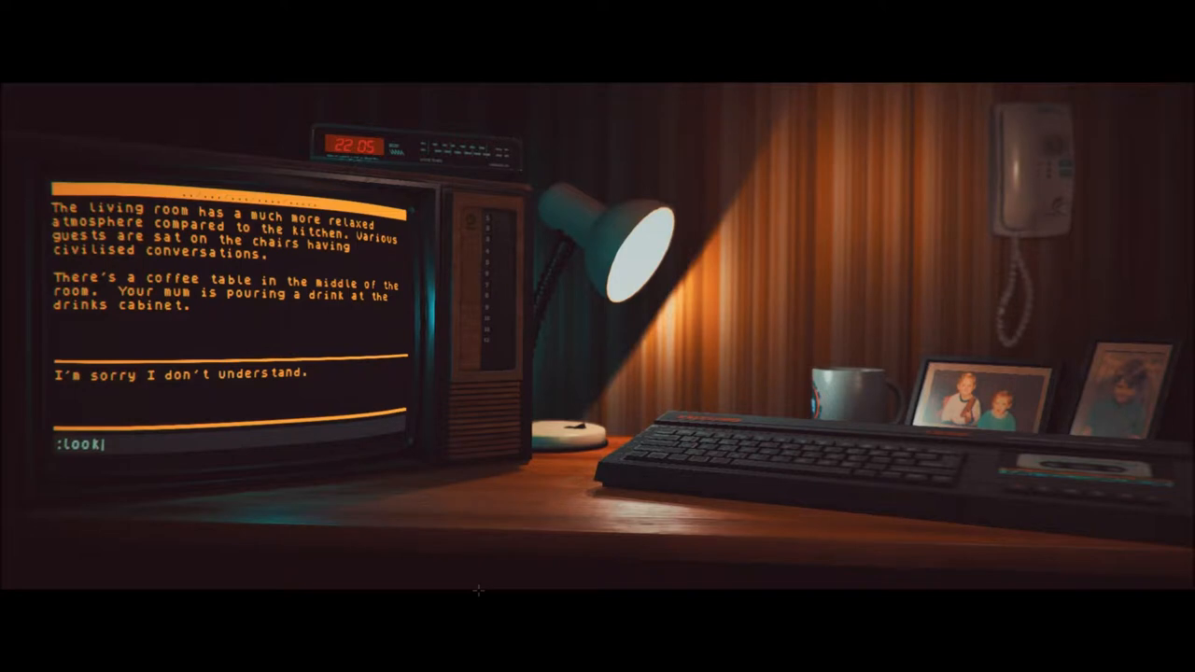
pyautogui.write('under cl')
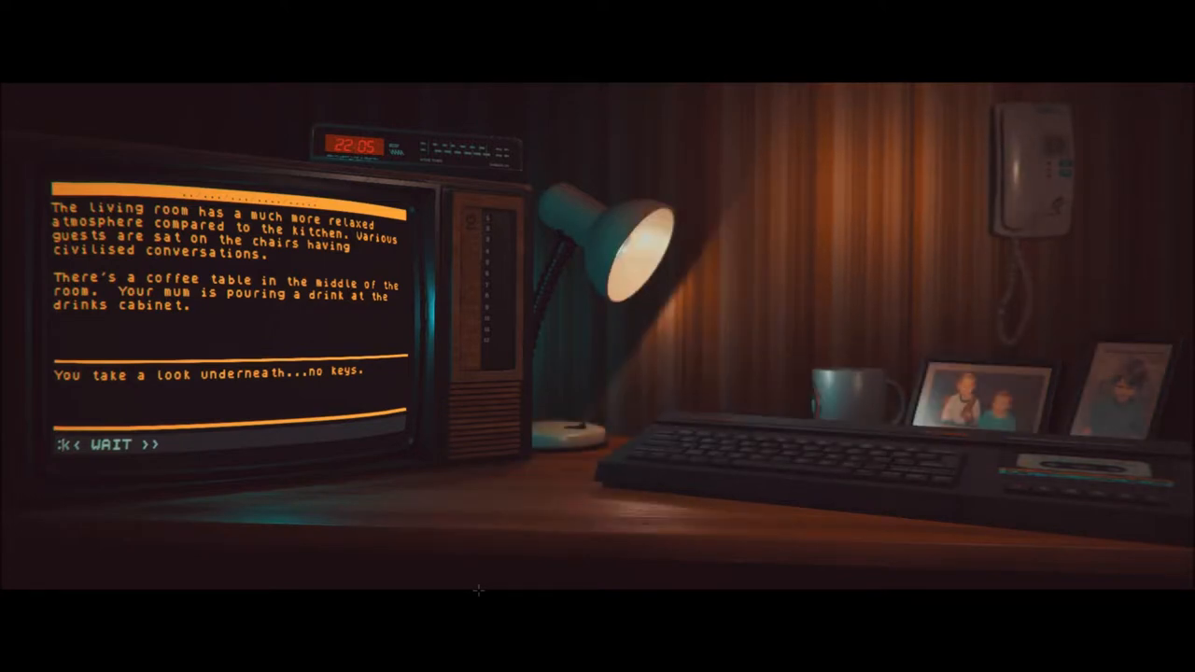
pyautogui.write('look t')
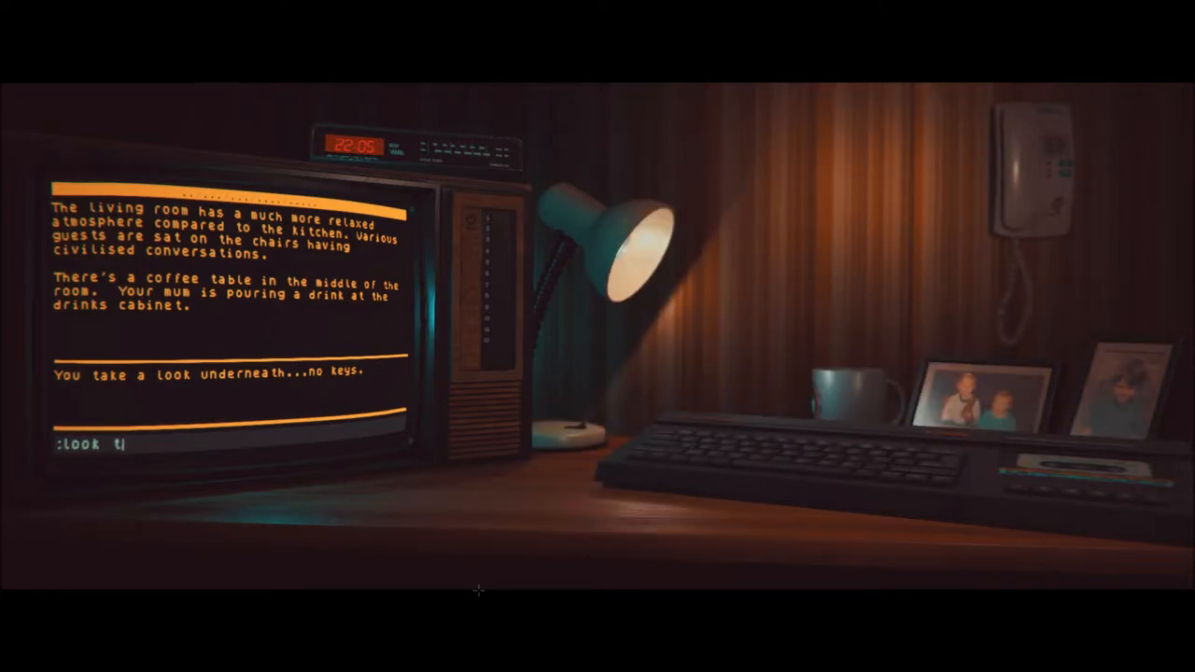
pyautogui.write('able')
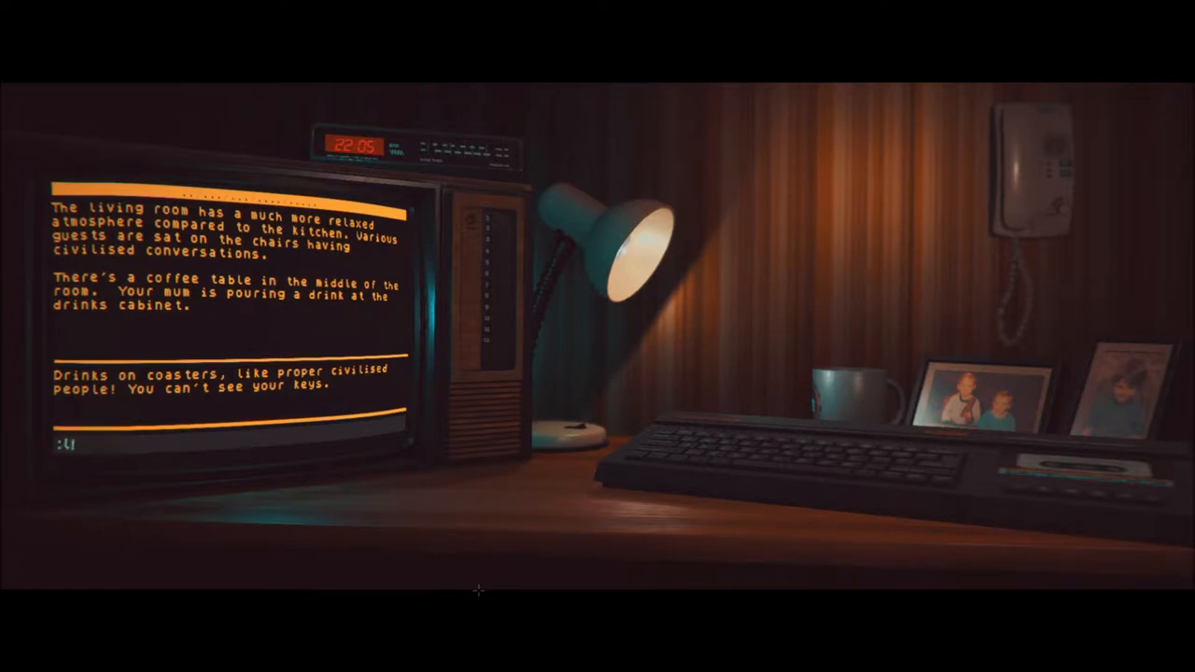
# Search the drinks cabinet for the keys with 'look in cabinet'
pyautogui.write('ook')
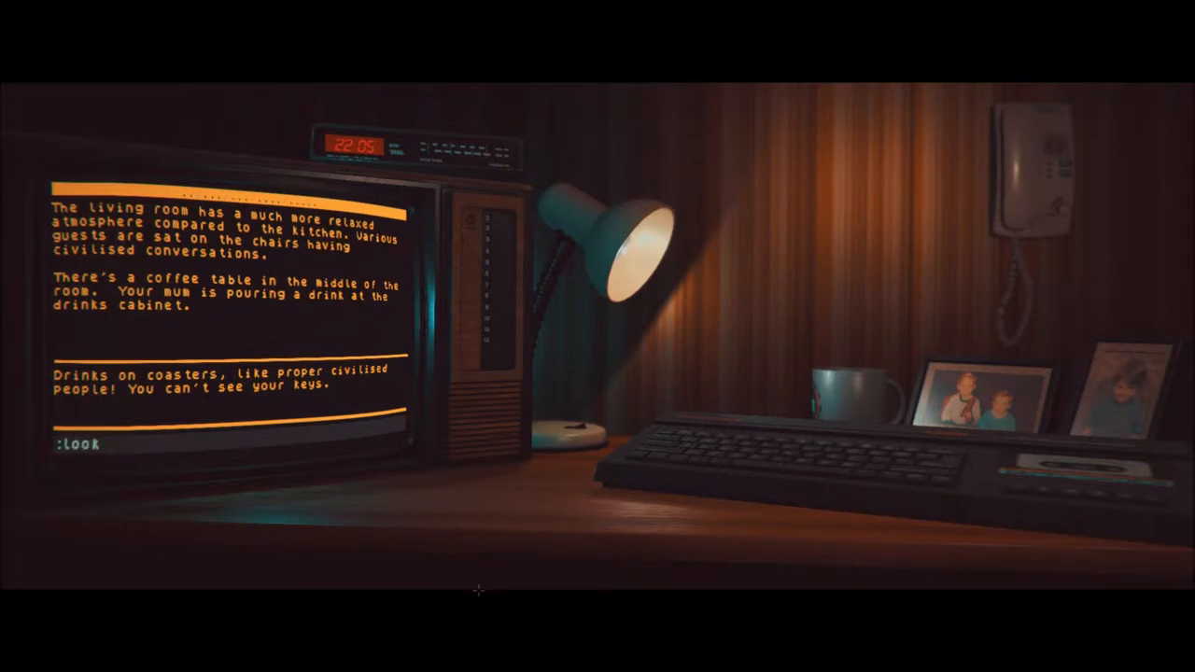
pyautogui.write('cabinl')
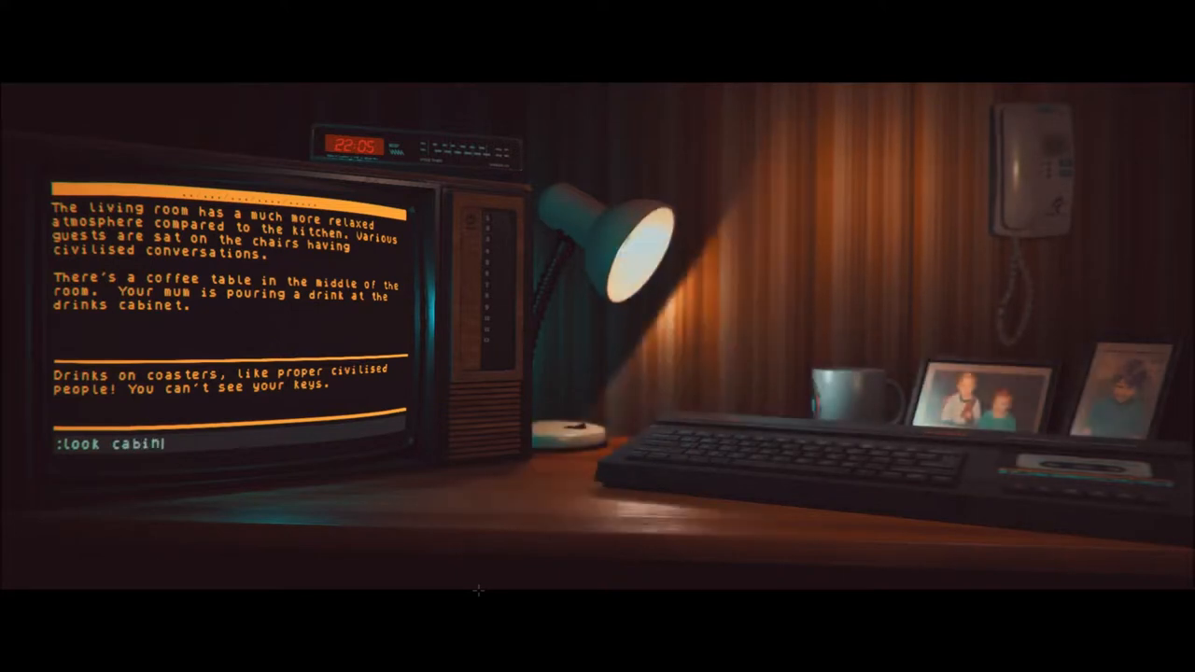
pyautogui.write('et')
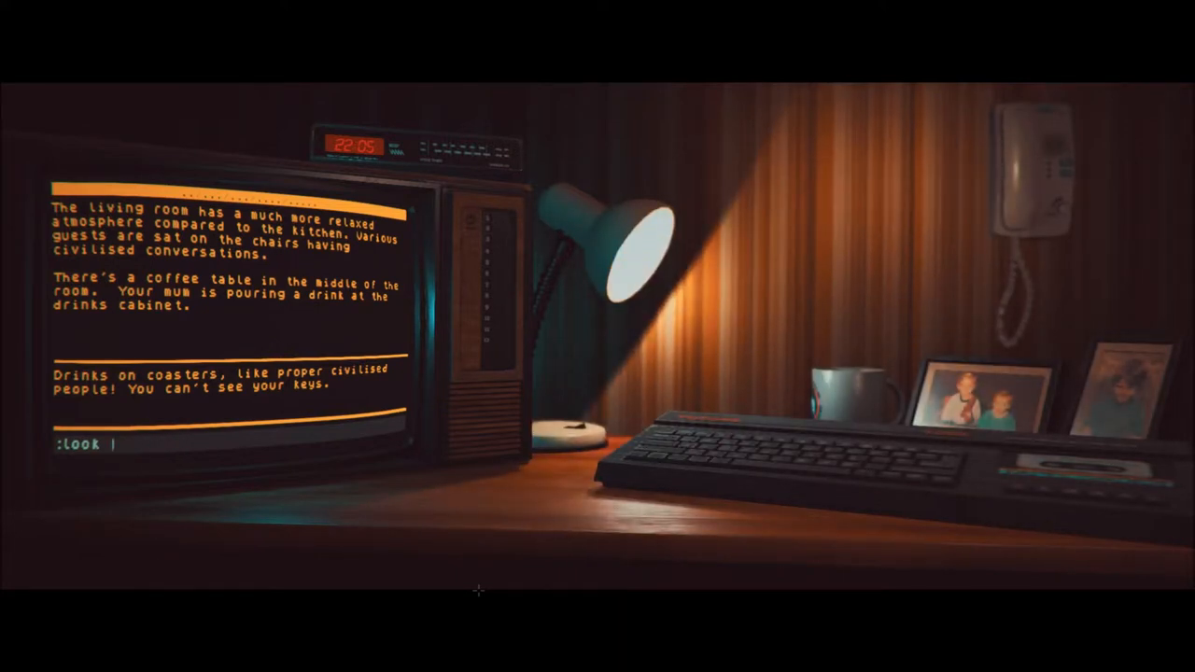
pyautogui.write('in cabinet')
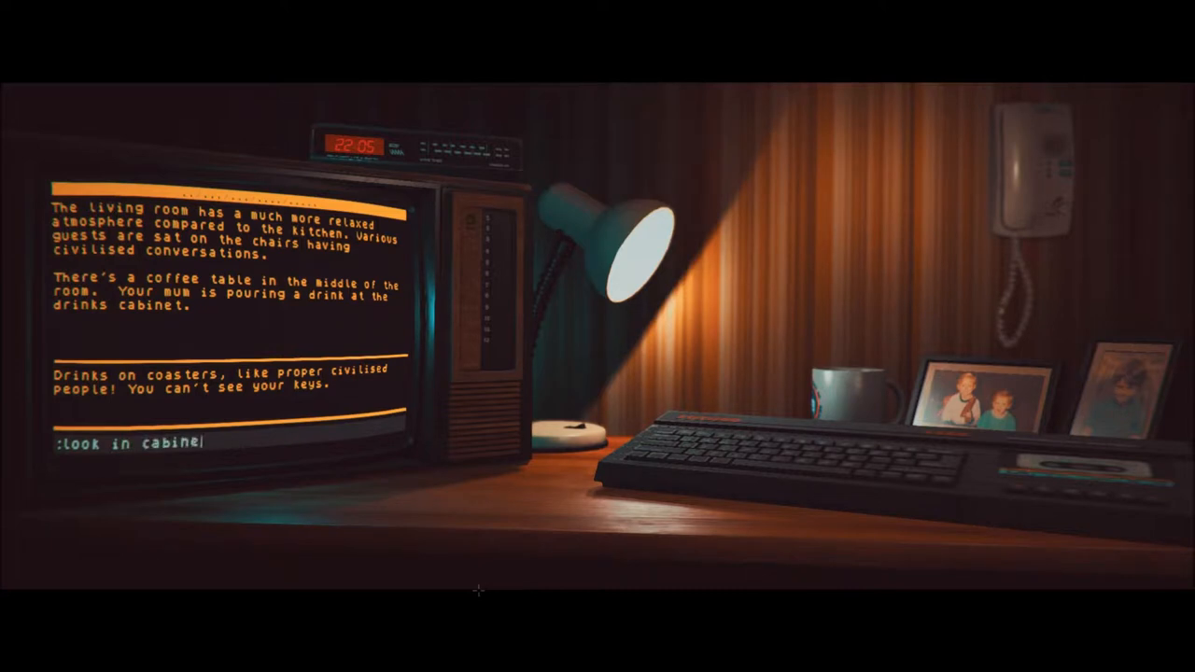
pyautogui.press('Return')
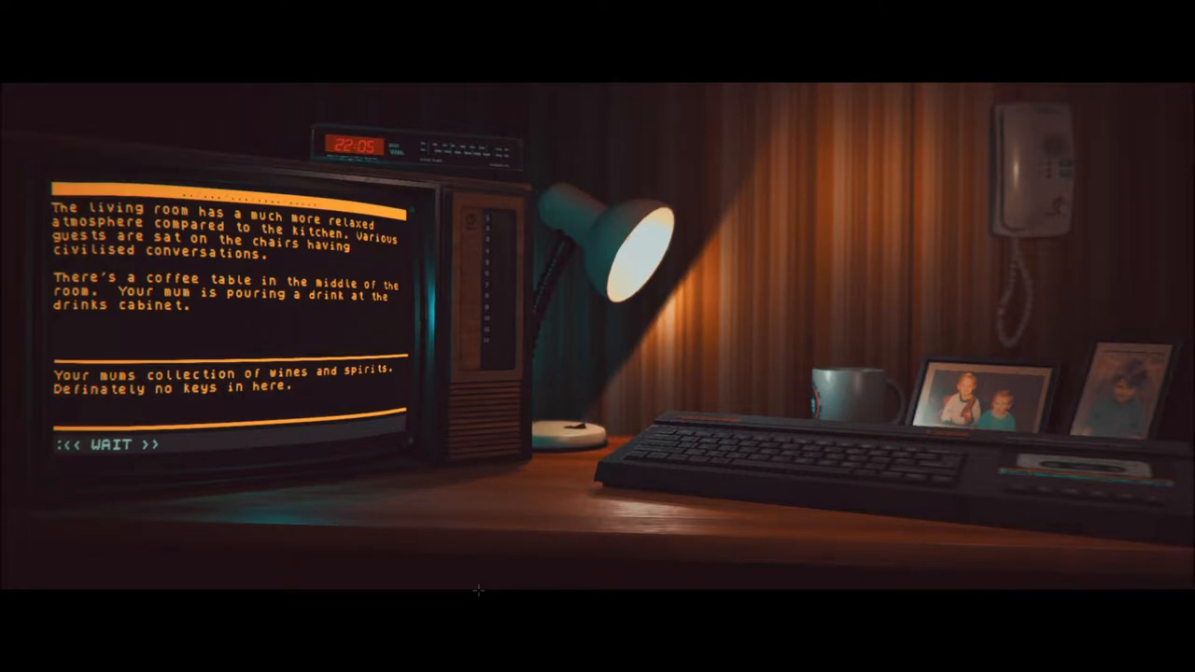
# Check a pocket for the keys with 'look in pocket'
pyautogui.write('look')
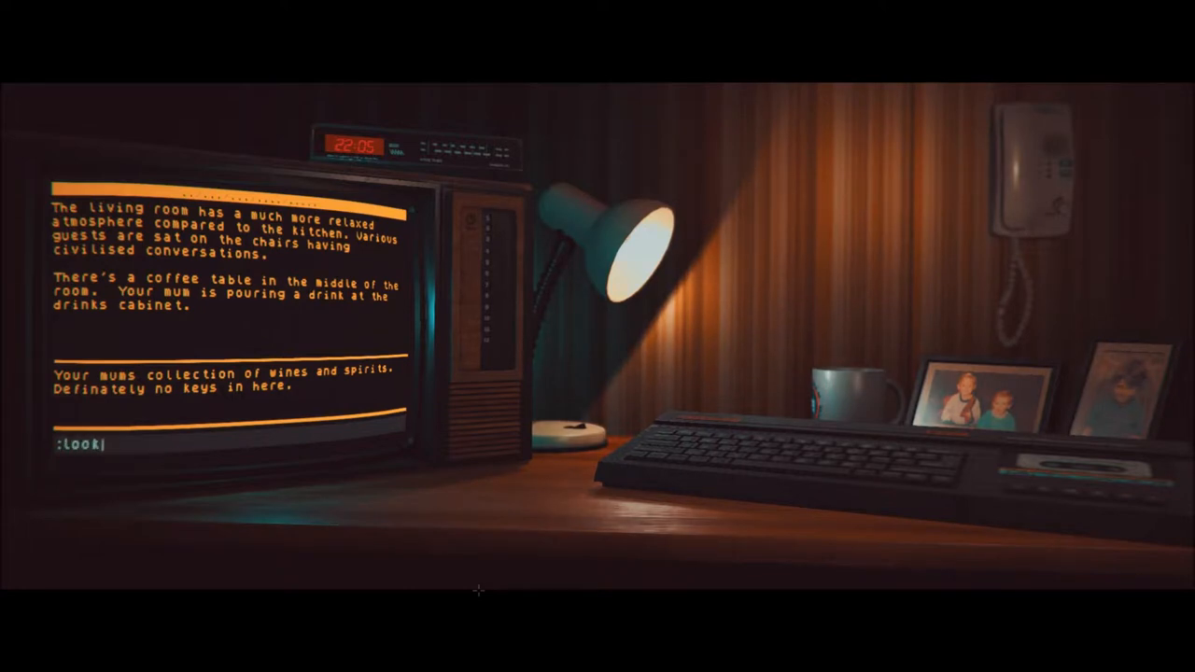
pyautogui.write('in pocket')
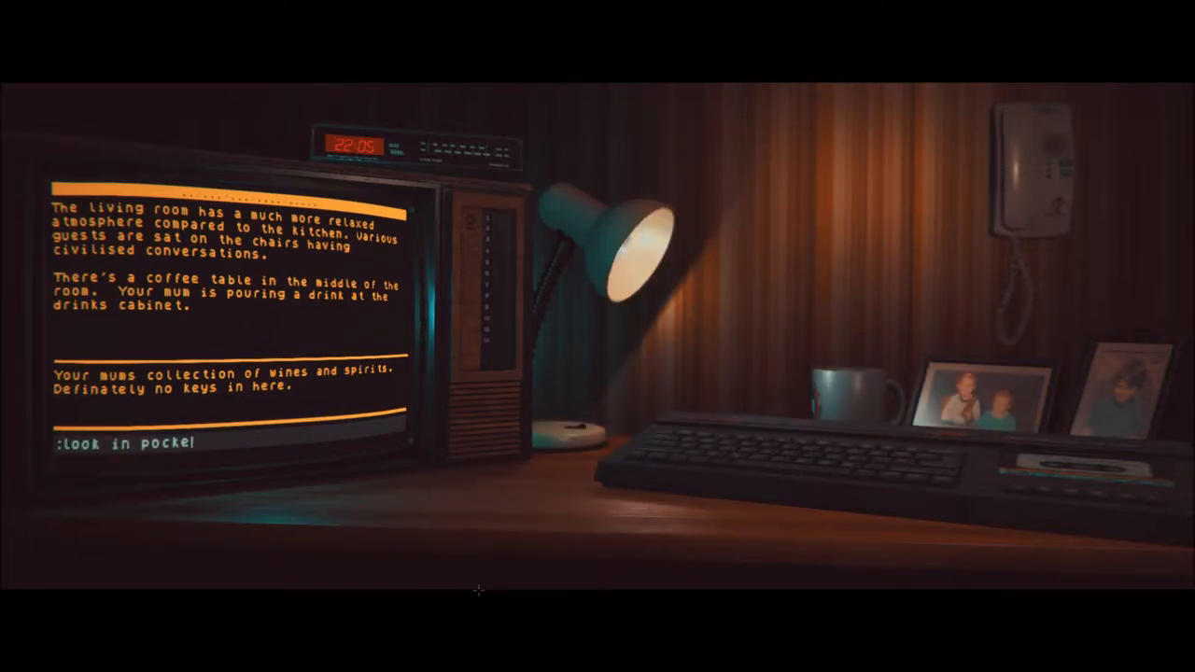
pyautogui.press('Return')
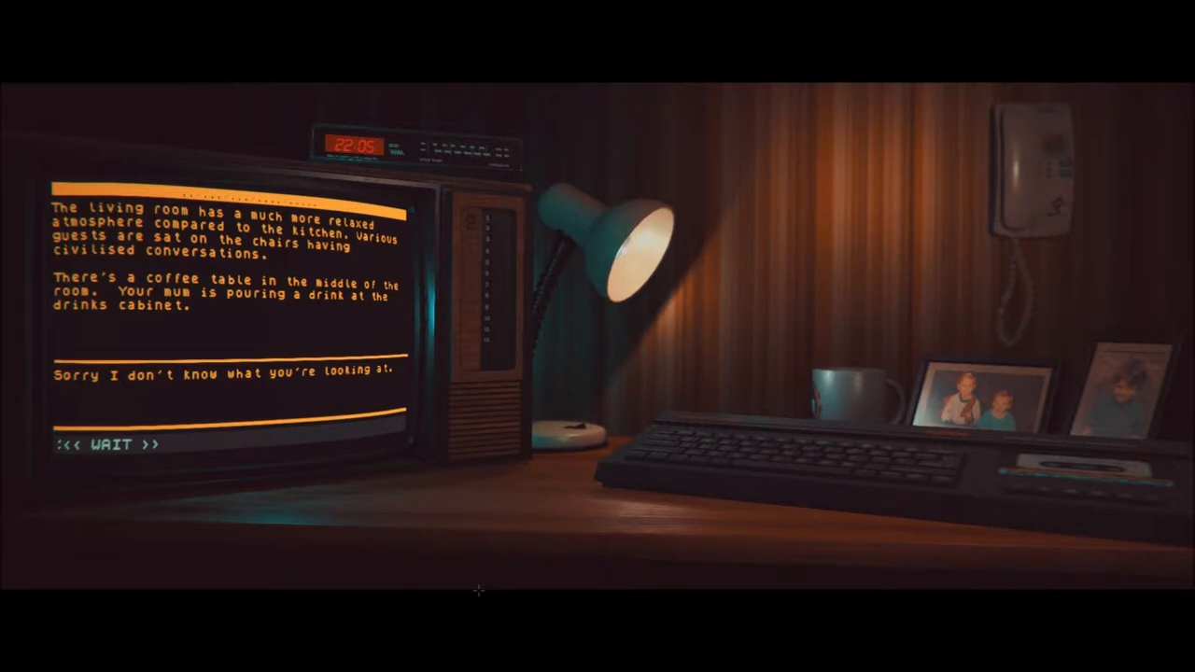
# Look underneath the guests for the keys with 'look under guests'
pyautogui.write('look und')
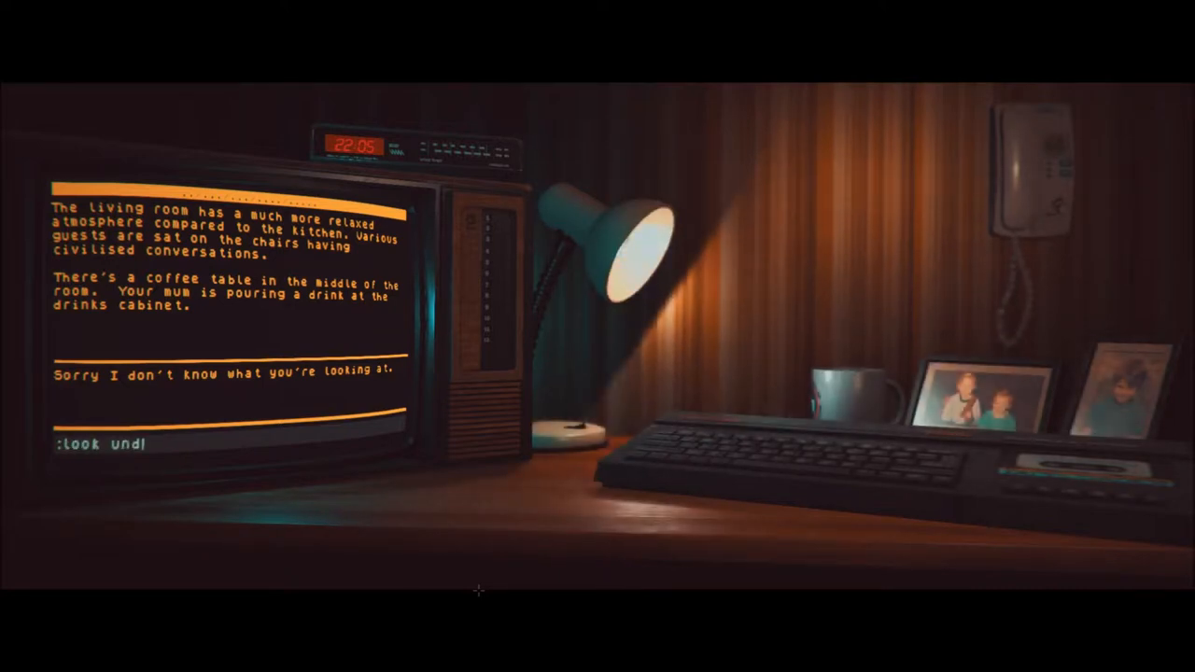
pyautogui.write('er')
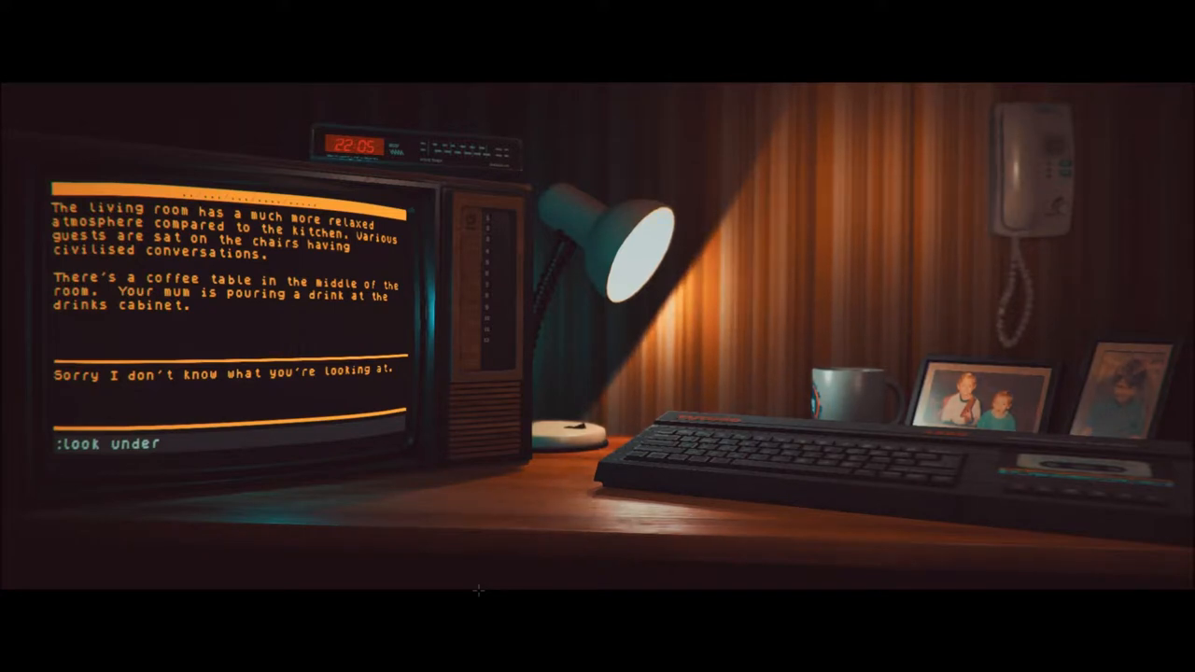
pyautogui.write('gue')
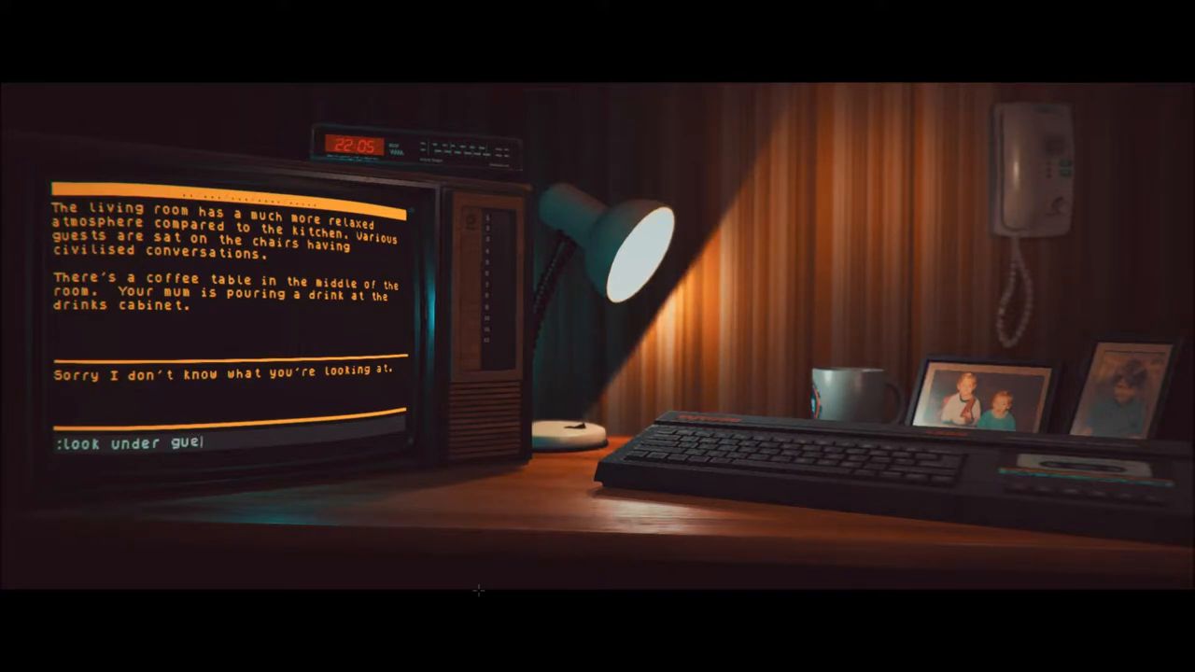
pyautogui.write('sts')
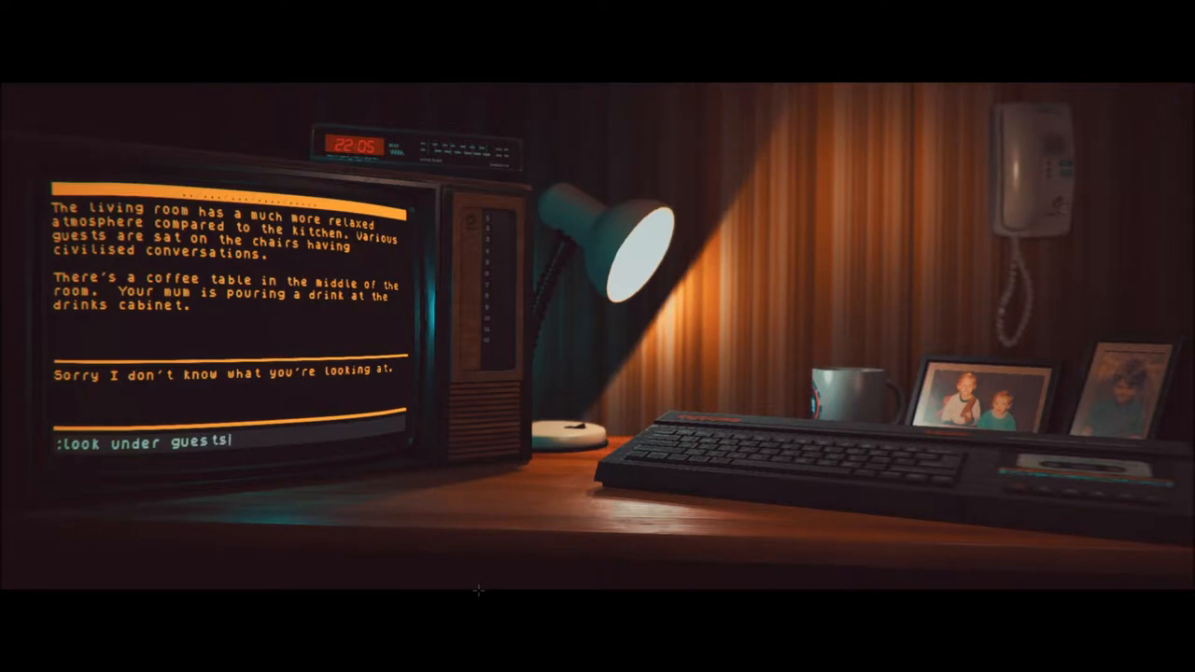
pyautogui.press('Return')
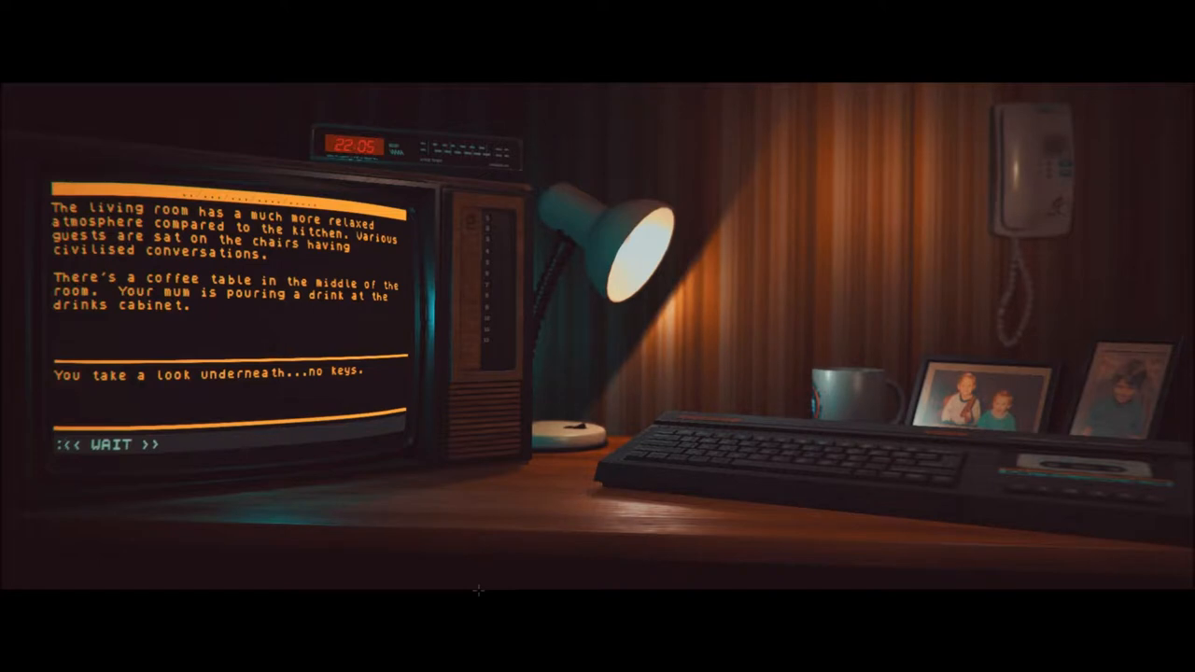
# Find the car keys in the coat pocket with 'look in coat'
pyautogui.write('look')
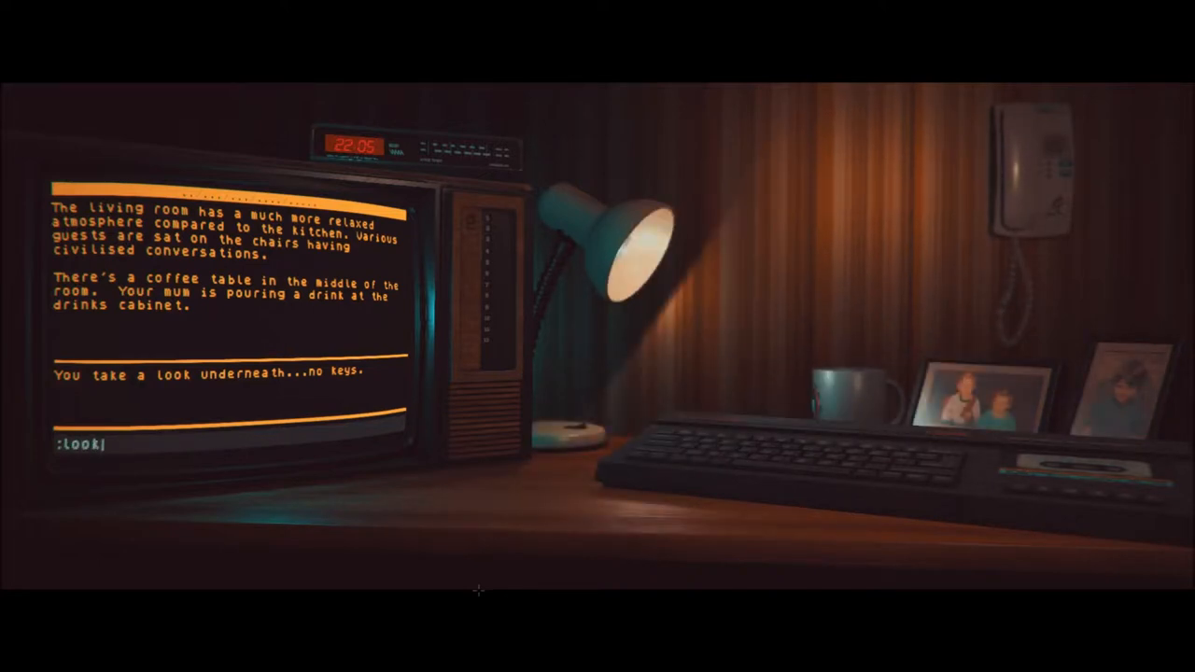
pyautogui.write('in cot')
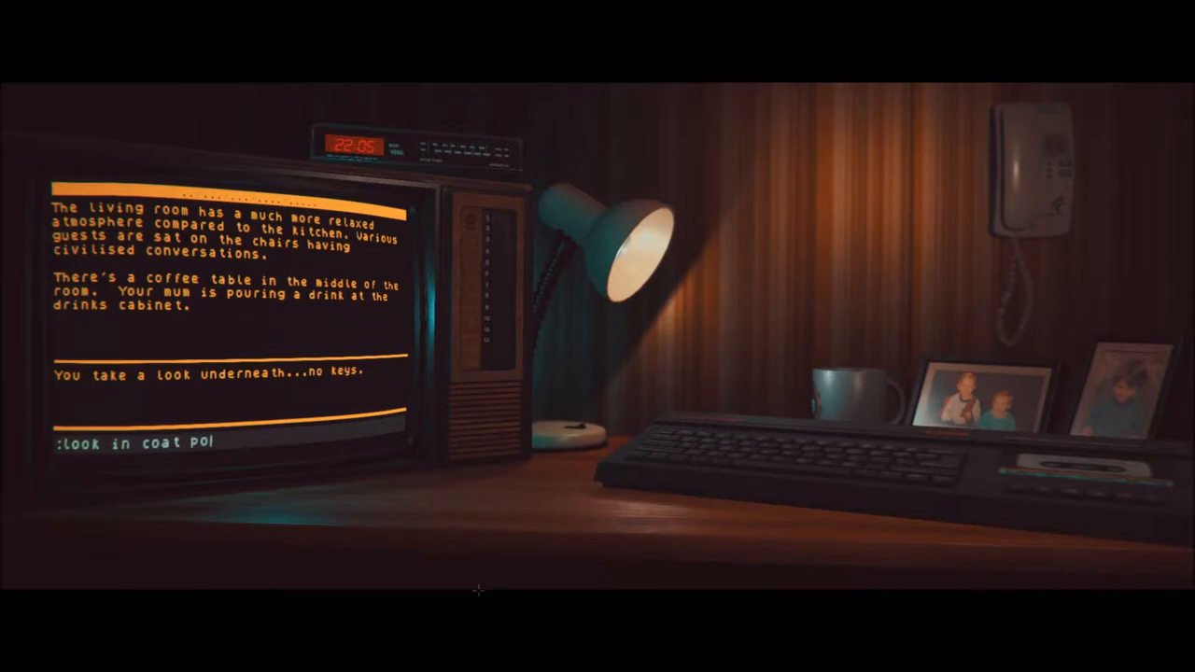
pyautogui.press('Return')
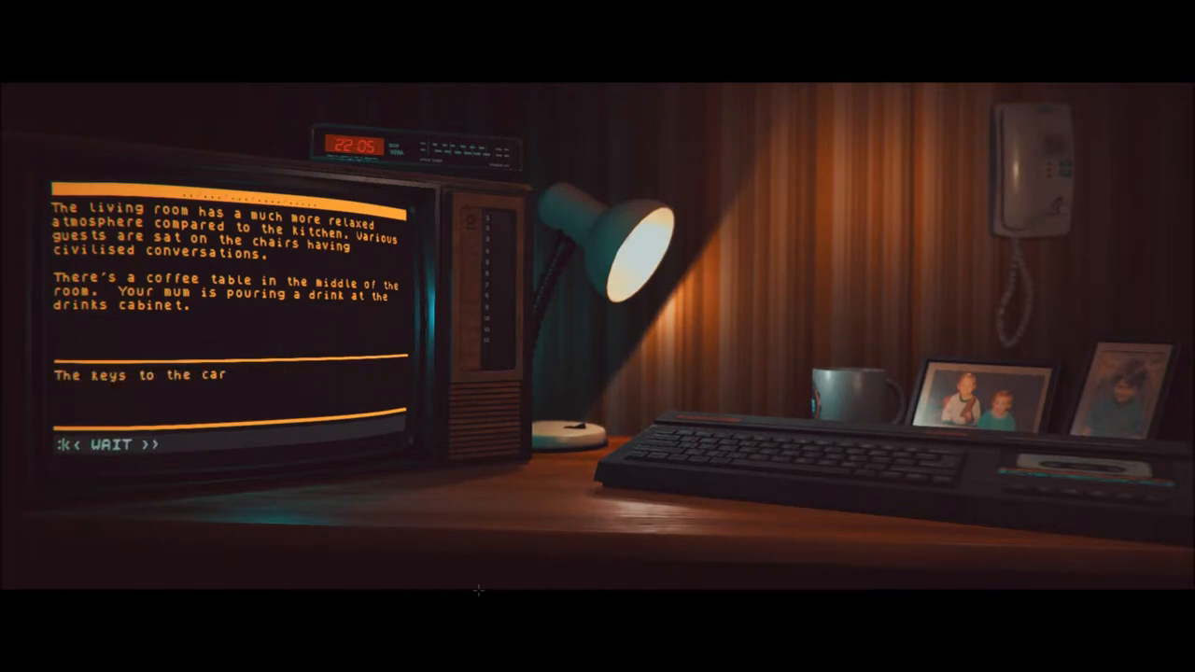
# Begin a 'look jacket' command after Jen asks to be driven
pyautogui.write('look')
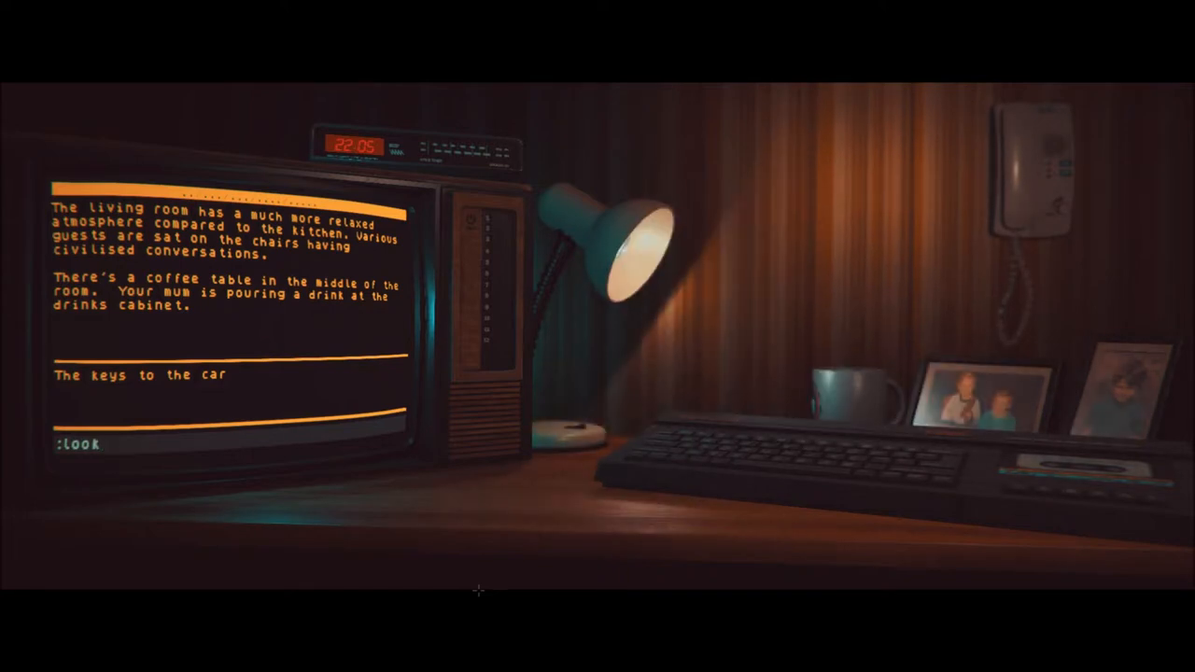
pyautogui.write('j')
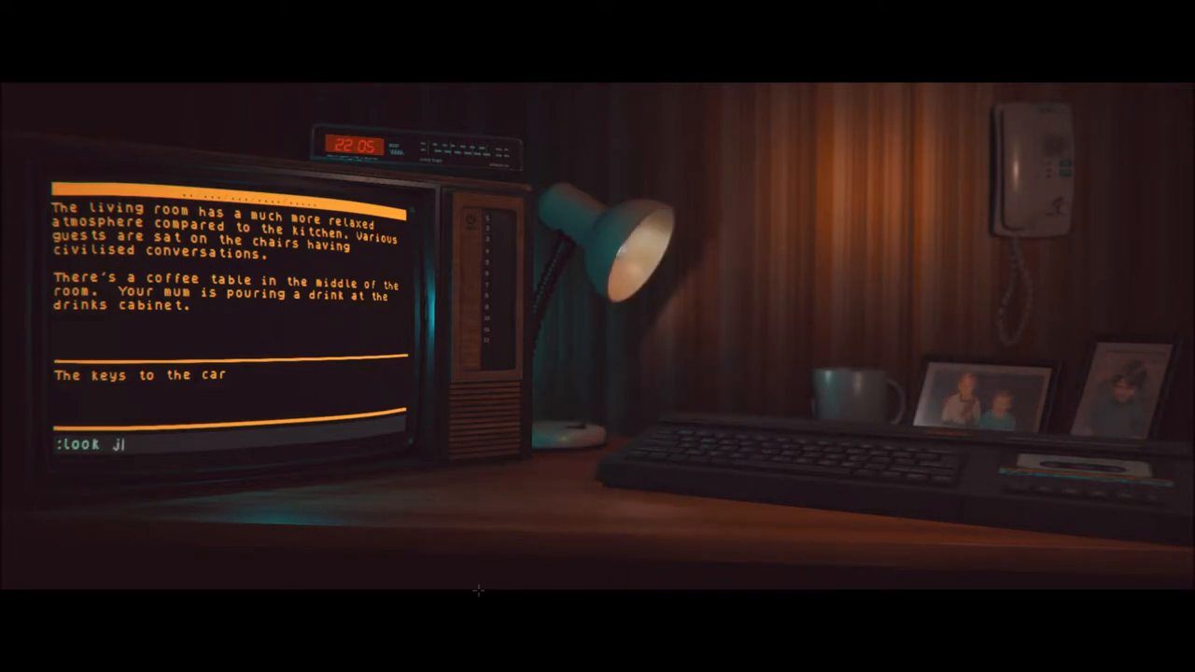
pyautogui.write('acvke')
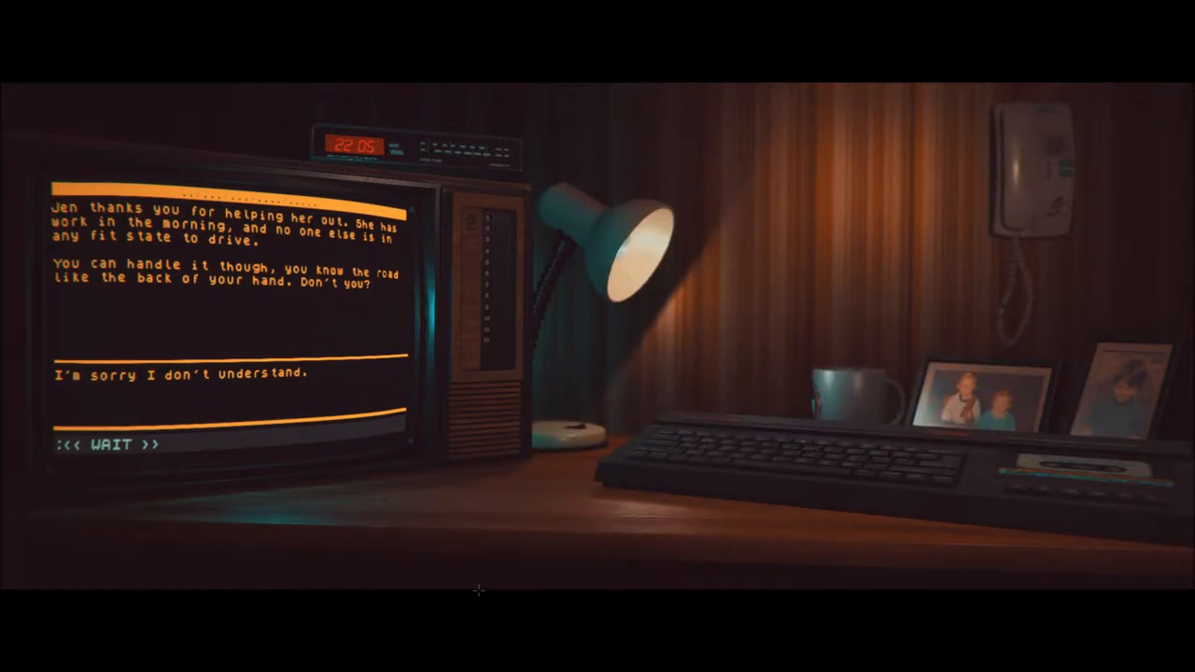
# Start a talk command to progress the dialogue about driving home
pyautogui.write('tal')
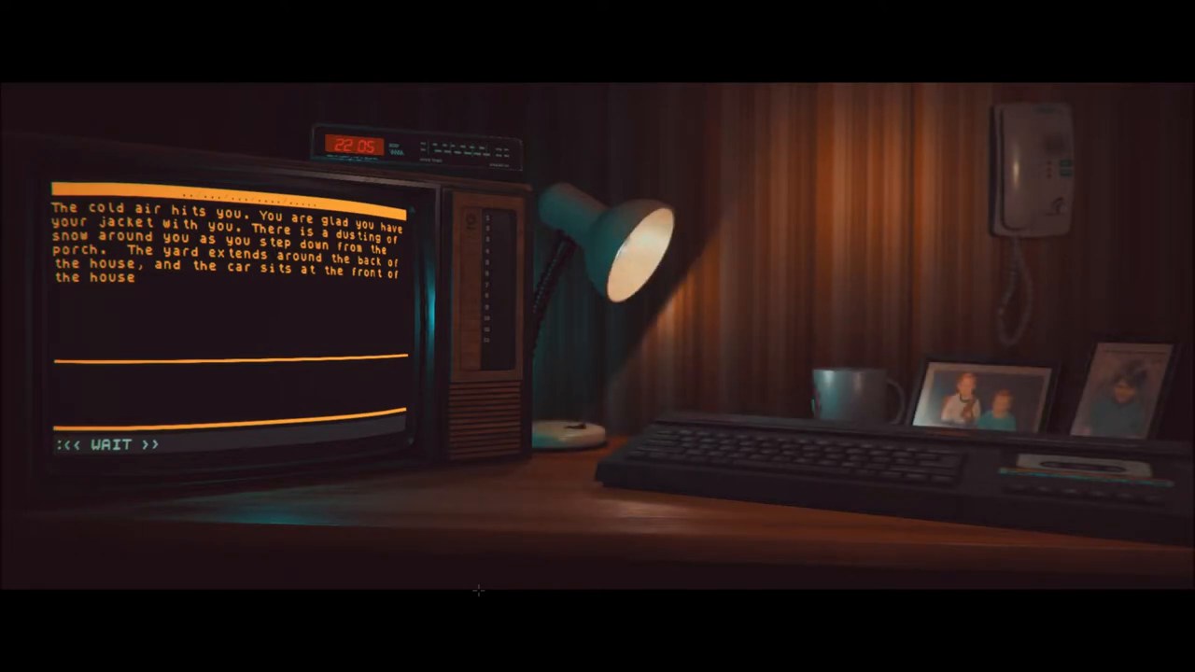
# Examine the snow, head to the yard and 'look around' to find the running generator
pyautogui.write('look snow')
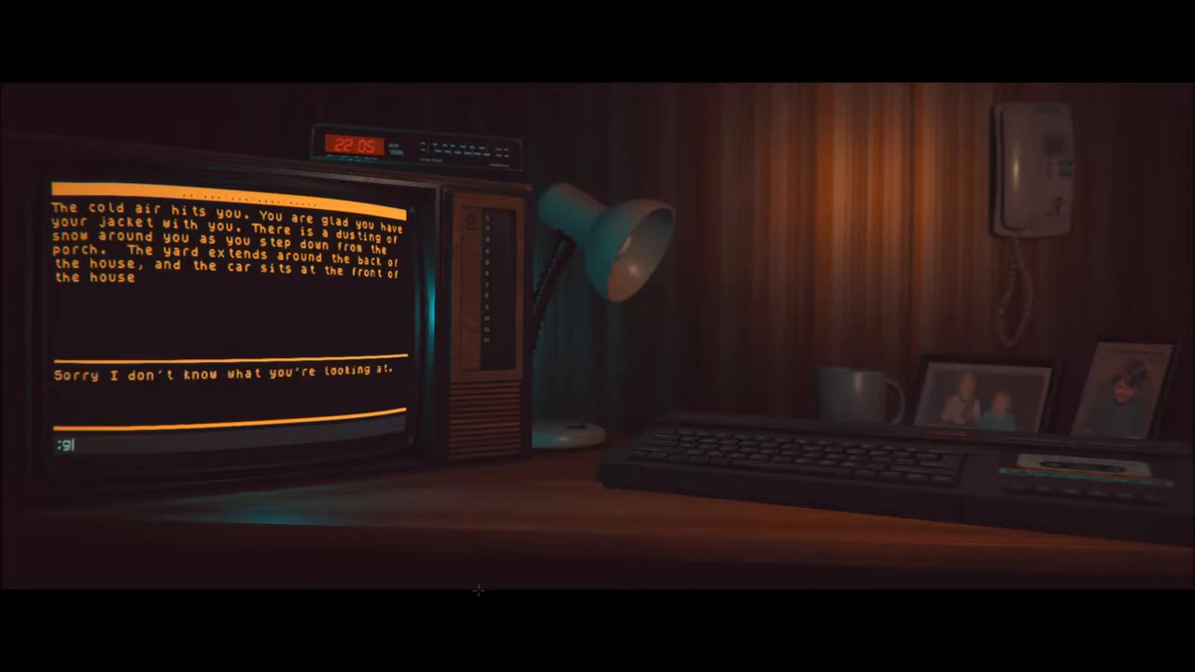
pyautogui.write('o to yard')
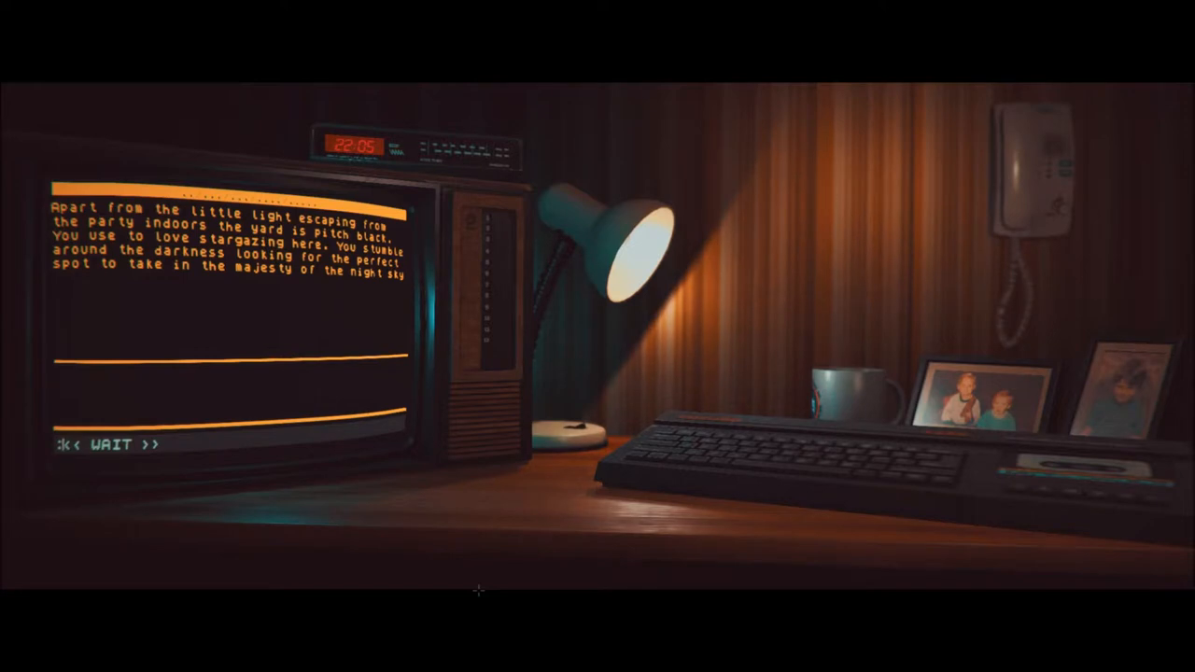
pyautogui.write('look aro')
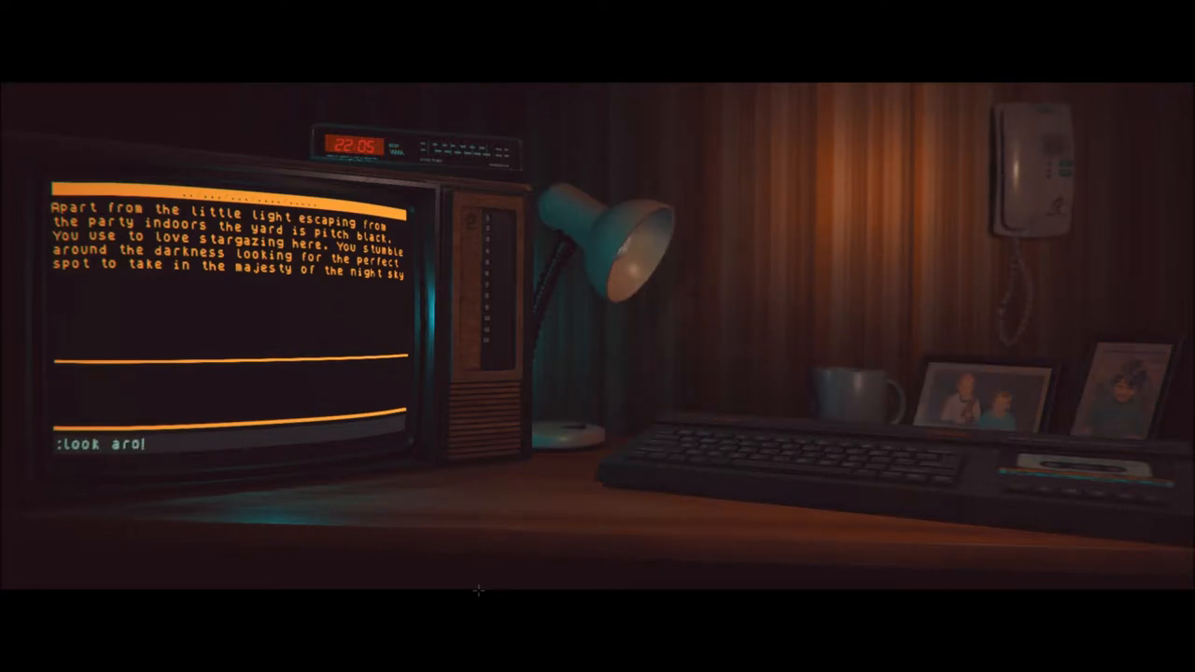
pyautogui.press('Return')
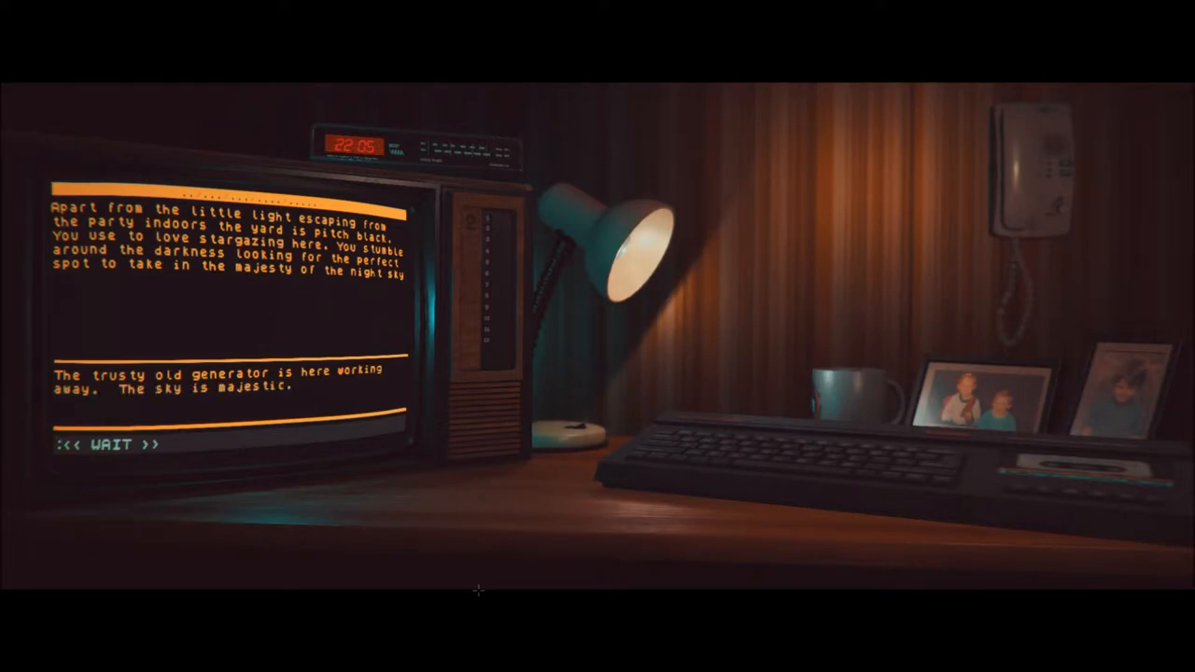
# Try turning off the generator, then start heading toward the car
pyautogui.write('turn')
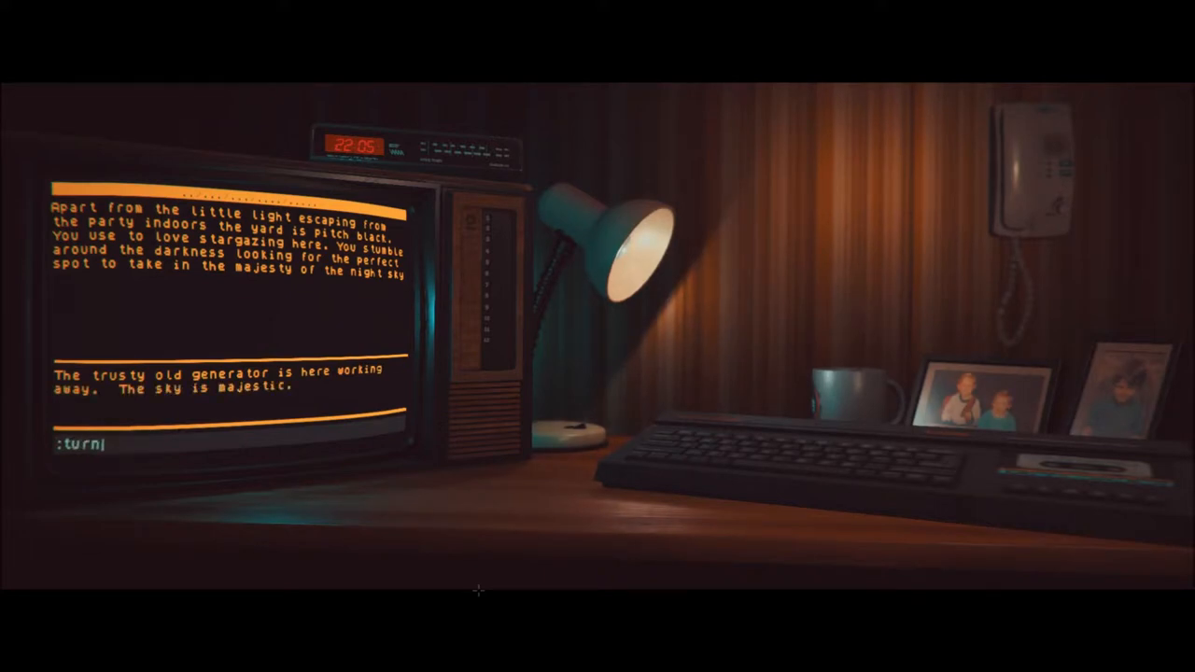
pyautogui.write('off g')
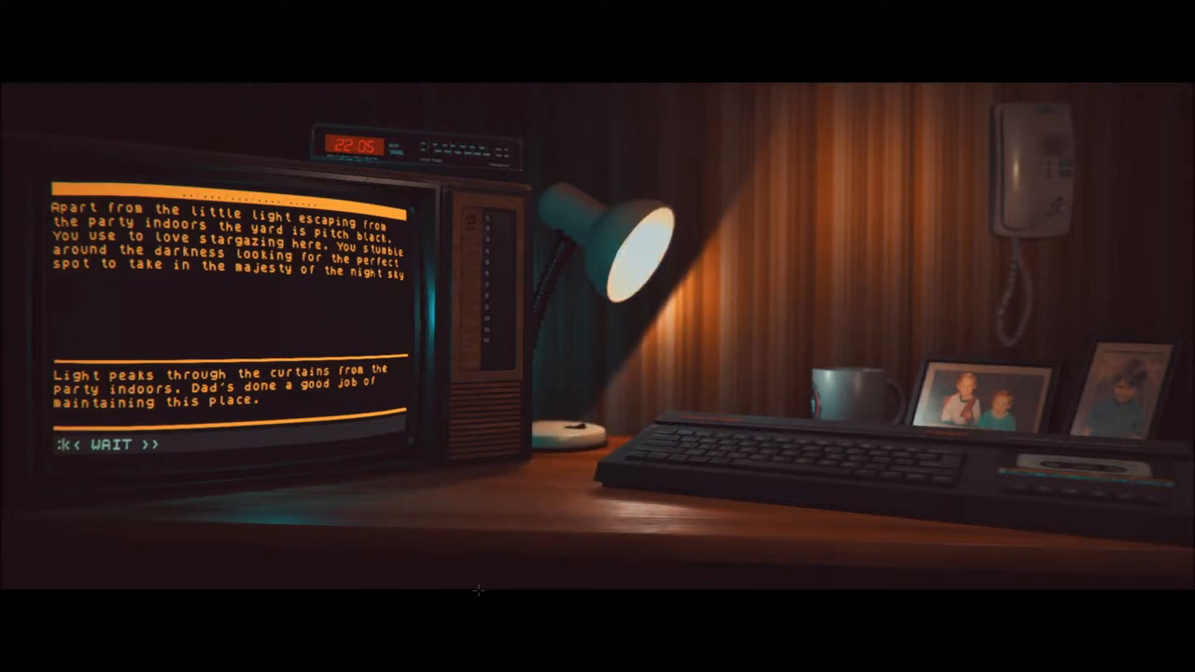
pyautogui.write('go to c')
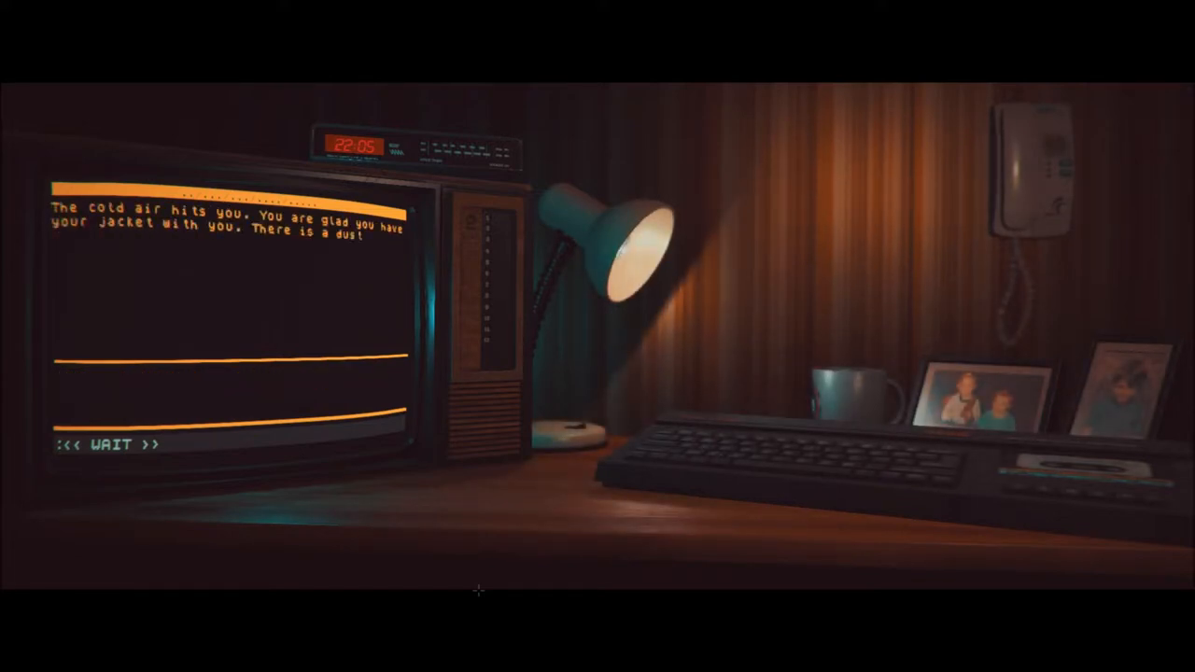
# Step off the porch into the snowy yard and try 'look car'
pyautogui.click(104, 444)
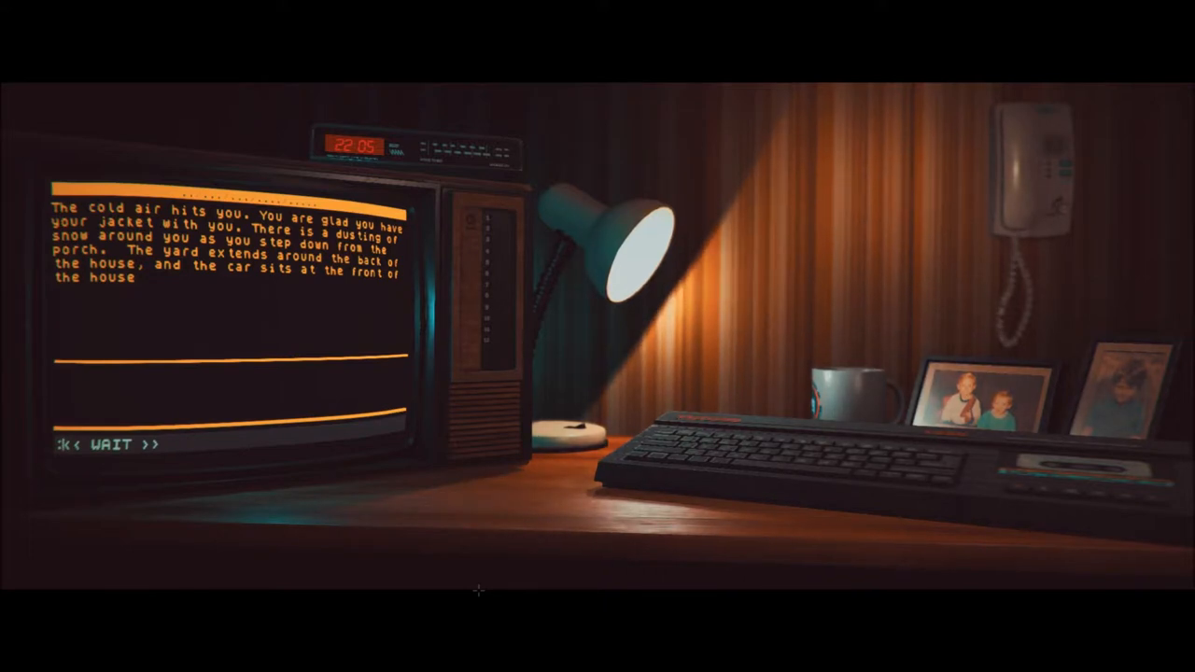
pyautogui.write('look carl')
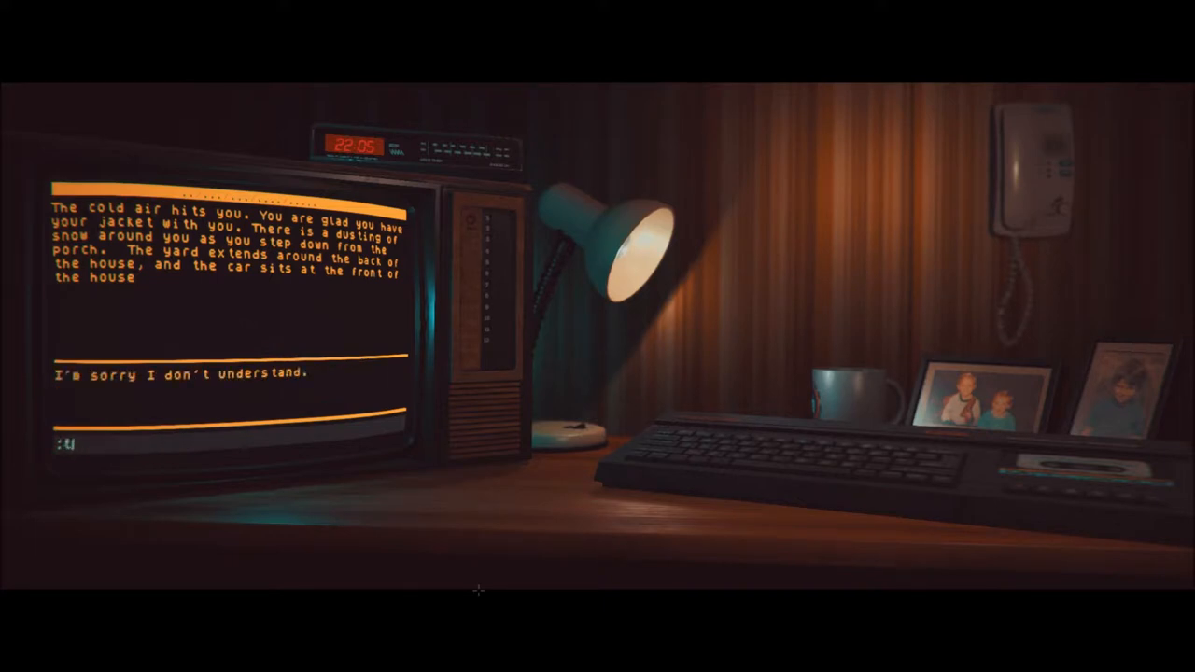
# Talk to Jen and hug her for some brother-and-sister time before leaving
pyautogui.write('alk to jeni')
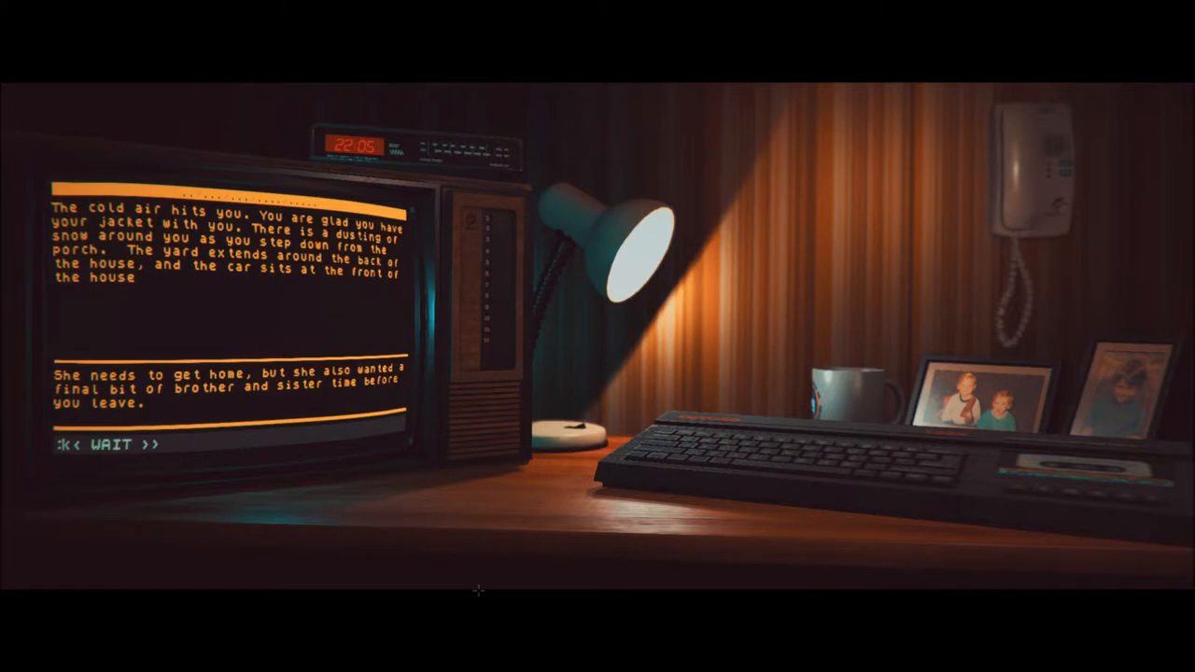
pyautogui.write('hug')
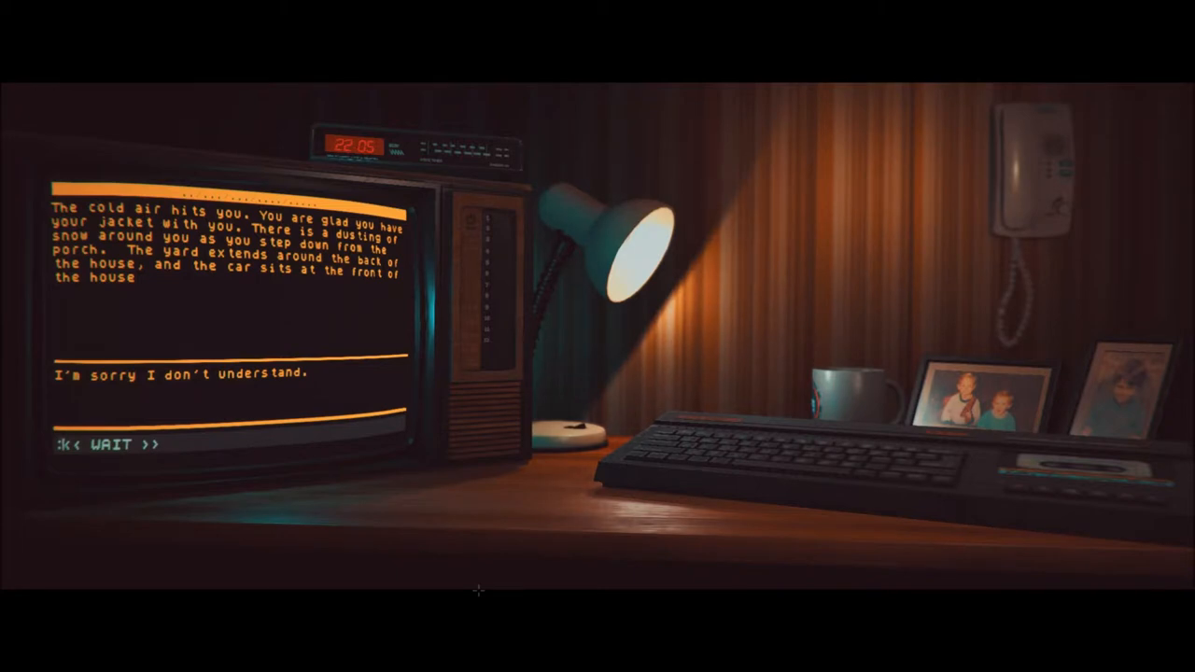
pyautogui.write('gl')
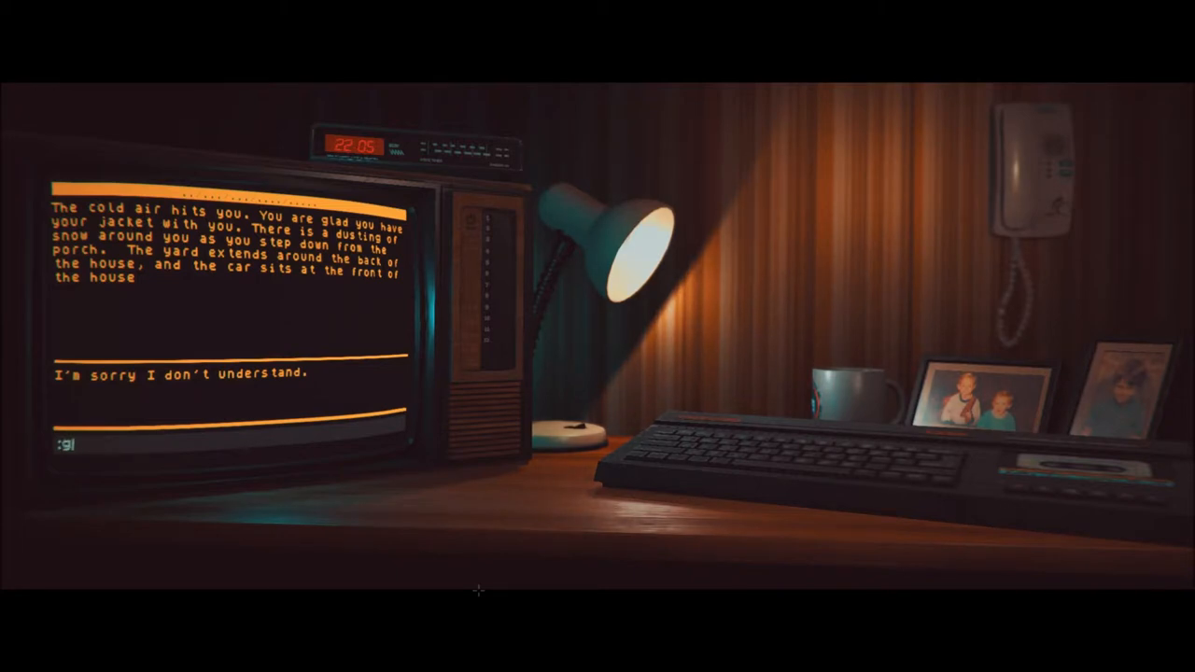
pyautogui.write('o')
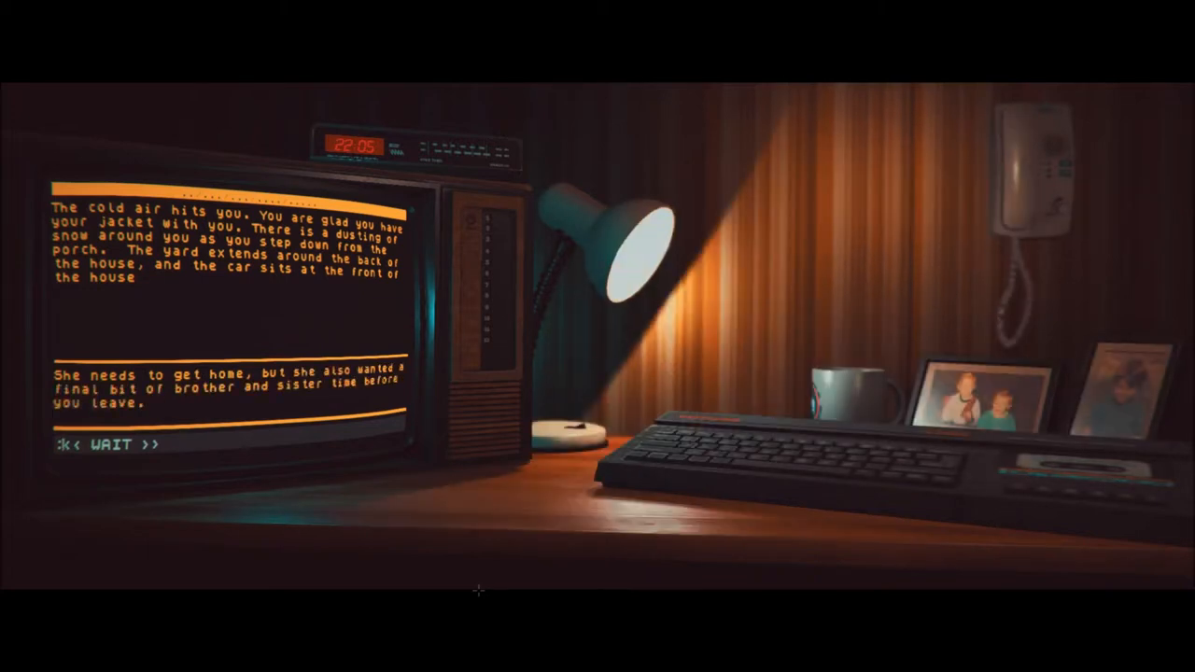
# Head to the freezing car with 'go to car'
pyautogui.write('go t')
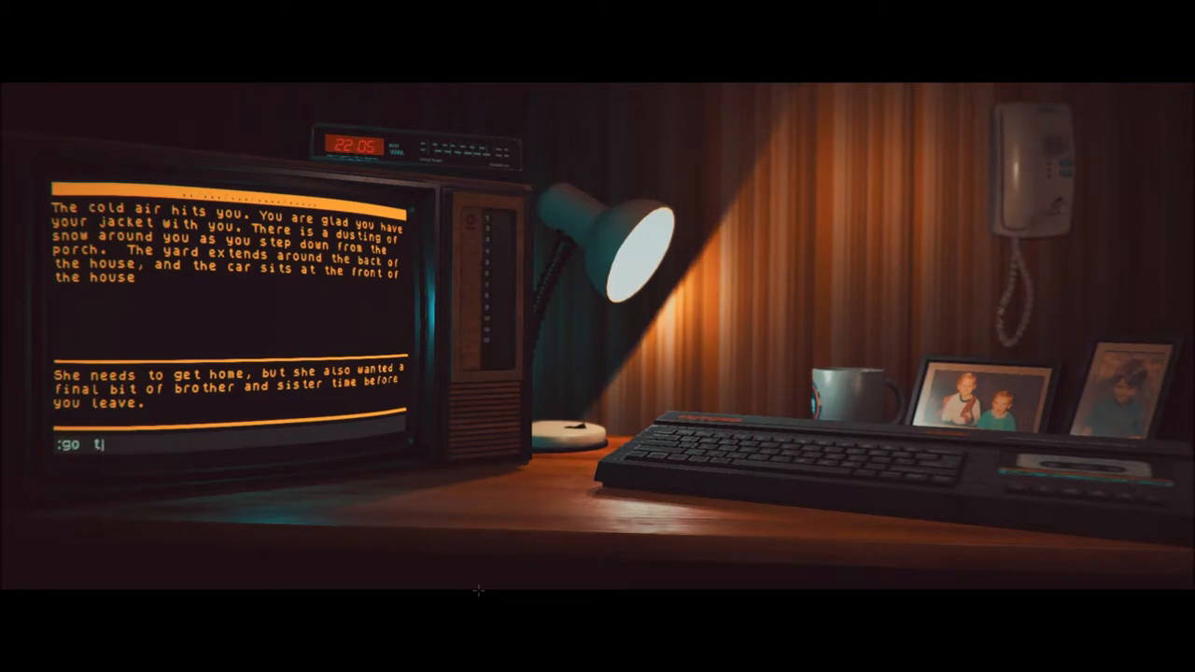
pyautogui.write('o car')
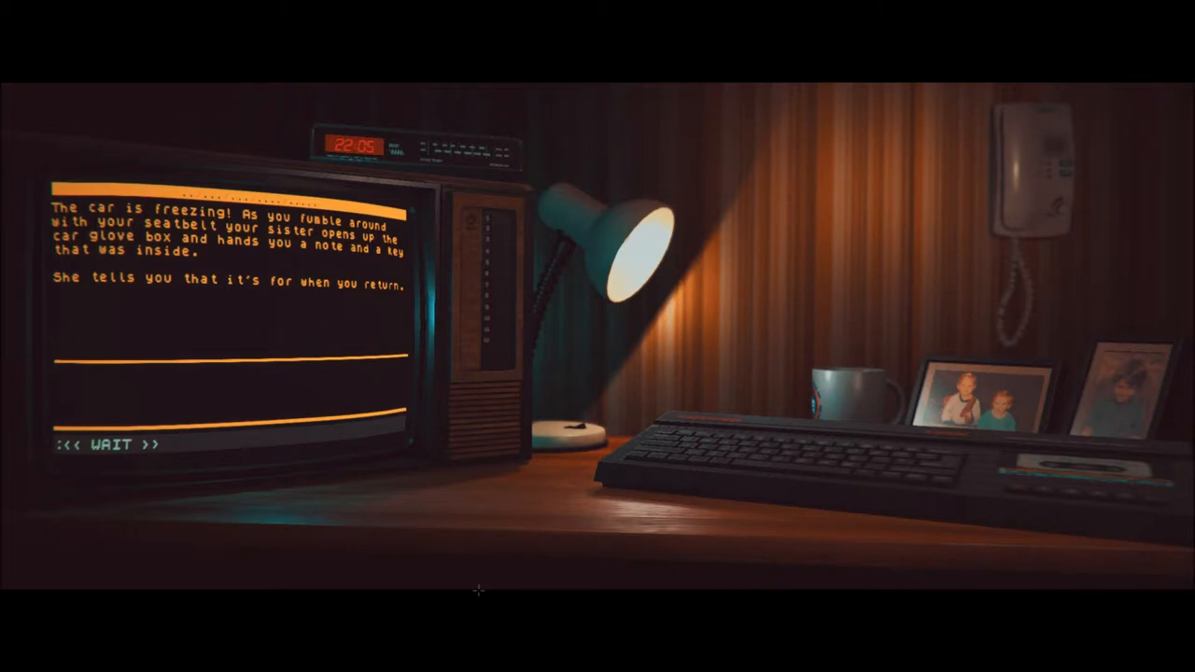
# Read Dad's note about the generator and the attic room with 'read note'
pyautogui.write('read note')
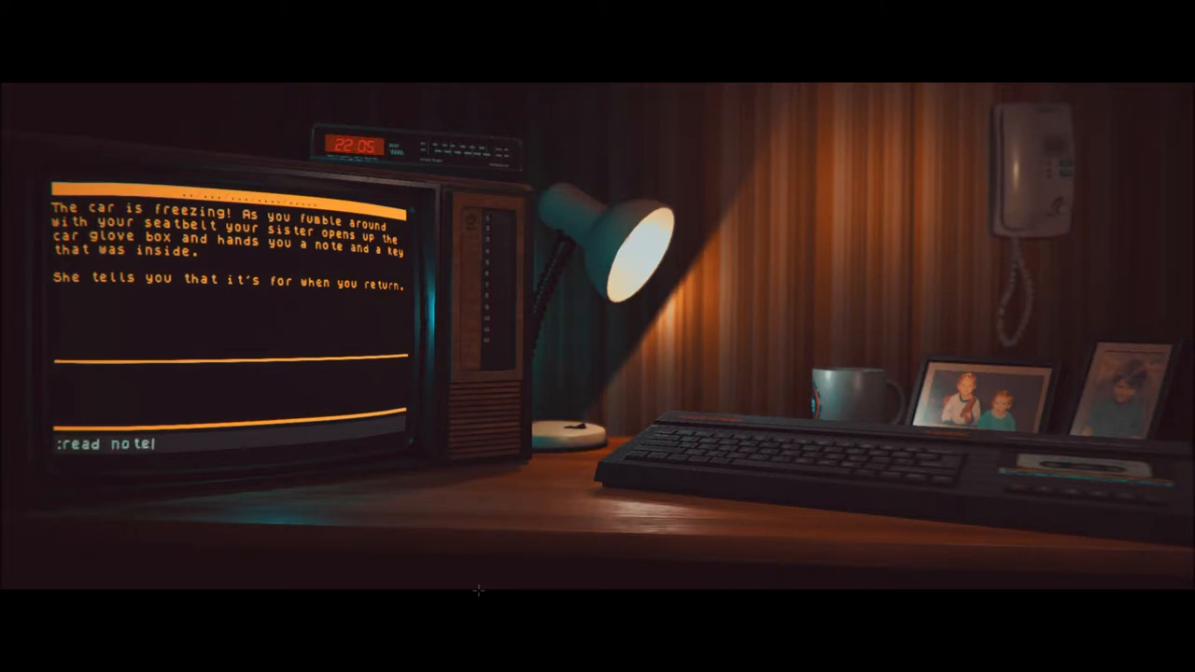
pyautogui.press('Return')
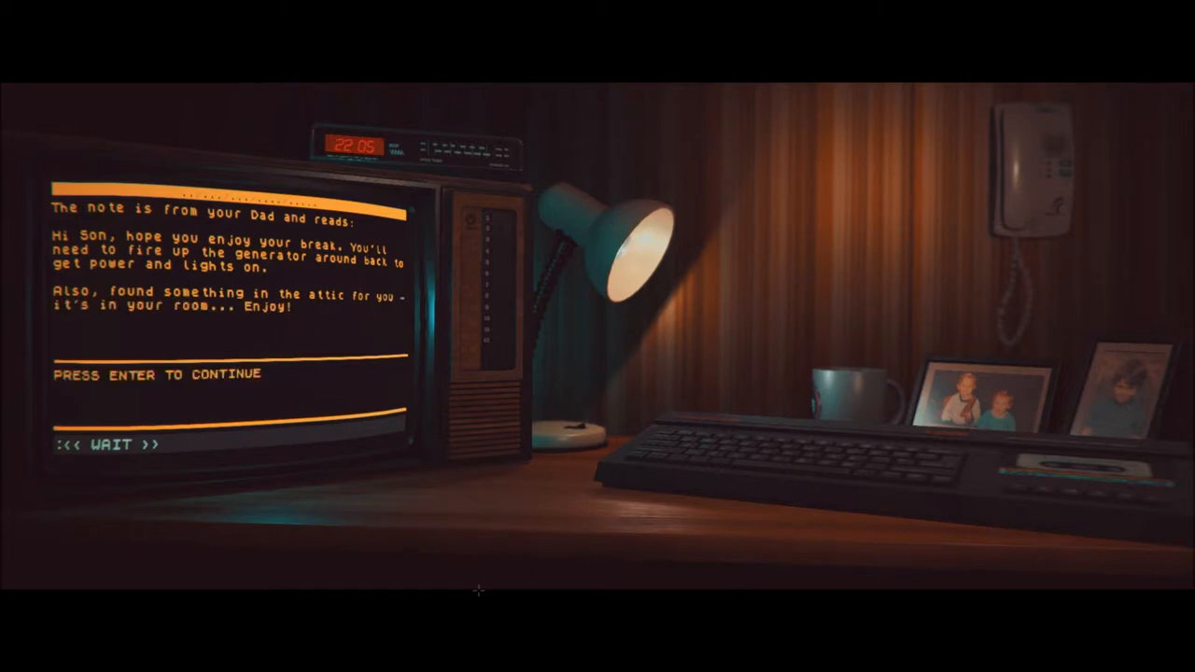
# Continue past Dad's note, look at the keys and buckle into the seat
pyautogui.press('Return')
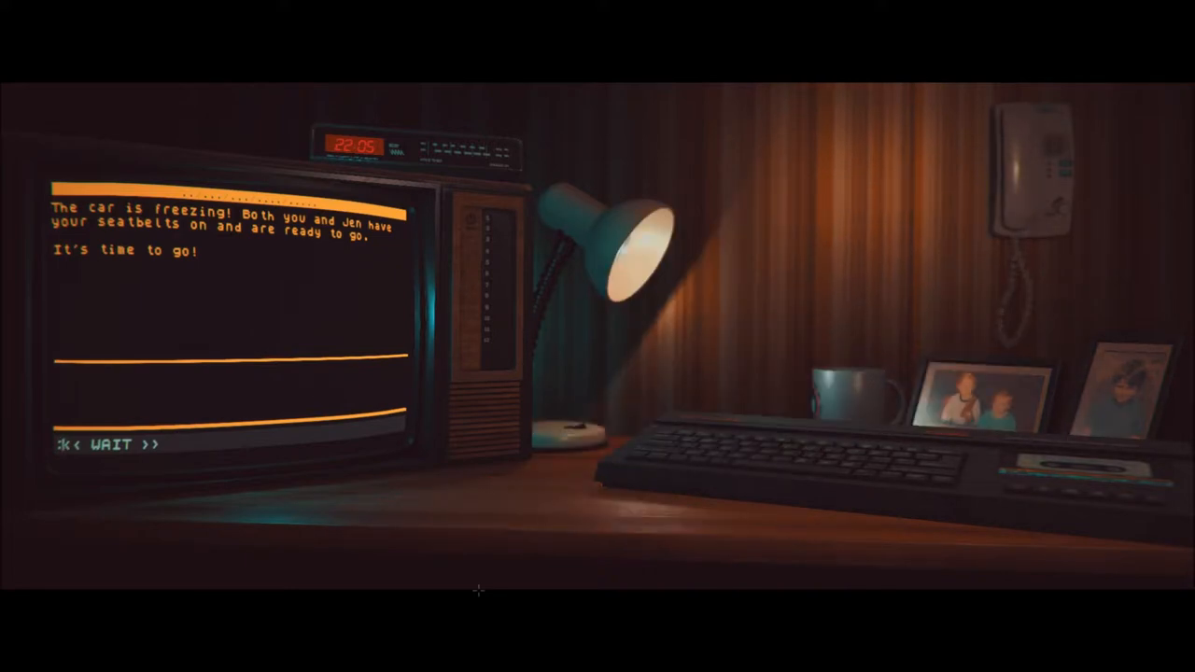
pyautogui.write('lool')
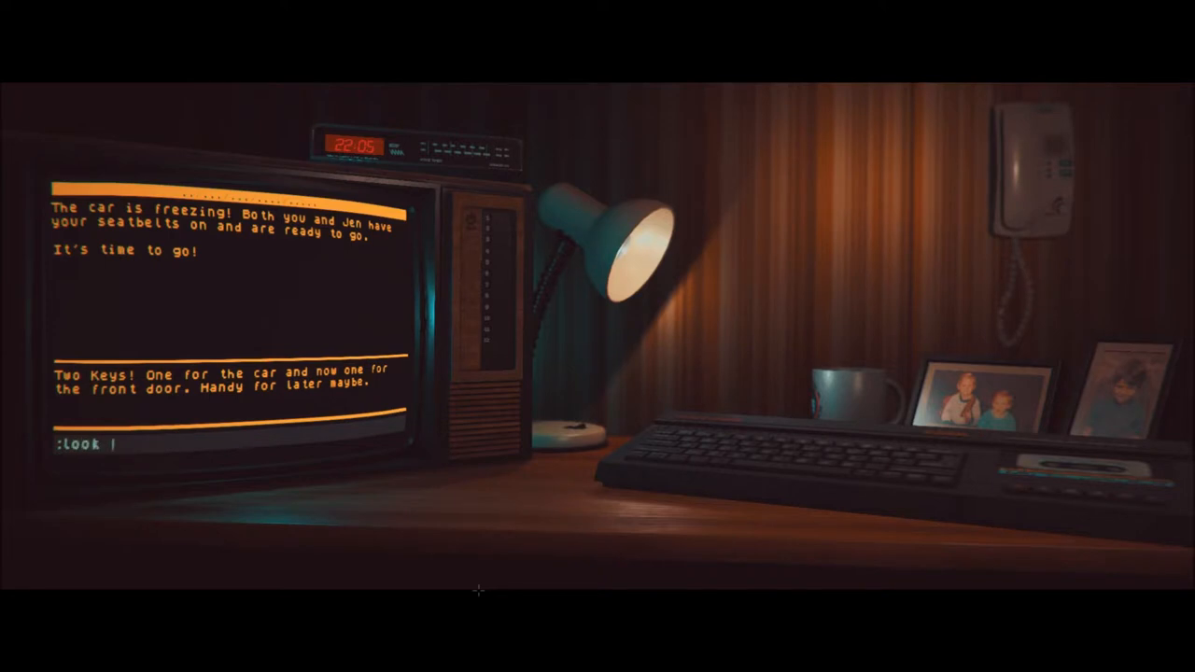
pyautogui.write('seat')
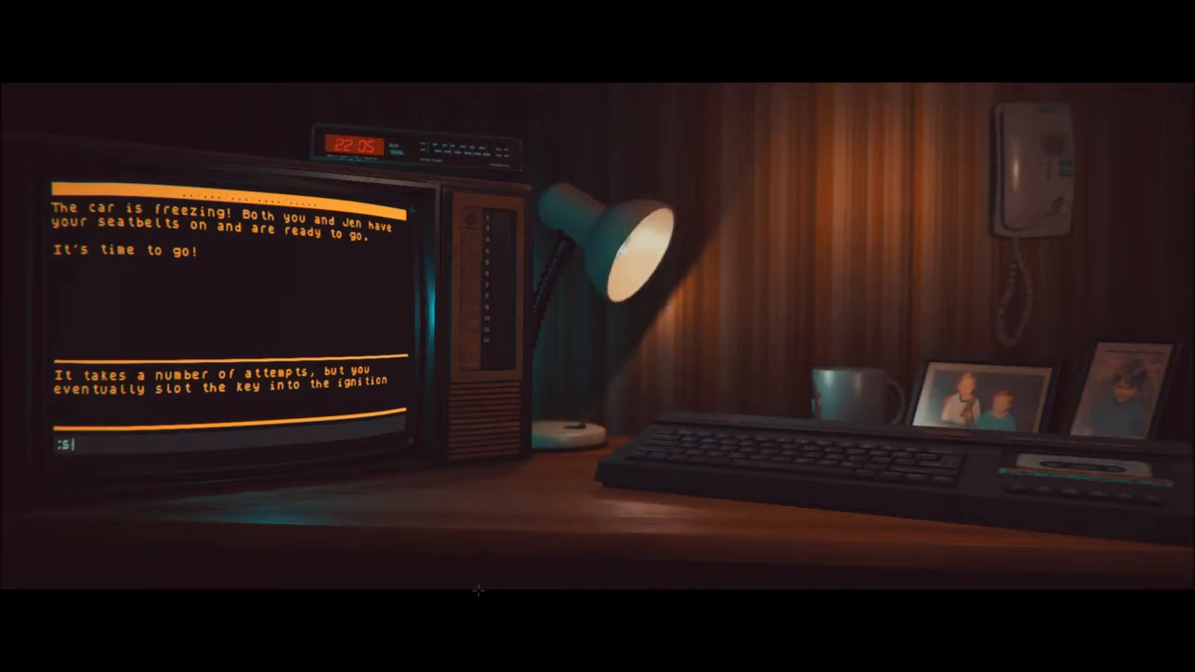
# Start the car, talk to Jen and release the brake to drive toward town
pyautogui.write('tart')
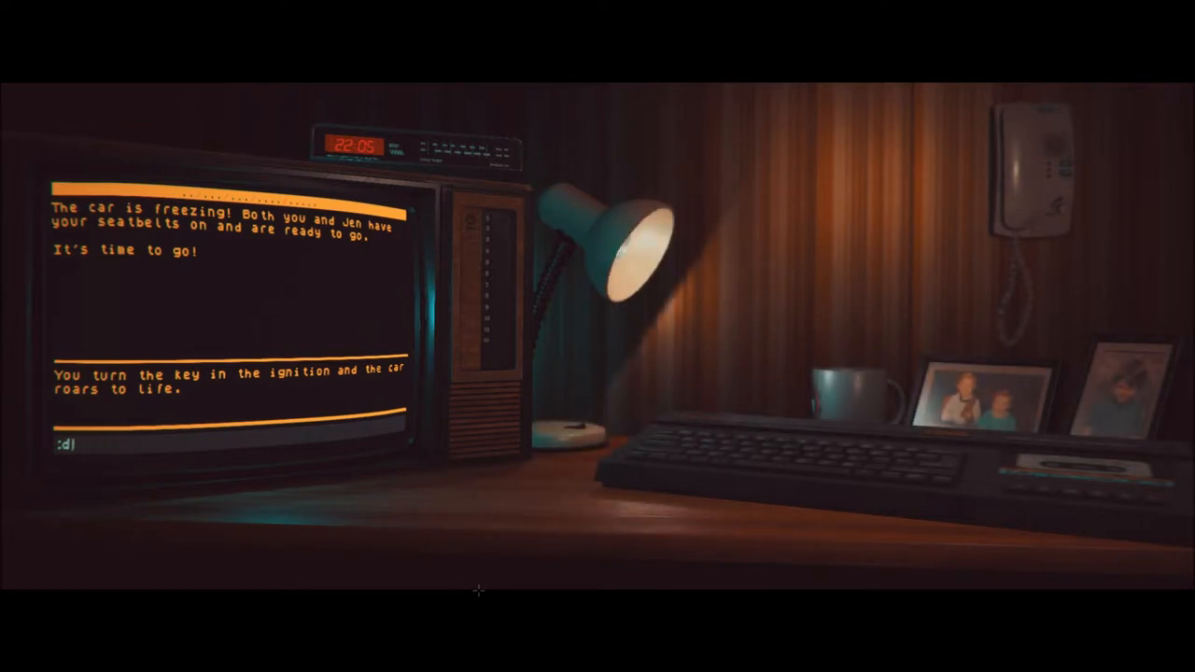
pyautogui.write('talk')
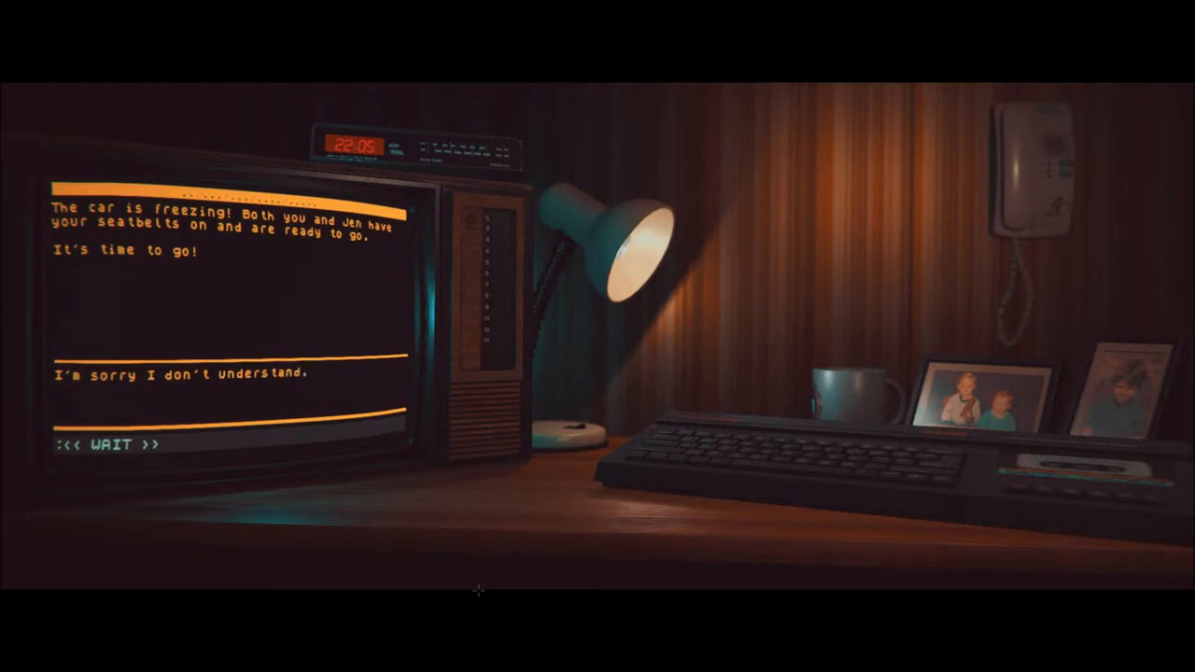
pyautogui.write('release')
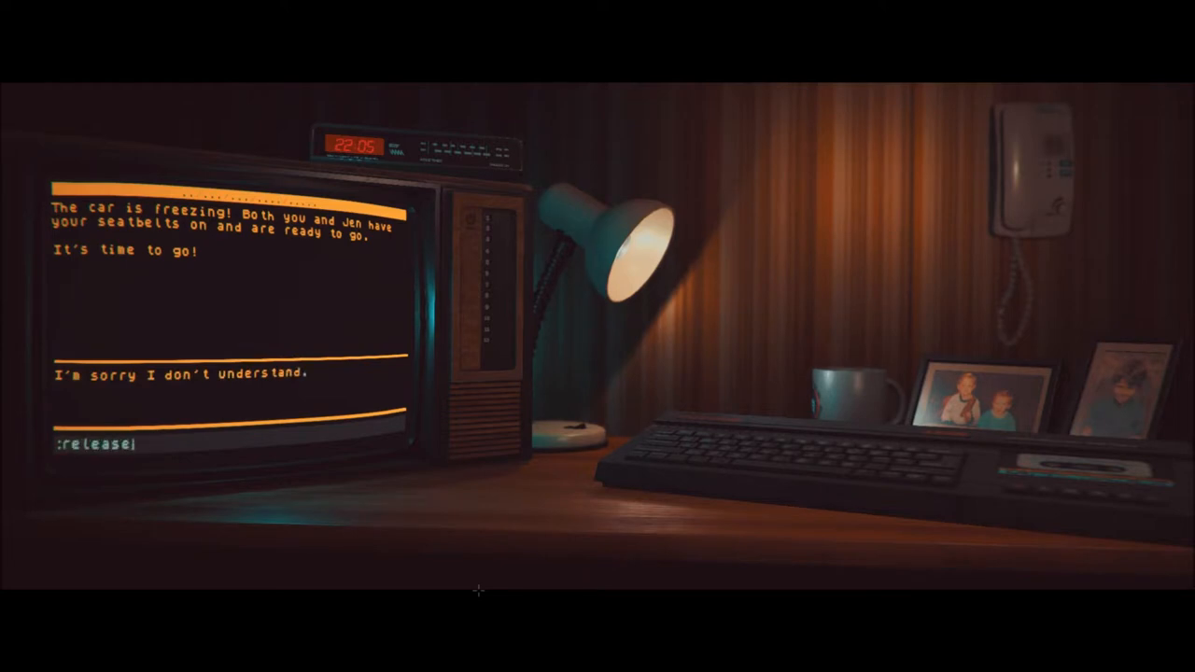
pyautogui.write('bra')
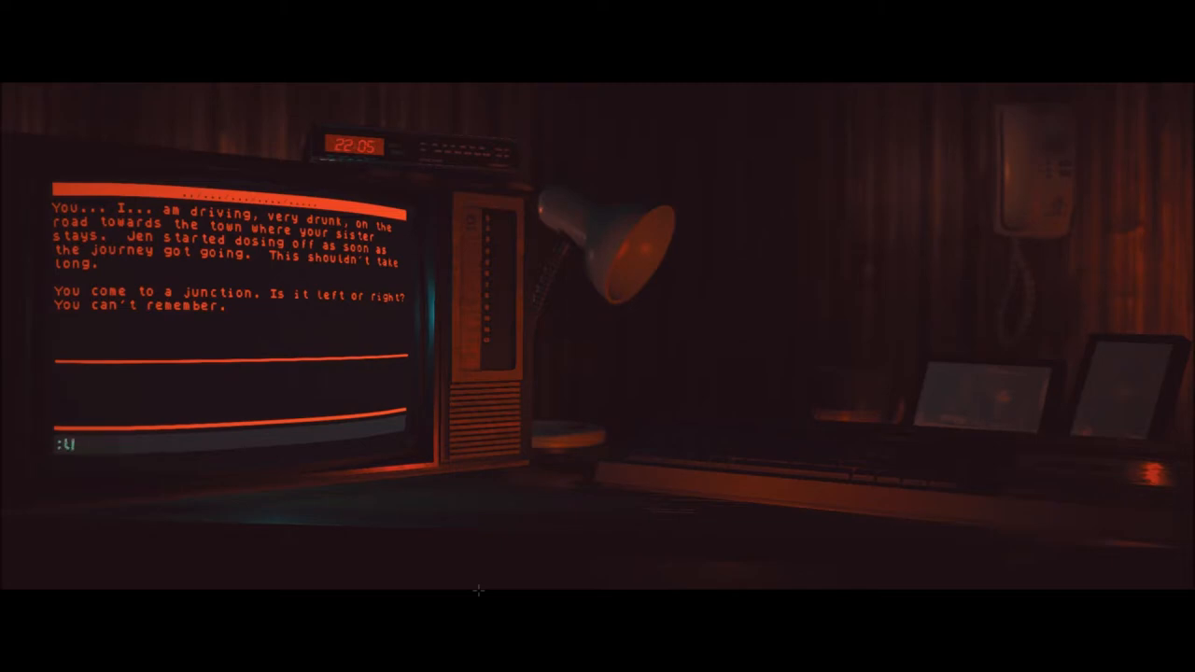
# Try 'turn left' at the junction, then look at the junction
pyautogui.write('left')
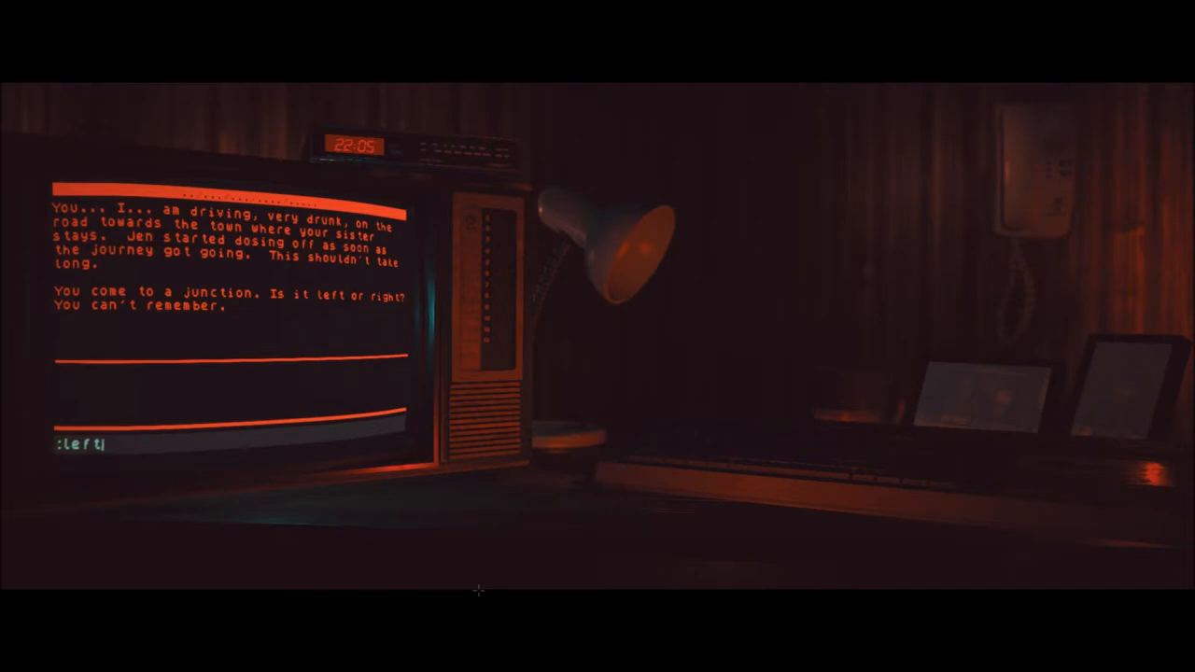
pyautogui.press('Return')
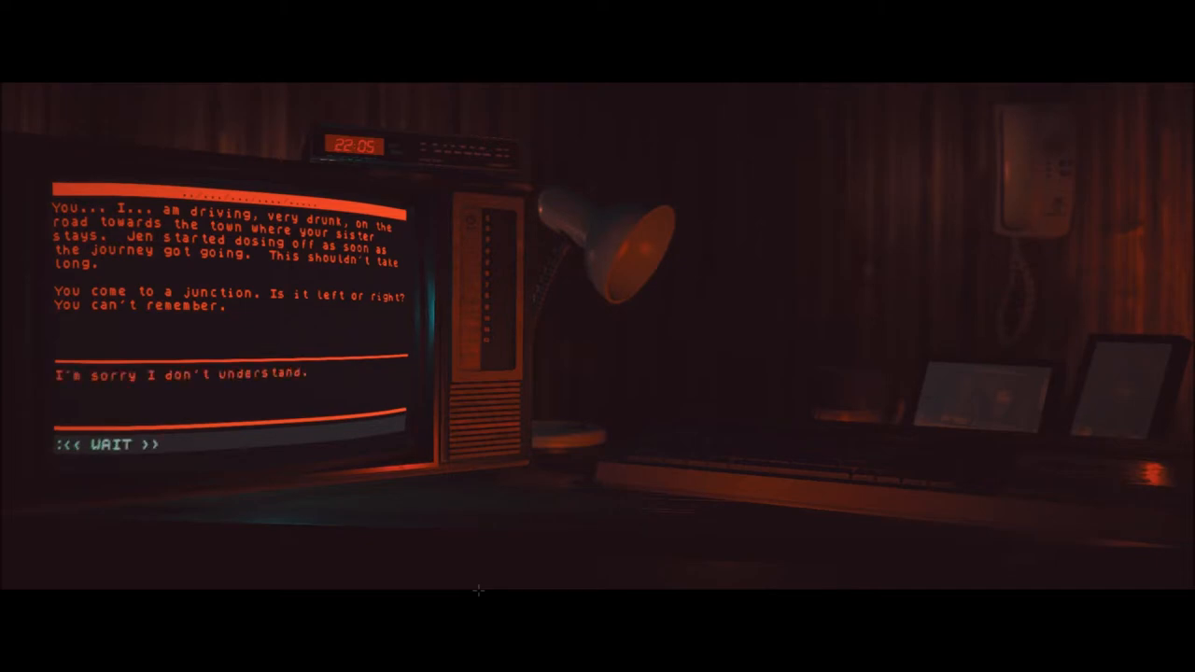
pyautogui.write('you')
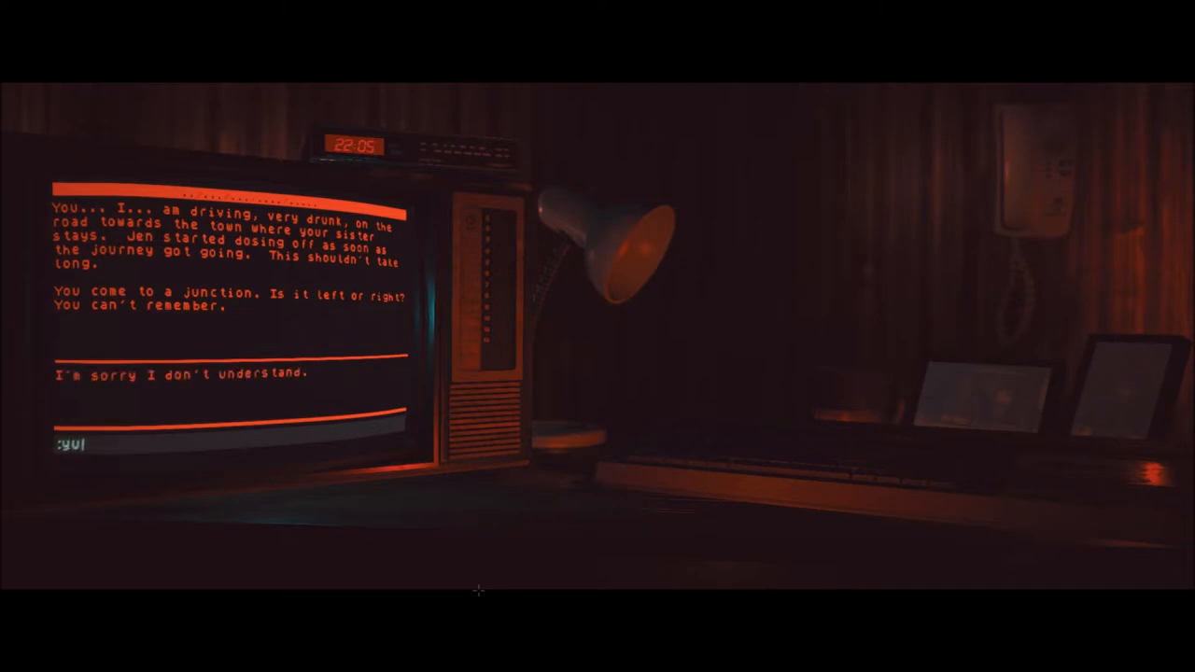
pyautogui.write('turn')
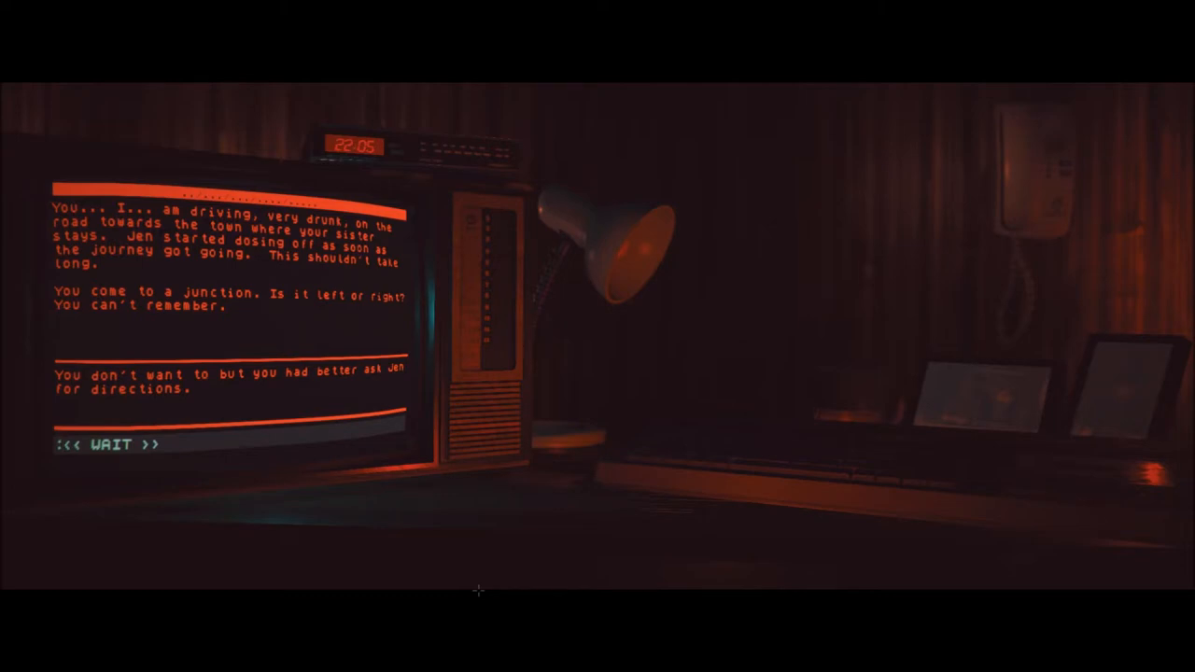
pyautogui.write('look')
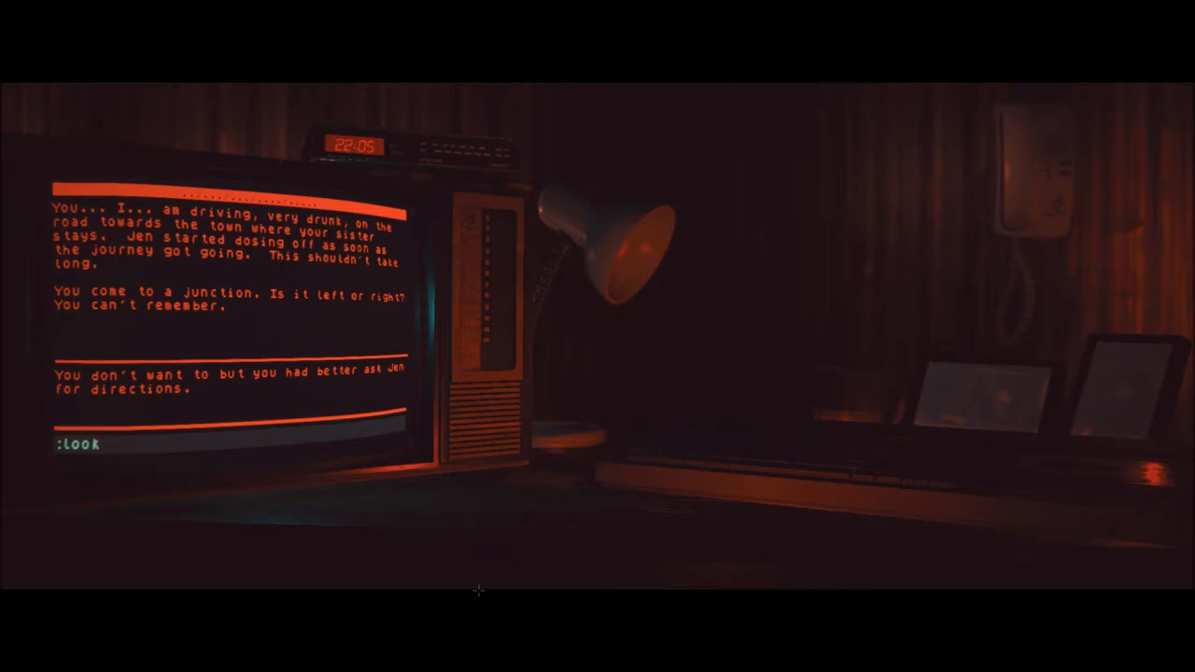
pyautogui.write('junction')
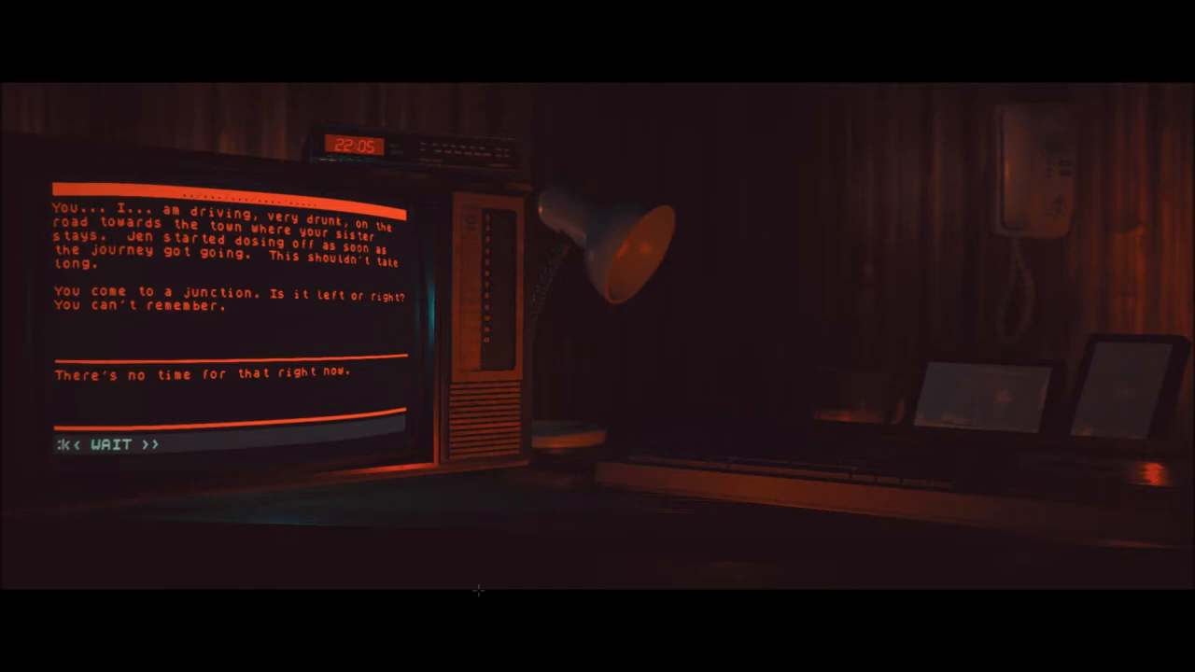
# Look again, ask Jen for directions with 'talk to jen' and begin typing 'turn right'
pyautogui.write('look')
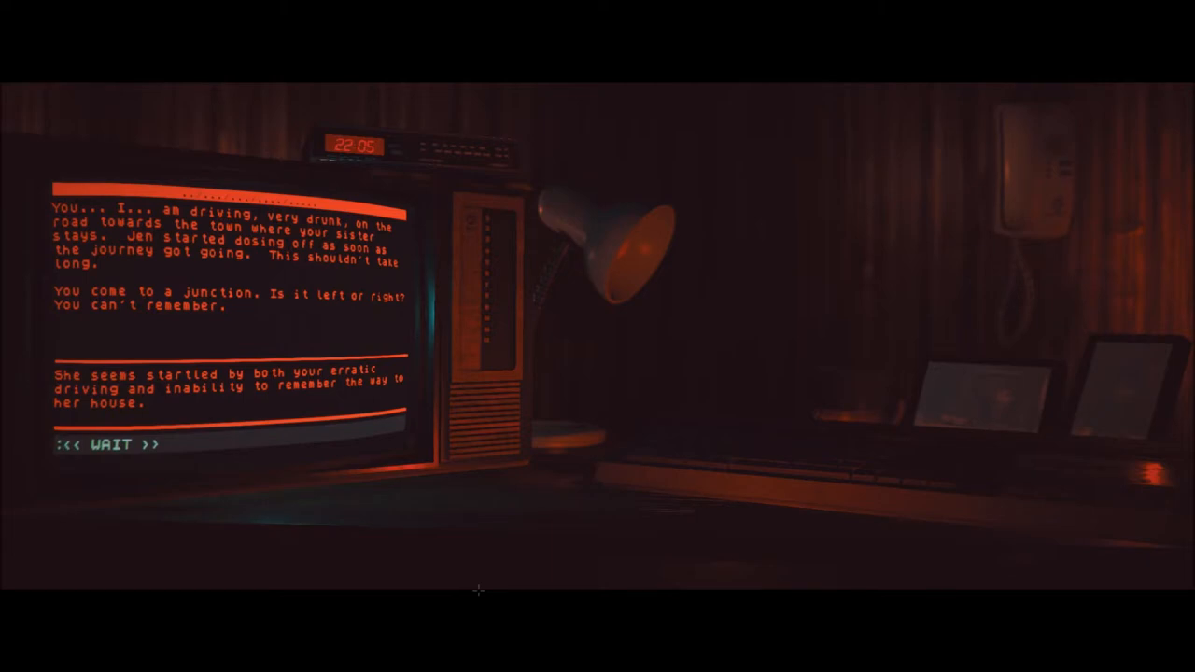
pyautogui.write('tal')
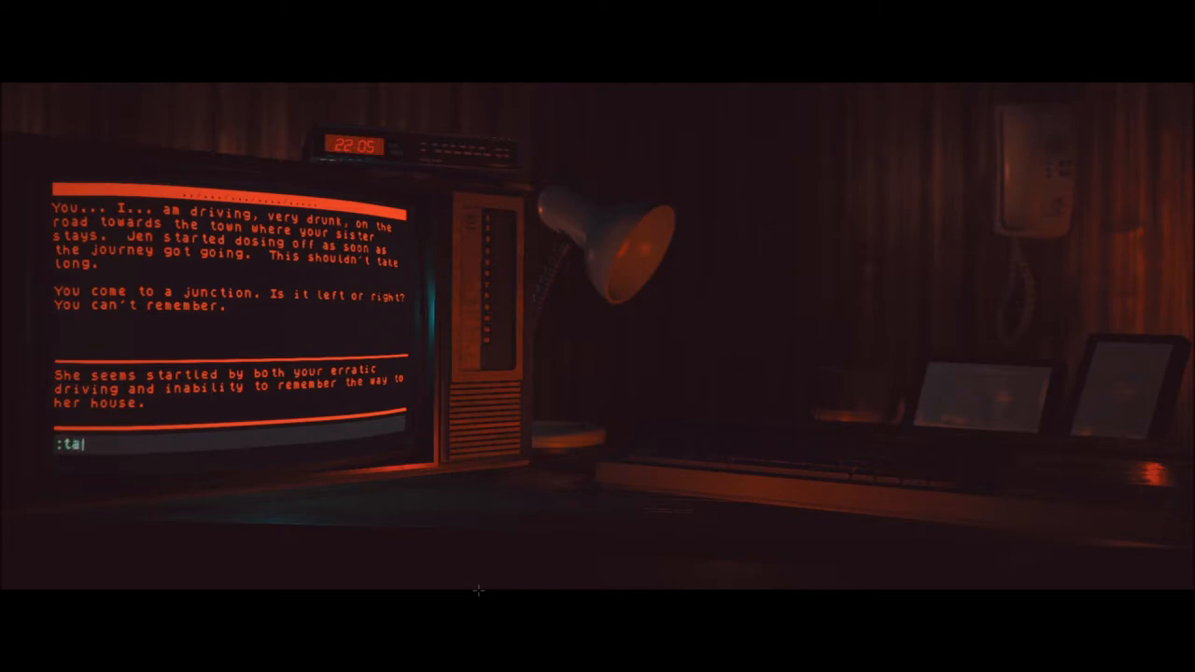
pyautogui.write('lk to jen')
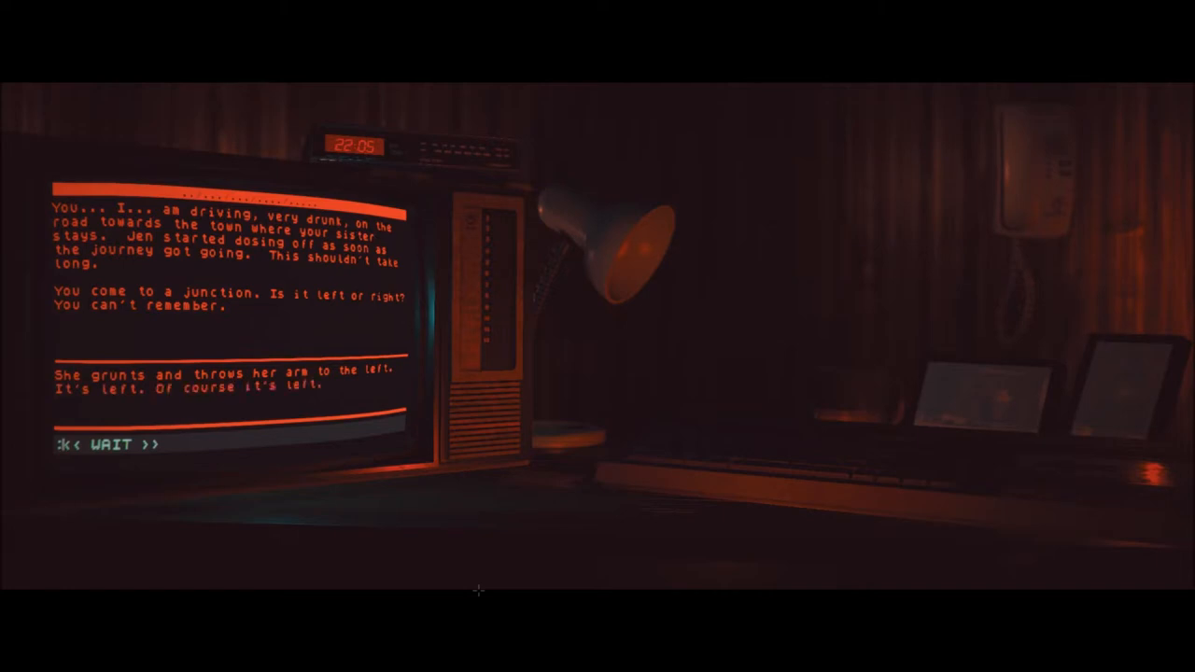
pyautogui.write('turl')
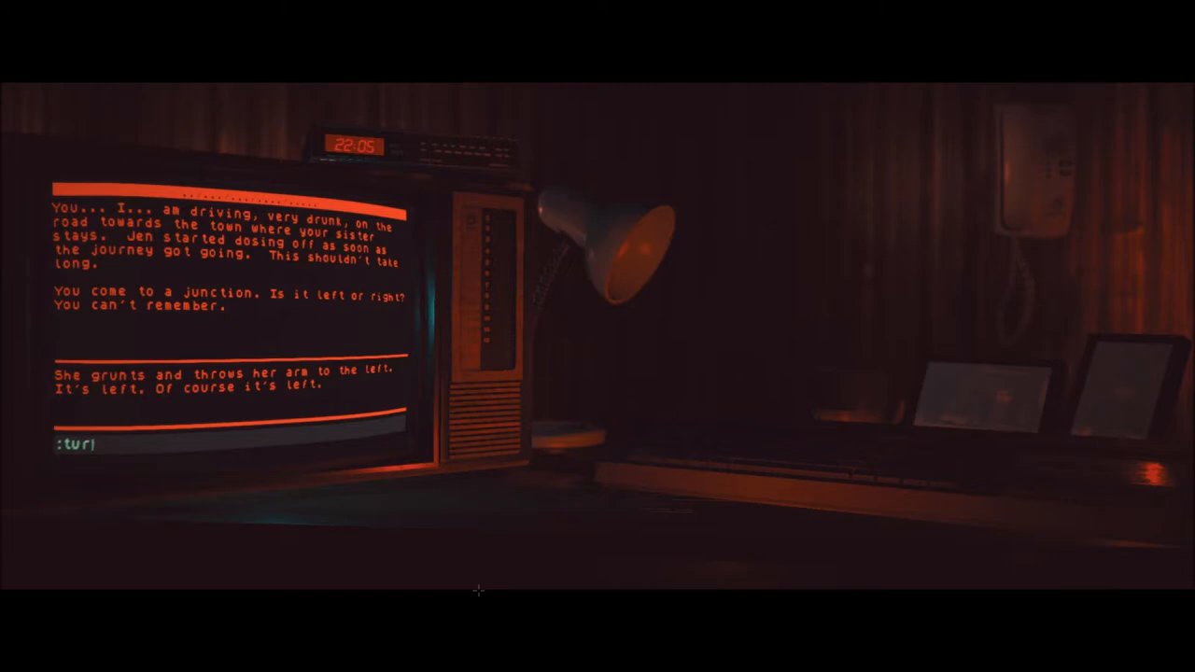
# Turn right at the junction, then slow down when Jen clutches your arm
pyautogui.write('n right')
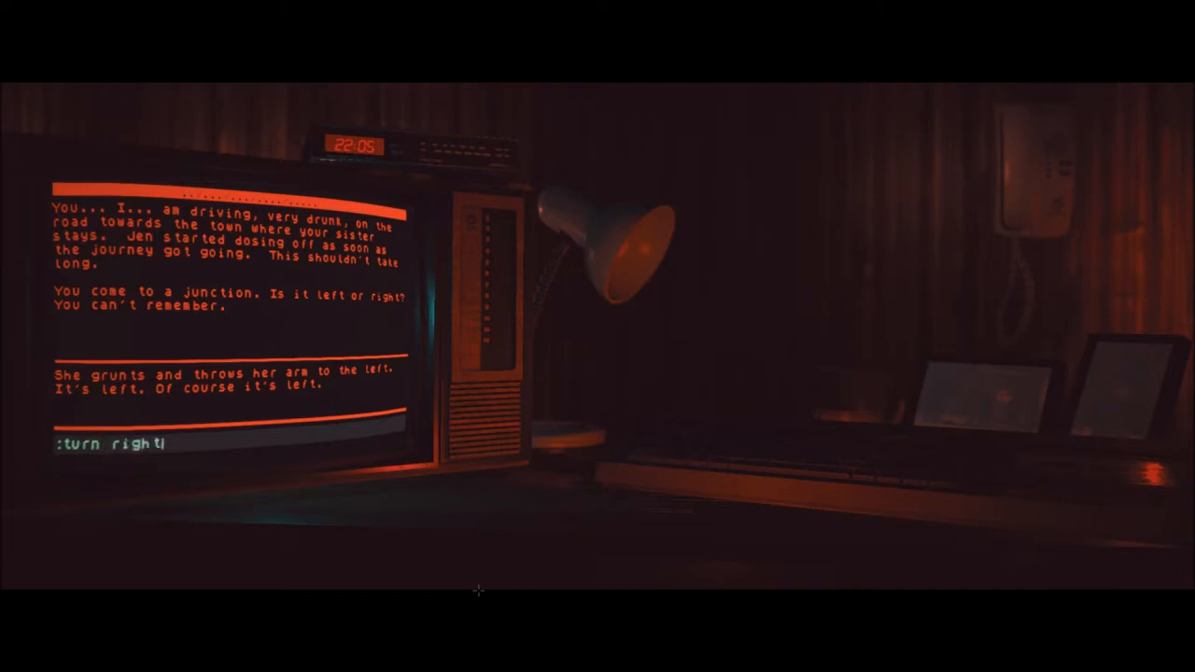
pyautogui.press('Return')
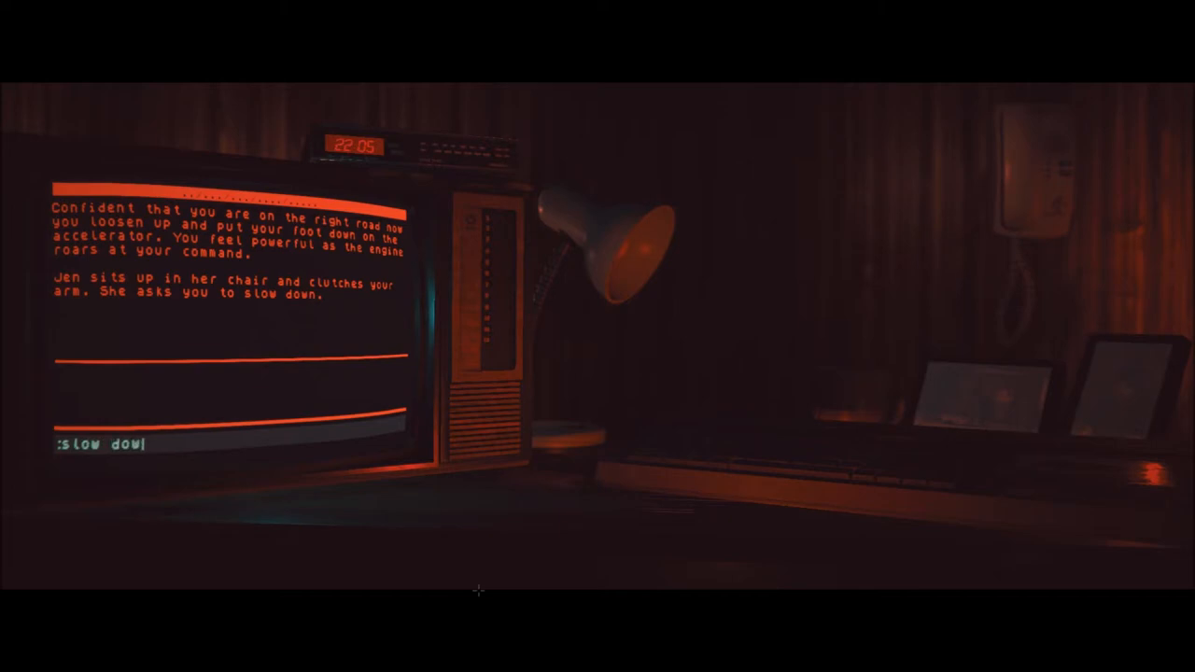
pyautogui.press('Return')
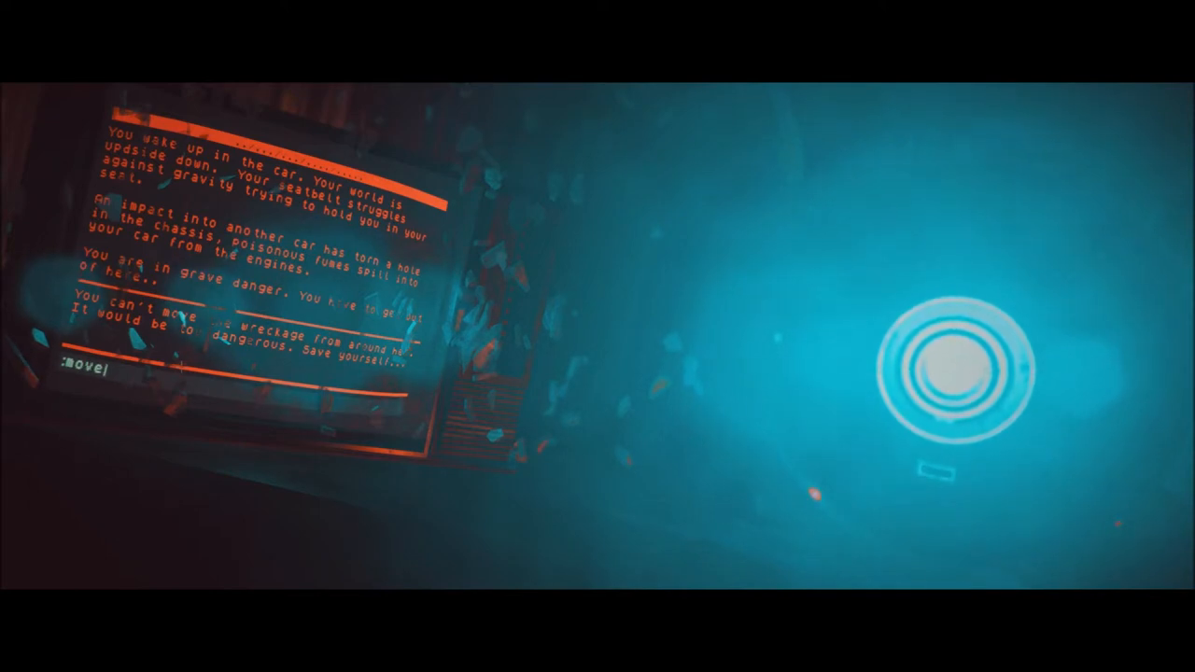
# Look at the wreck, the seat, the seatbelt and the chassis before releasing yourself
pyautogui.write('wre')
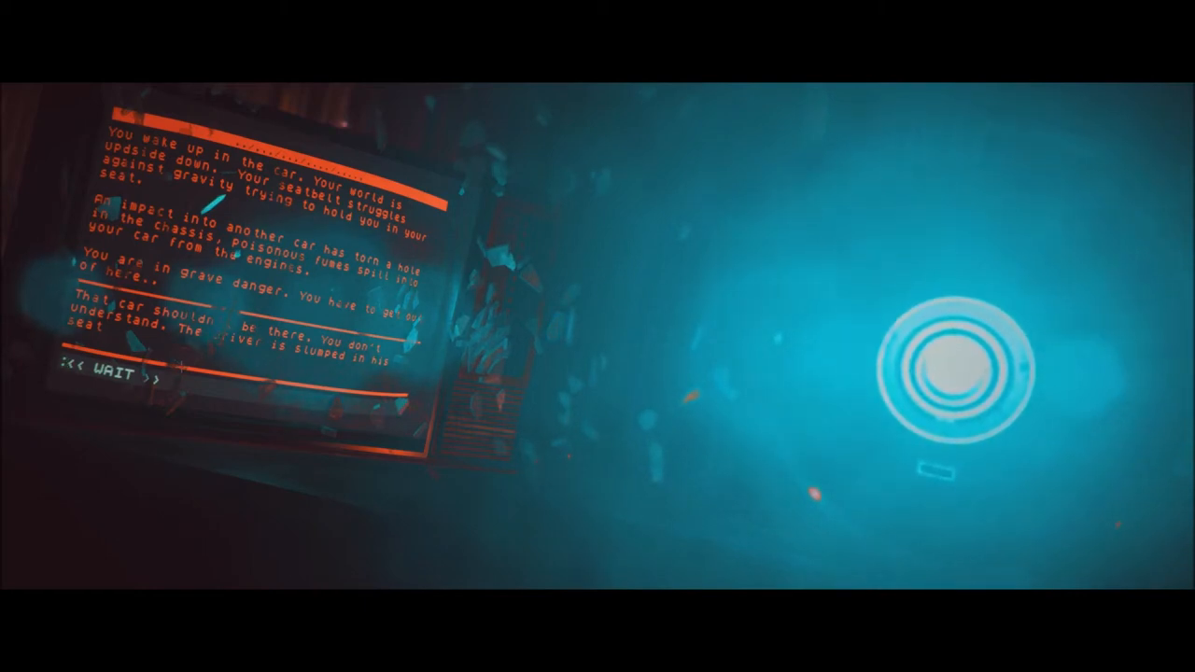
pyautogui.write('look seat')
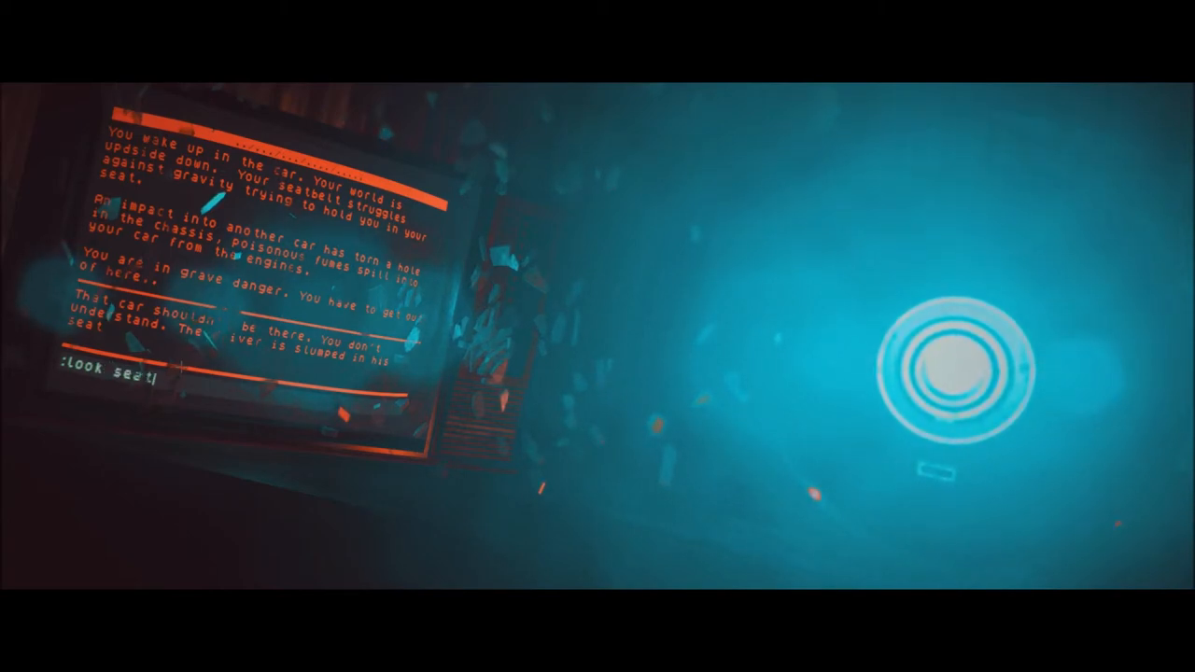
pyautogui.write('belt')
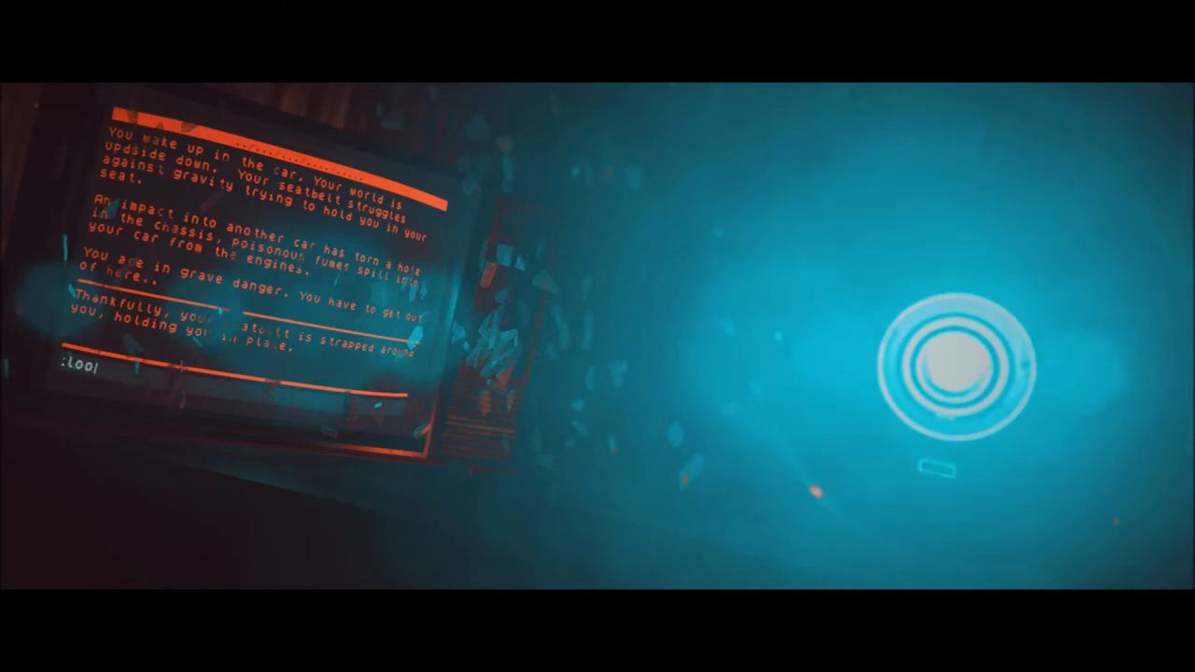
pyautogui.write('look chassi')
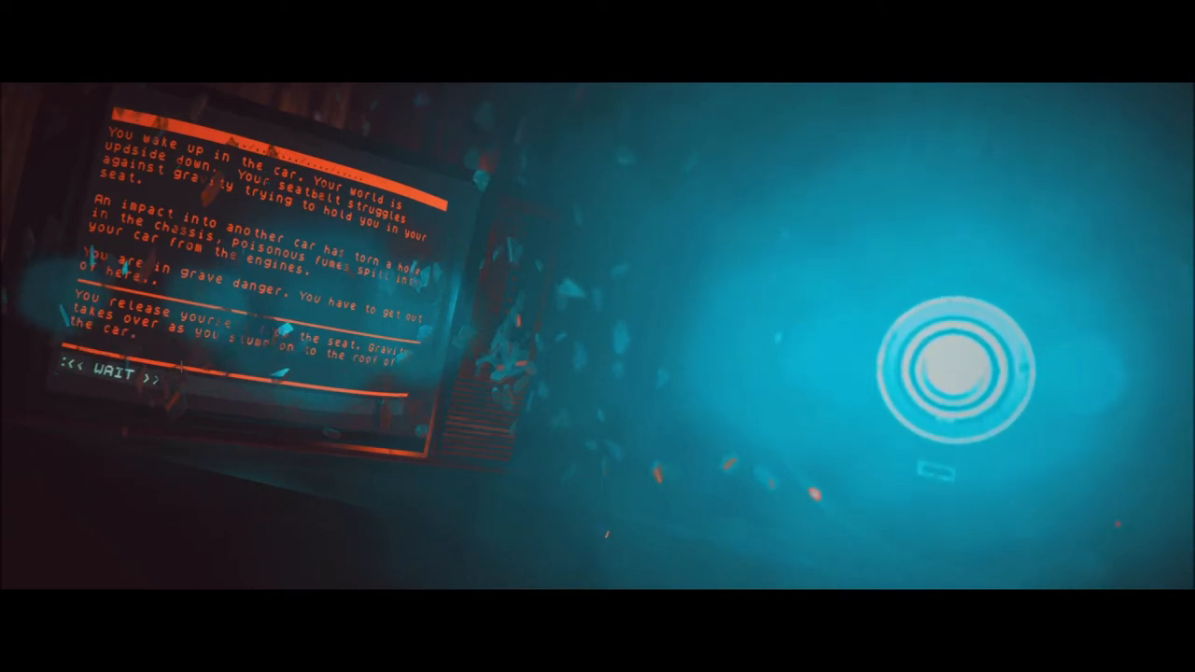
# Get out of the wreck and stand holding the whiskey and Dad's note
pyautogui.write('get ji')
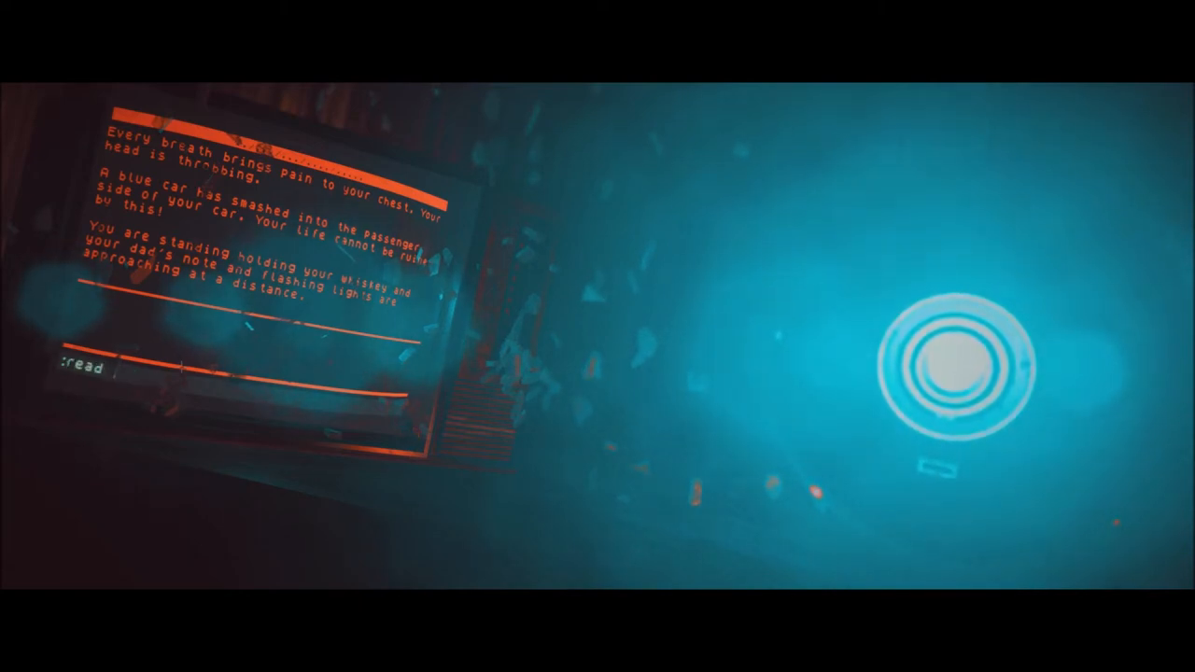
# Examine the whiskey and blue car, try its jammed door, then ready 'put whiskey in blue'
pyautogui.write('no')
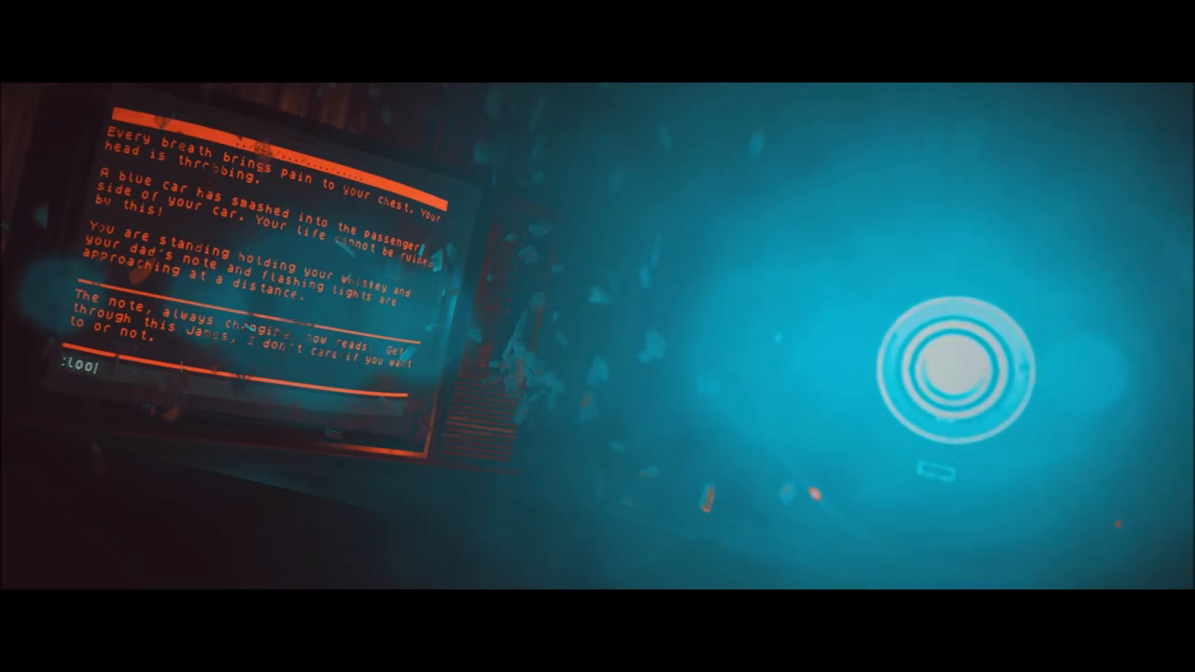
pyautogui.write('look whisl')
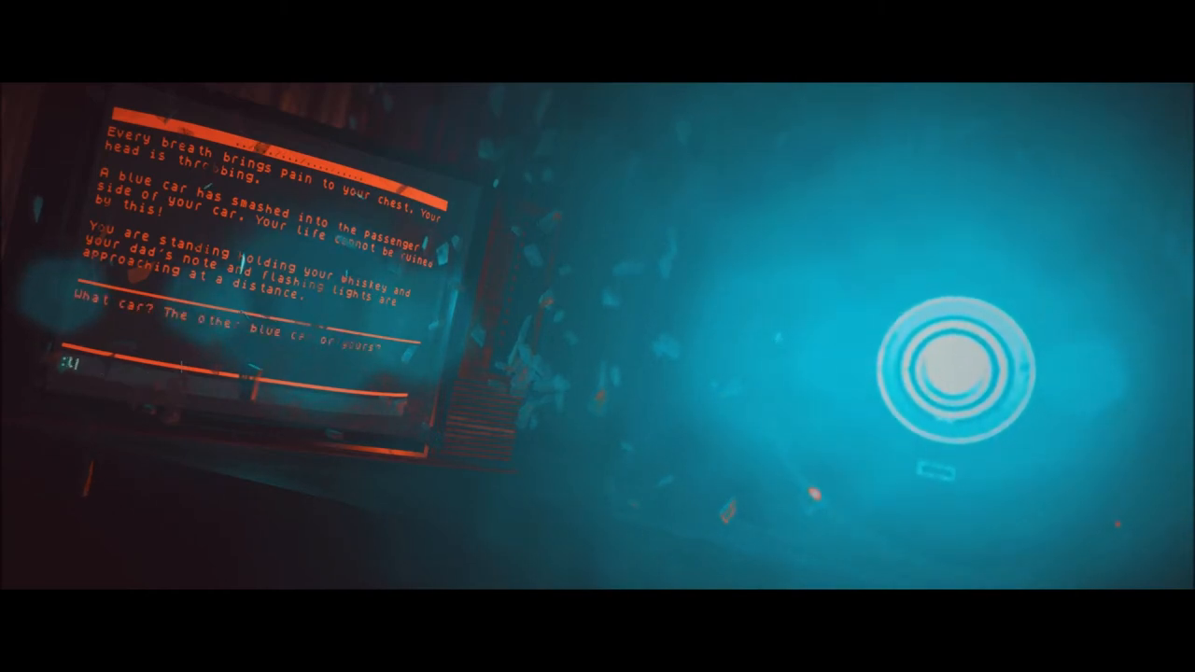
pyautogui.write('look bl')
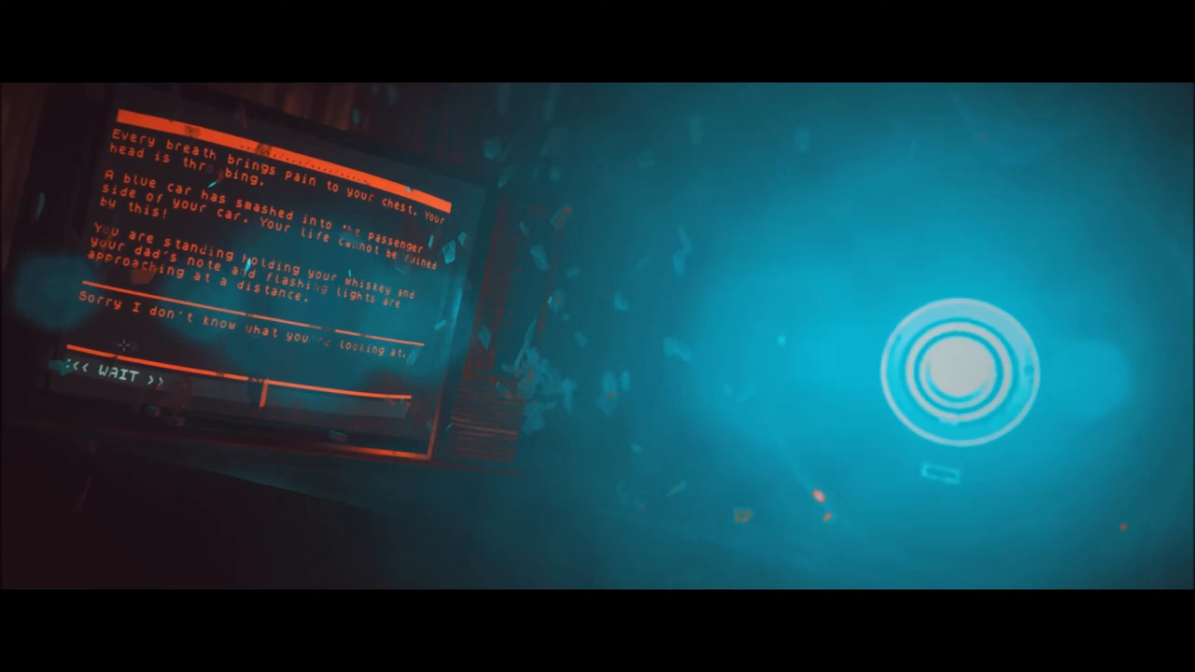
pyautogui.write('go to blue ci')
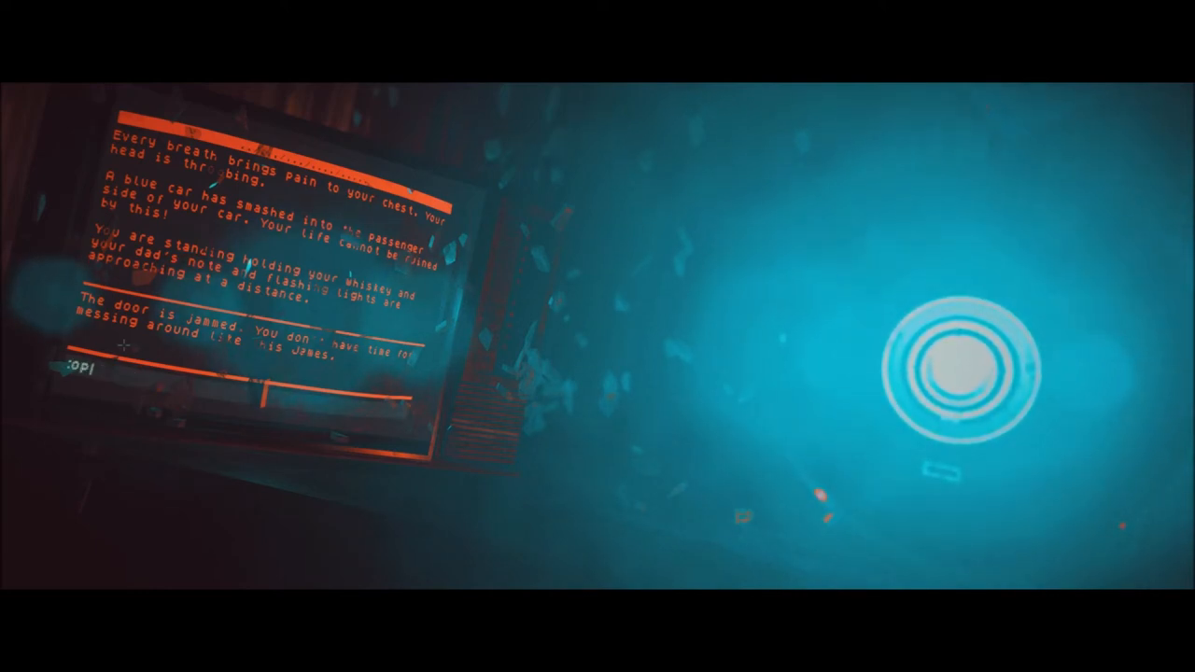
pyautogui.write('put whiskey in blue')
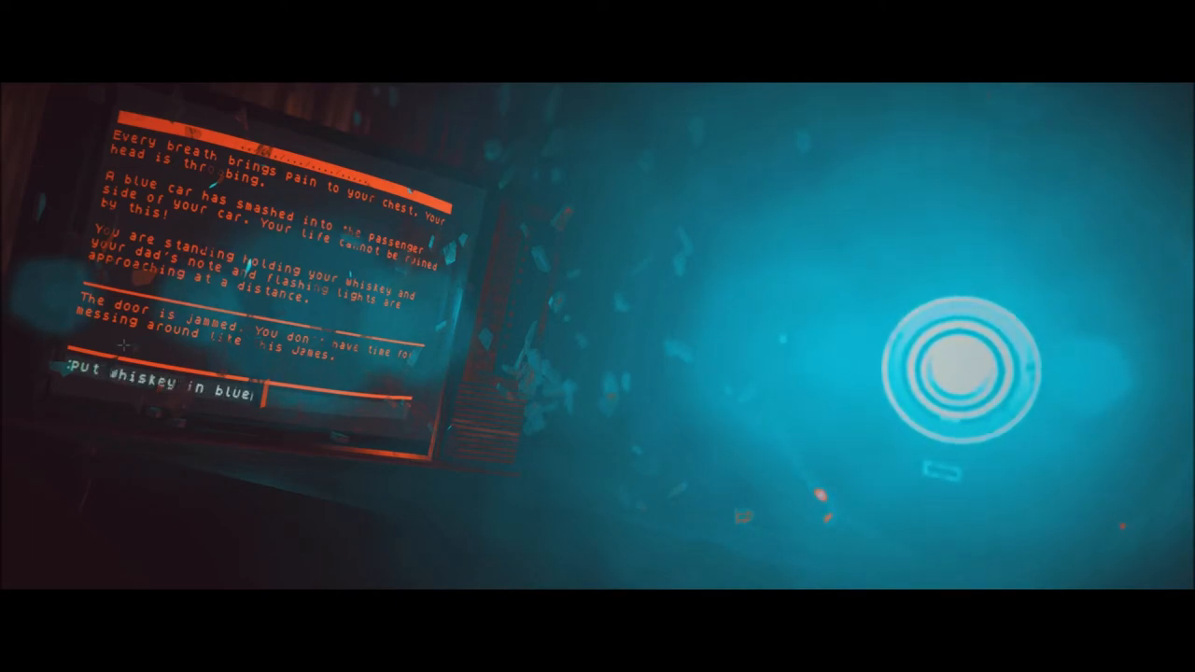
# Plant the whiskey in the blue car as flashing lights and a silhouette arrive
pyautogui.press('Return')
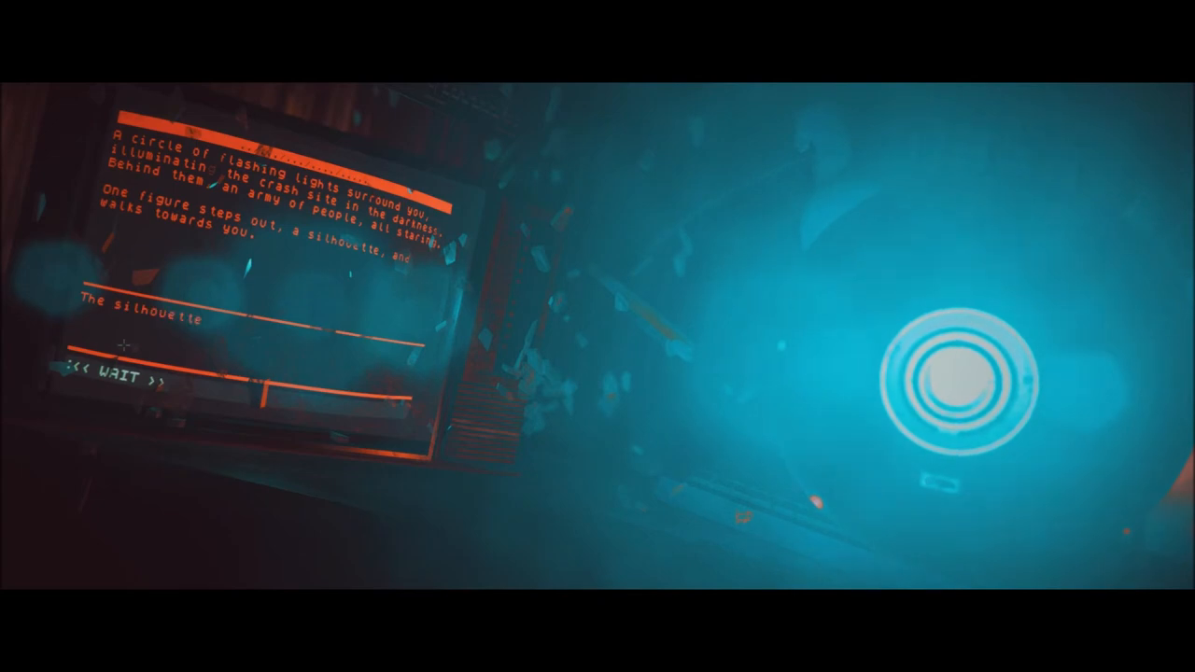
# Continue past << WAIT >> and start heading to the officer after failing to speak
pyautogui.click(121, 381)
pyautogui.write('go t')
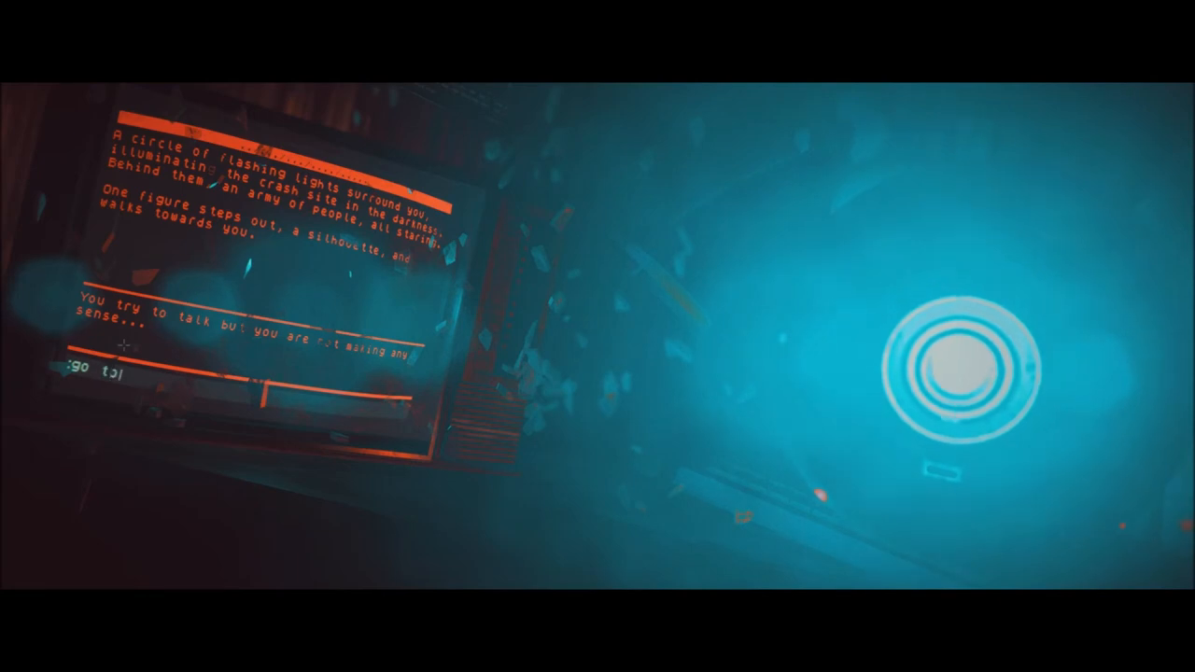
pyautogui.write('officer')
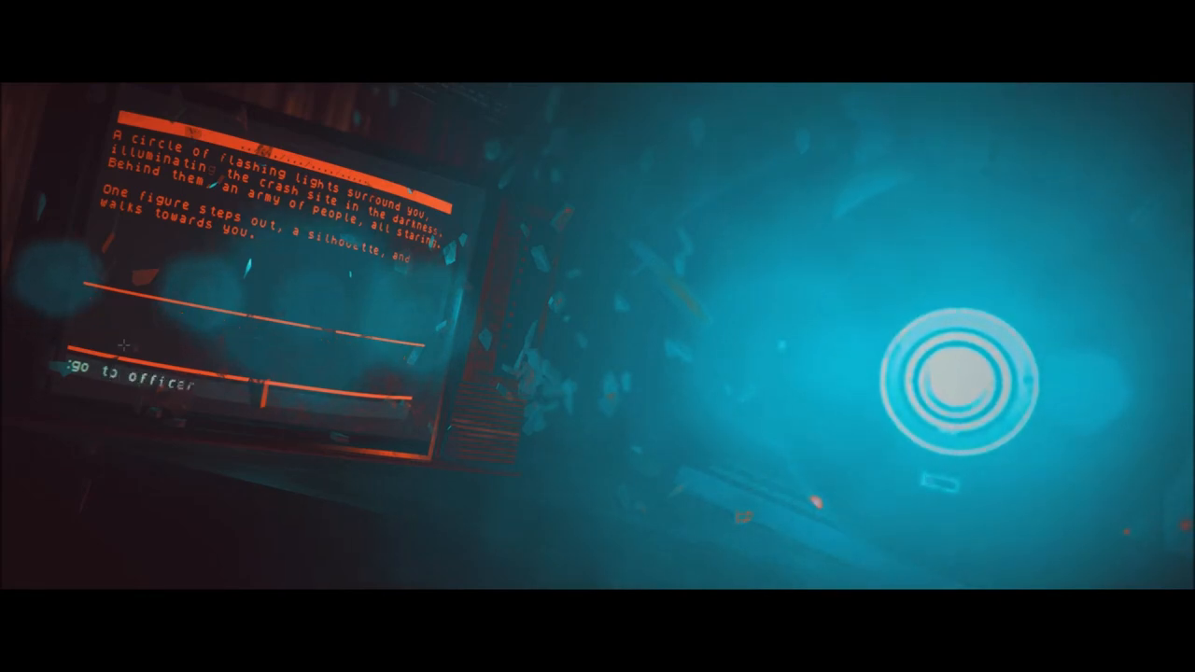